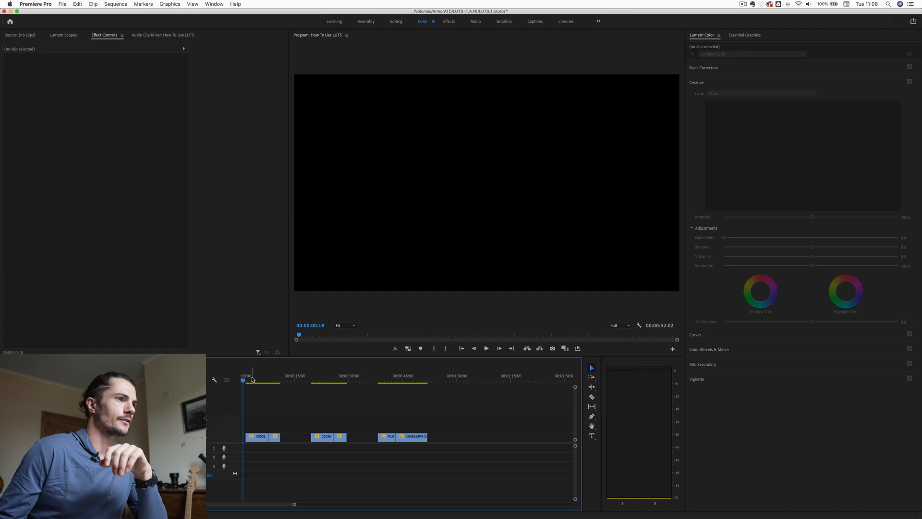
- Select forest clip C0008 and park the playhead on the hillside landscape shot
click(258, 436)
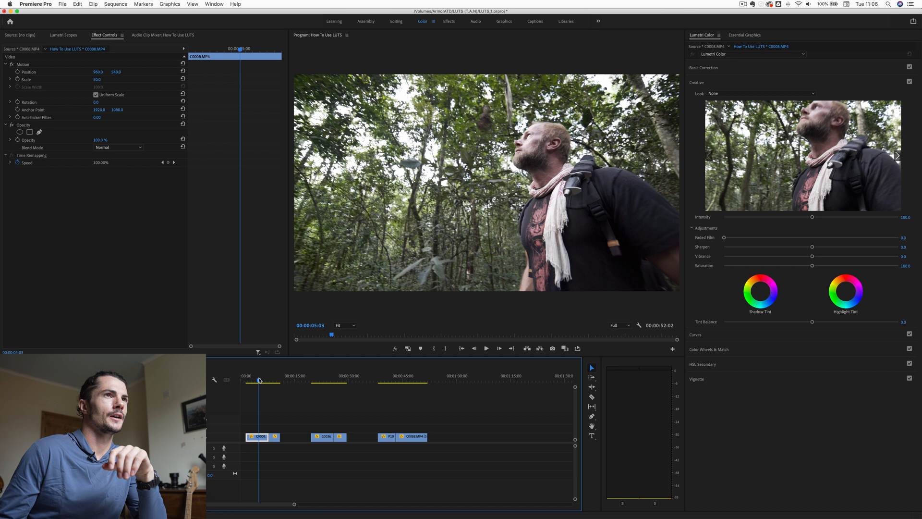
click(275, 381)
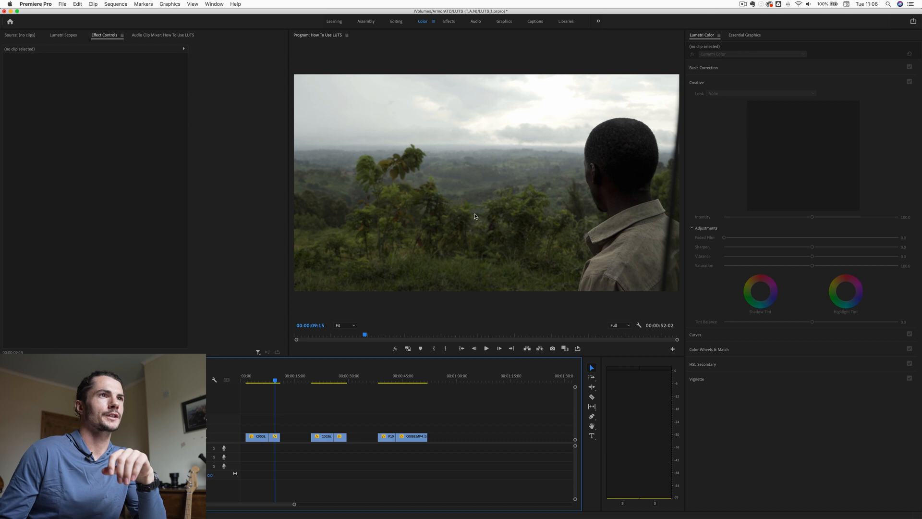
mouse_move(491, 177)
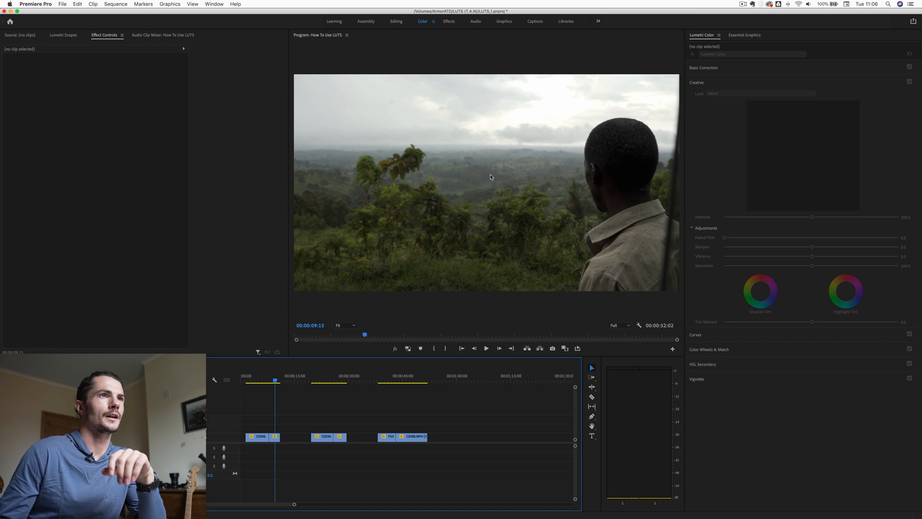
click(257, 437)
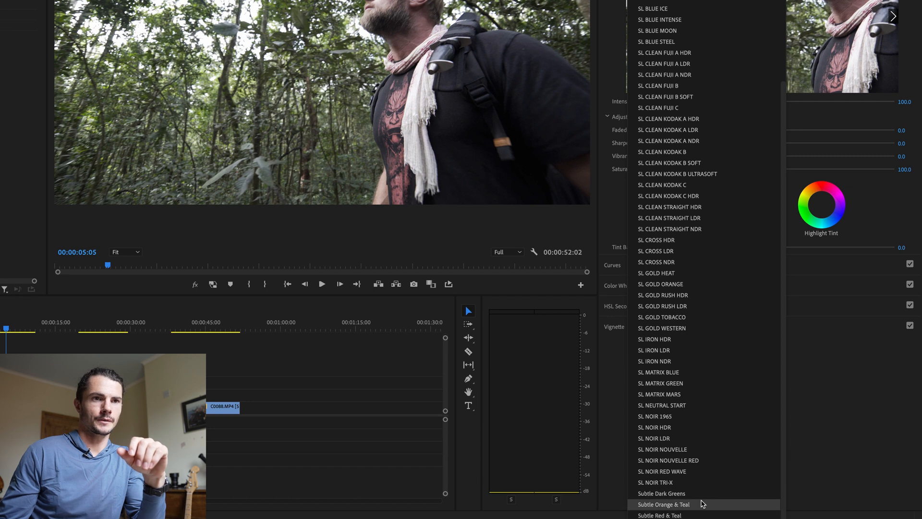
mouse_move(664, 493)
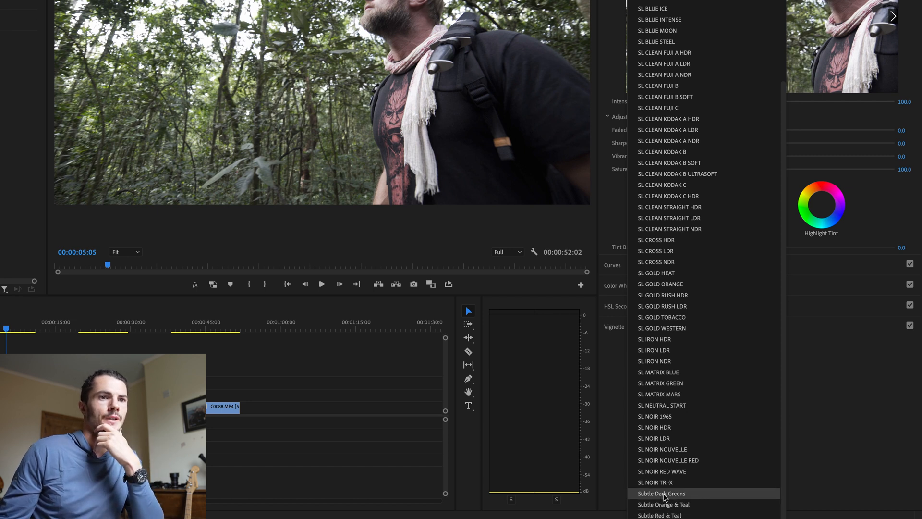
- Apply Subtle Dark Greens to the forest clip and sweep its Intensity up to full
click(661, 492)
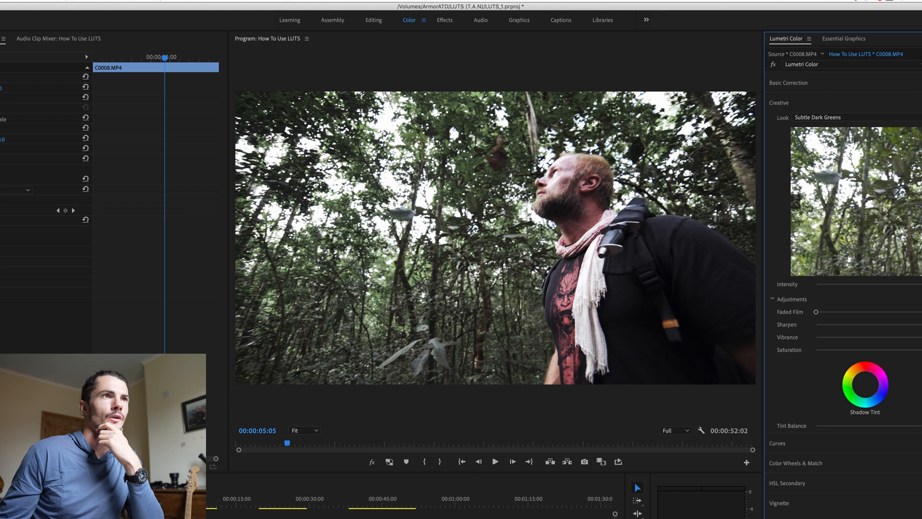
mouse_move(422, 346)
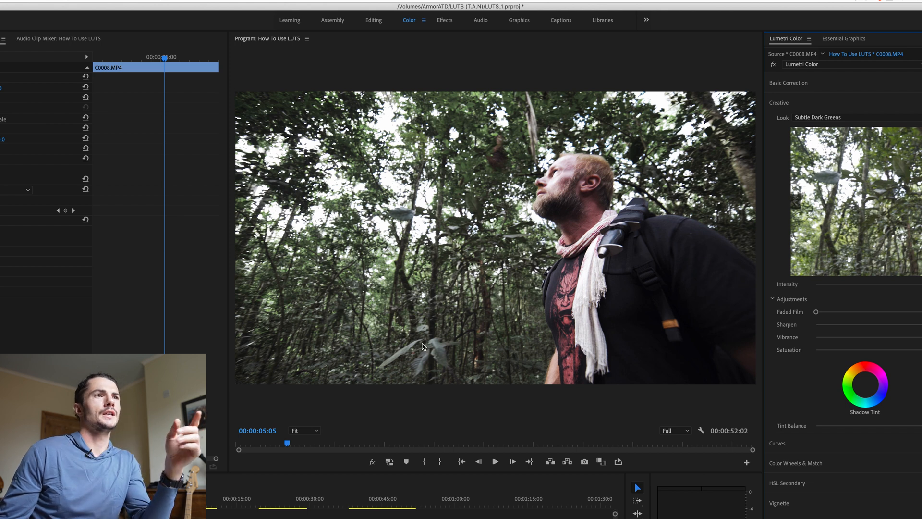
mouse_move(294, 152)
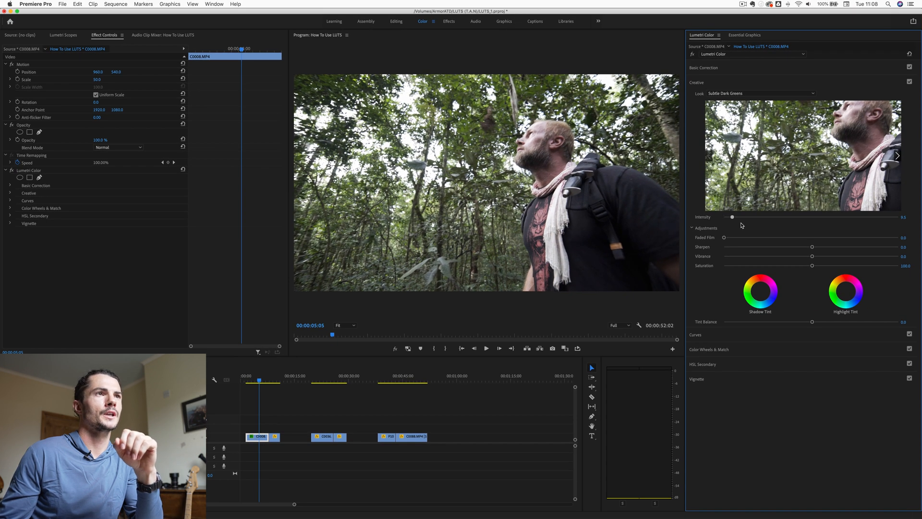
drag(732, 217, 801, 216)
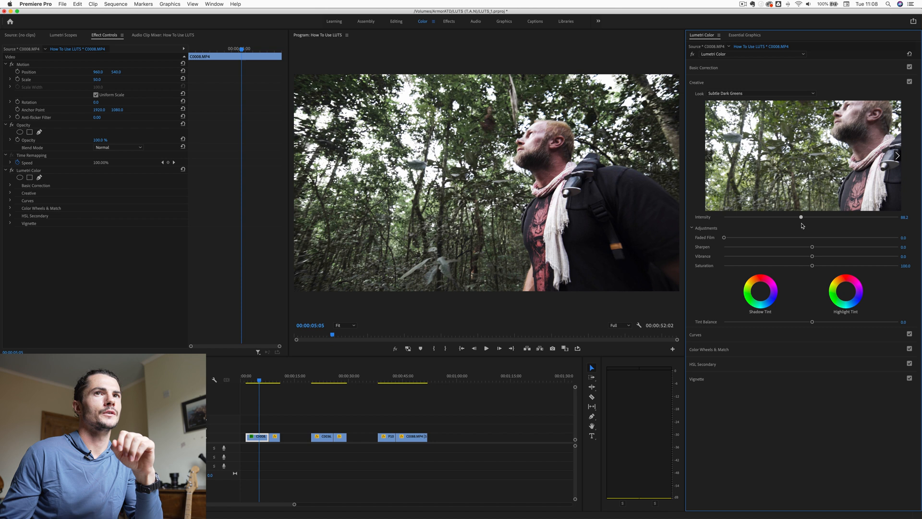
drag(800, 217, 862, 217)
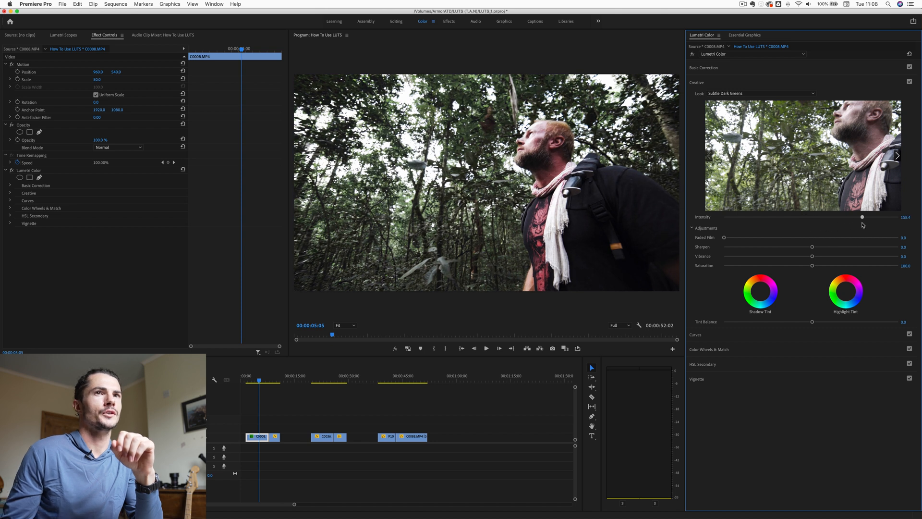
drag(862, 216, 898, 216)
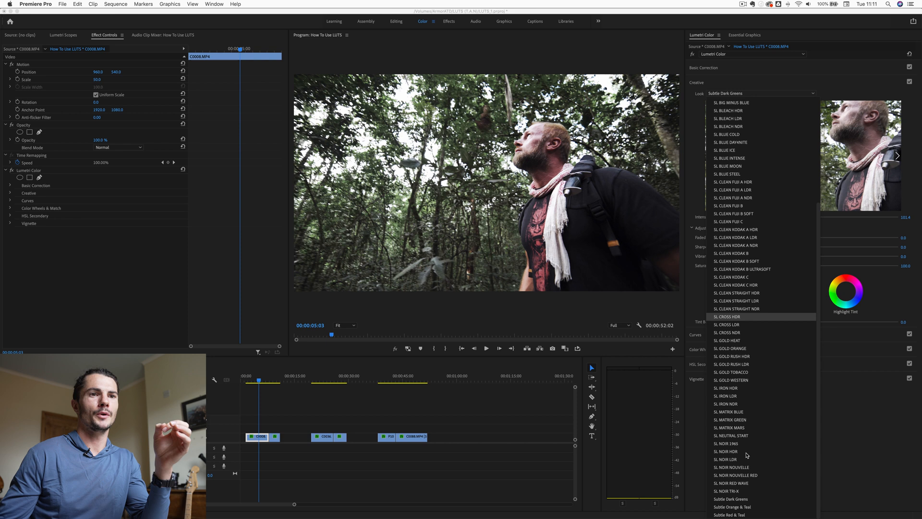
click(731, 506)
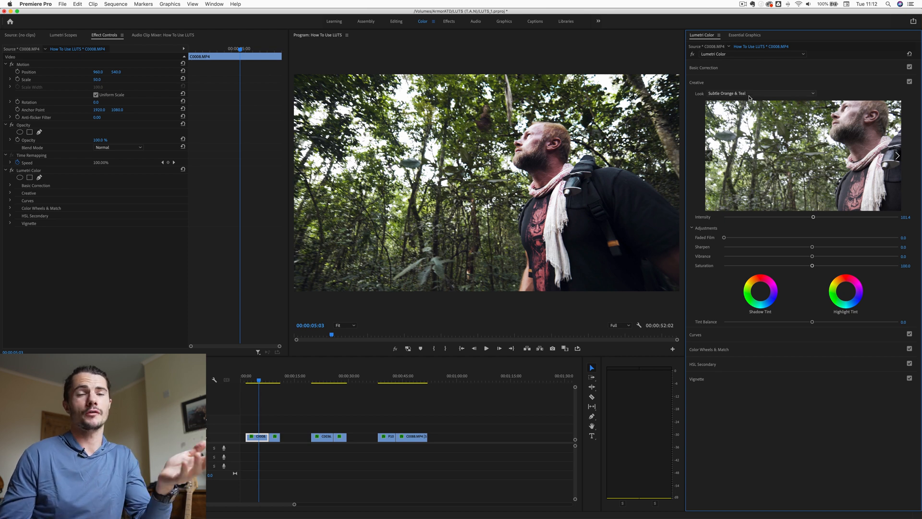
click(761, 93)
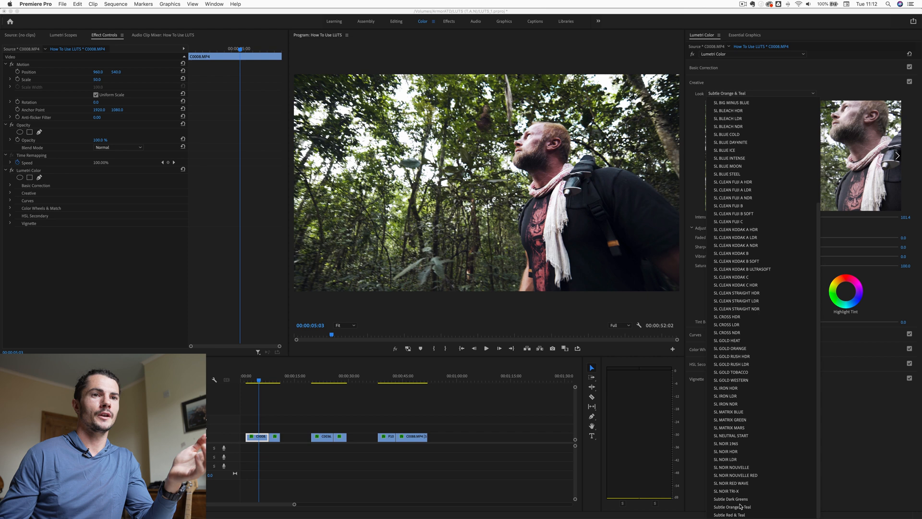
click(730, 499)
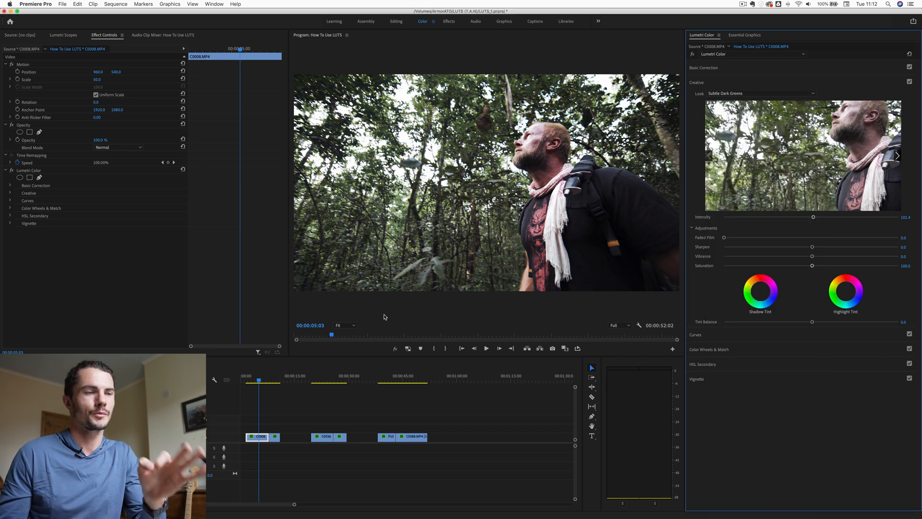
click(271, 380)
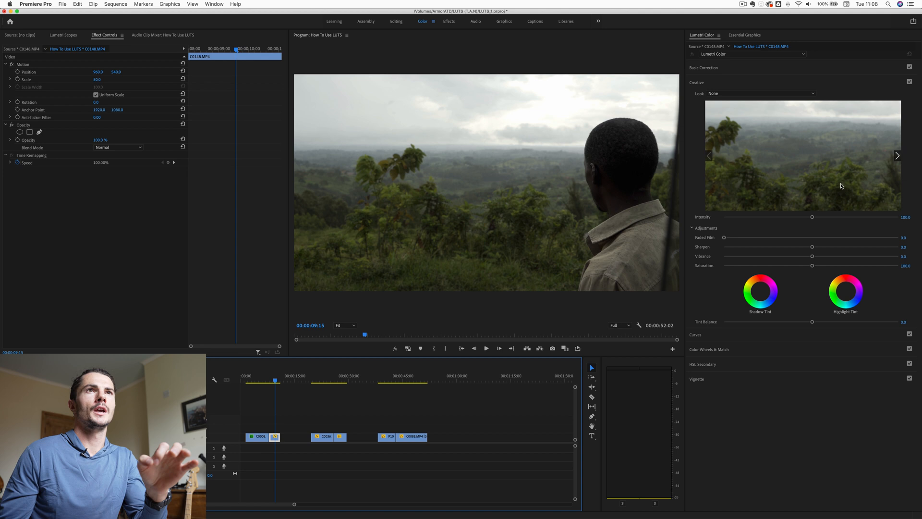
- Choose Subtle Dark Greens as the Look for landscape clip C0148
click(760, 93)
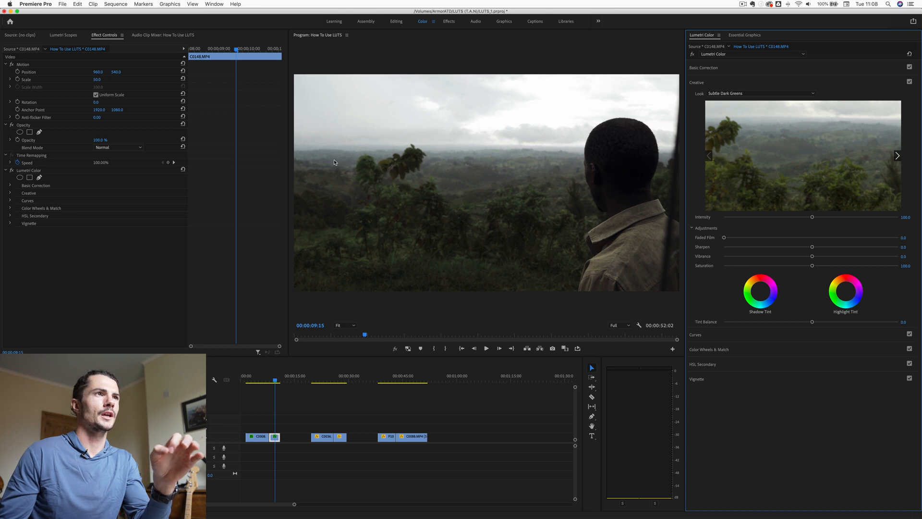
mouse_move(462, 222)
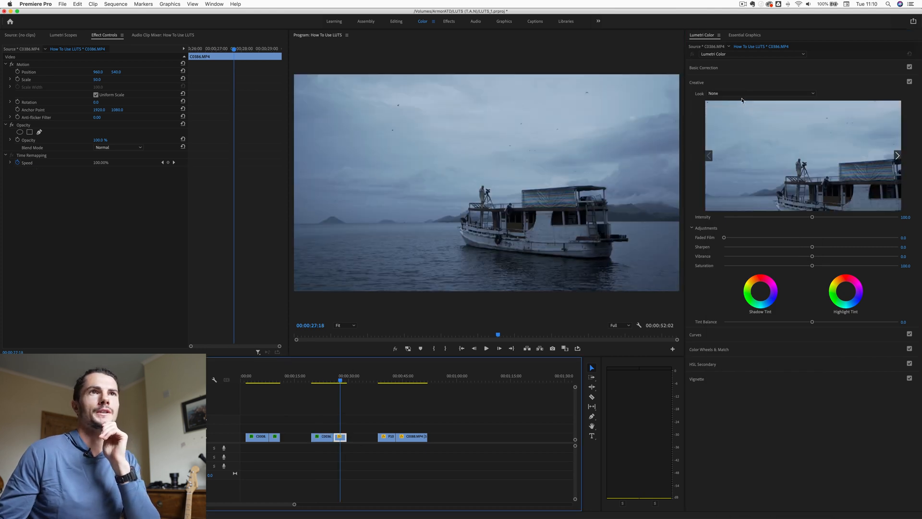
- Apply Subtle Orange & Teal to the boat clip, preview higher intensity, return to 100
click(760, 92)
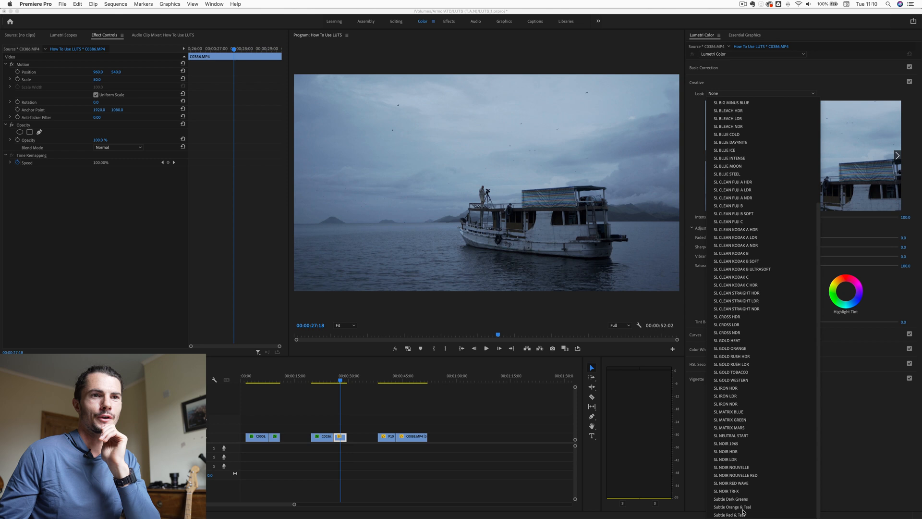
click(731, 507)
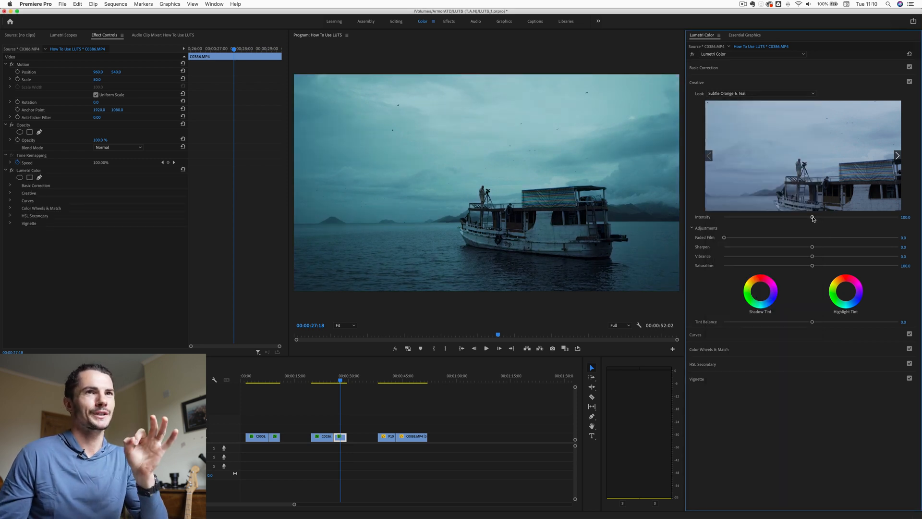
drag(813, 218, 868, 217)
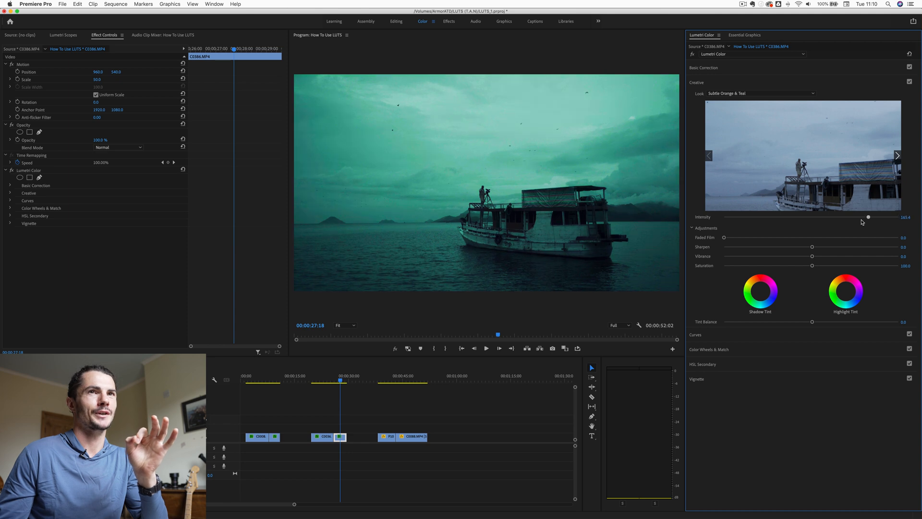
drag(868, 217, 811, 216)
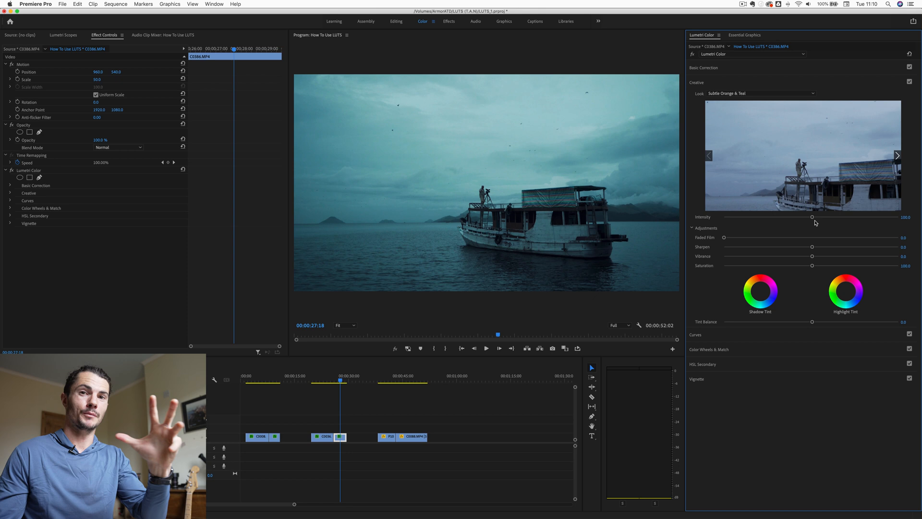
drag(812, 217, 835, 217)
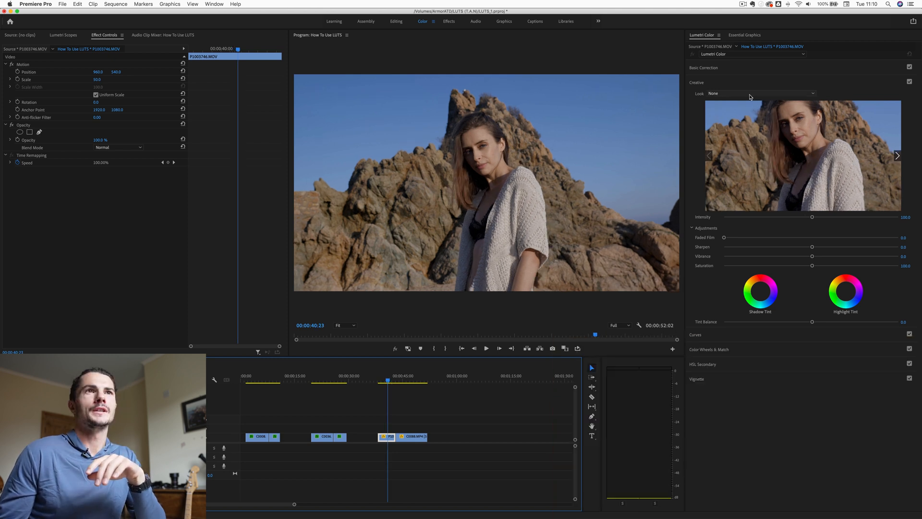
- Choose Subtle Red & Teal from the Look list for P1003746.MOV
click(760, 93)
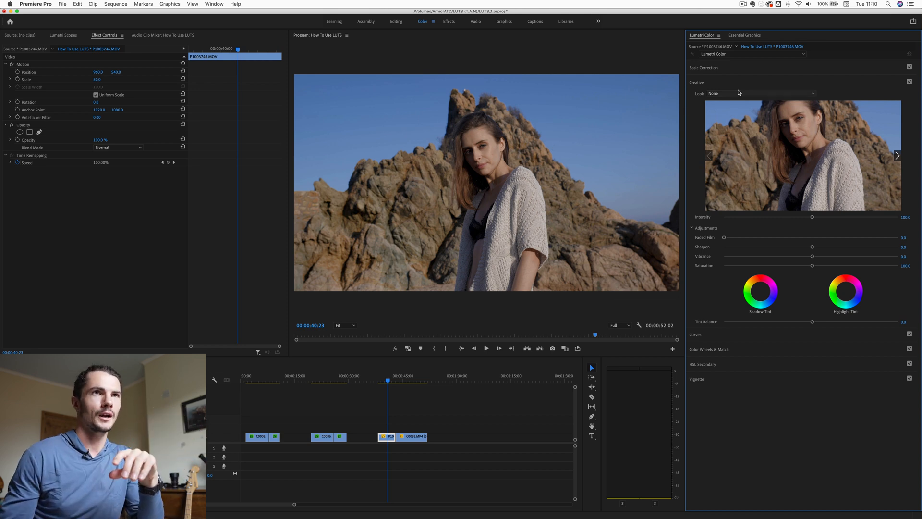
click(760, 93)
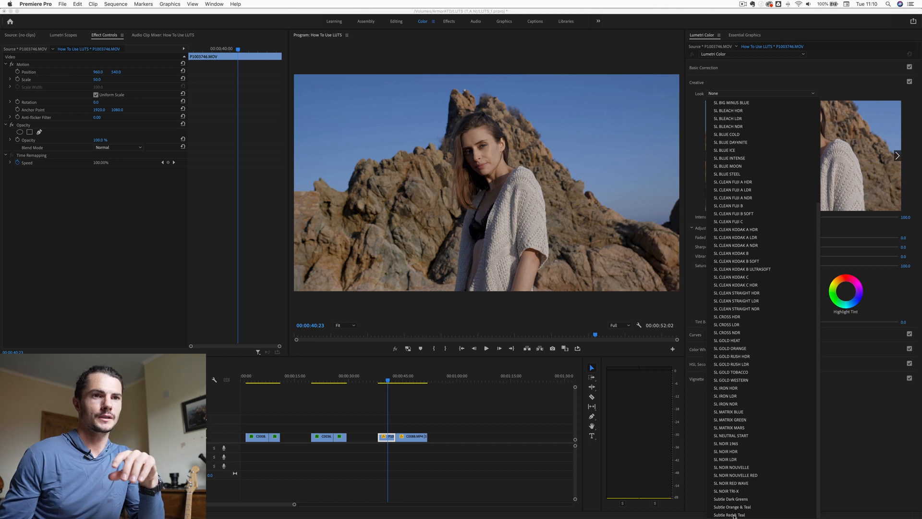
click(730, 514)
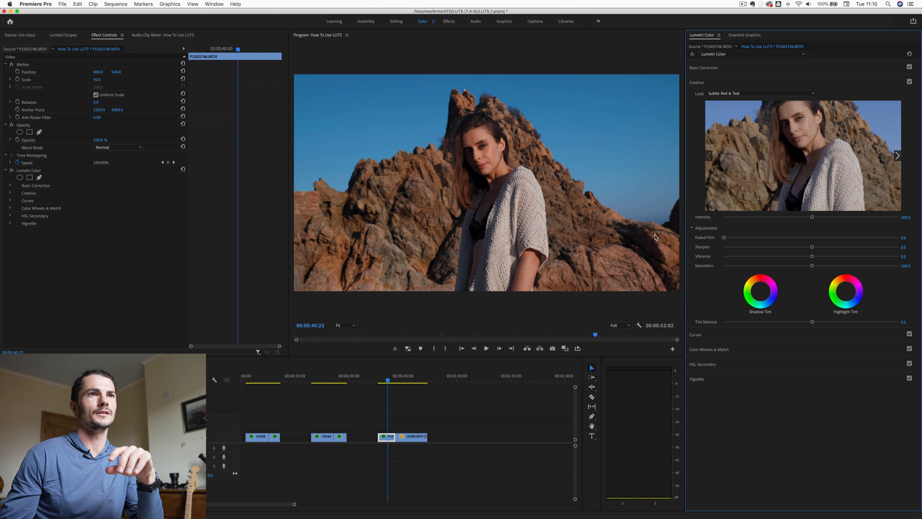
mouse_move(491, 138)
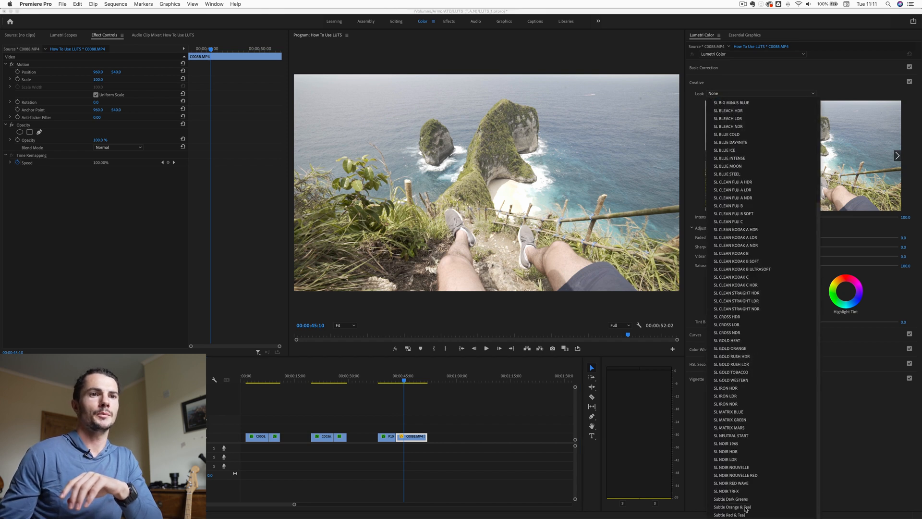
- Switch the cliff clip's Look from Subtle Orange & Teal to Subtle Red & Teal
click(732, 507)
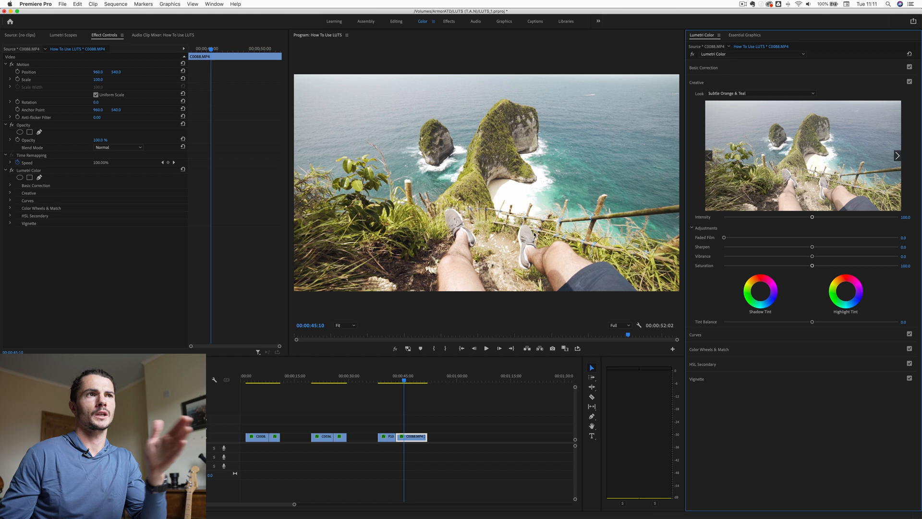
click(759, 92)
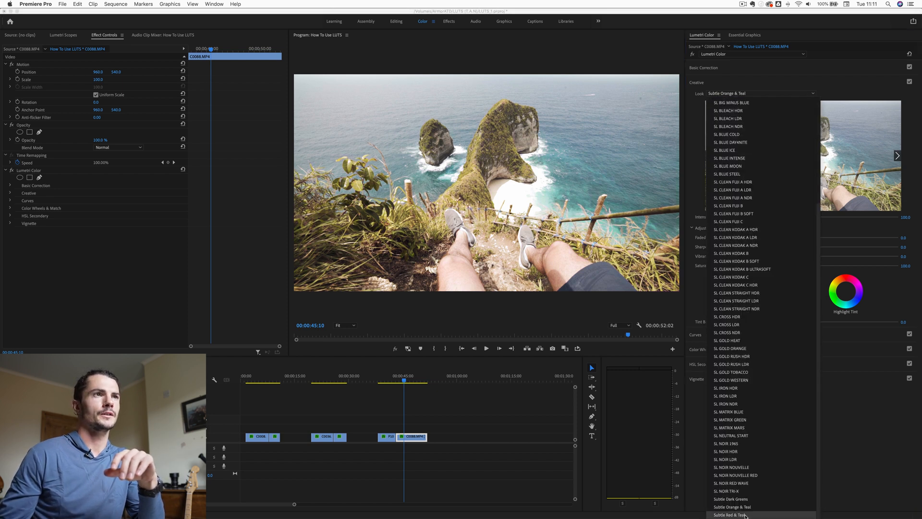
click(727, 514)
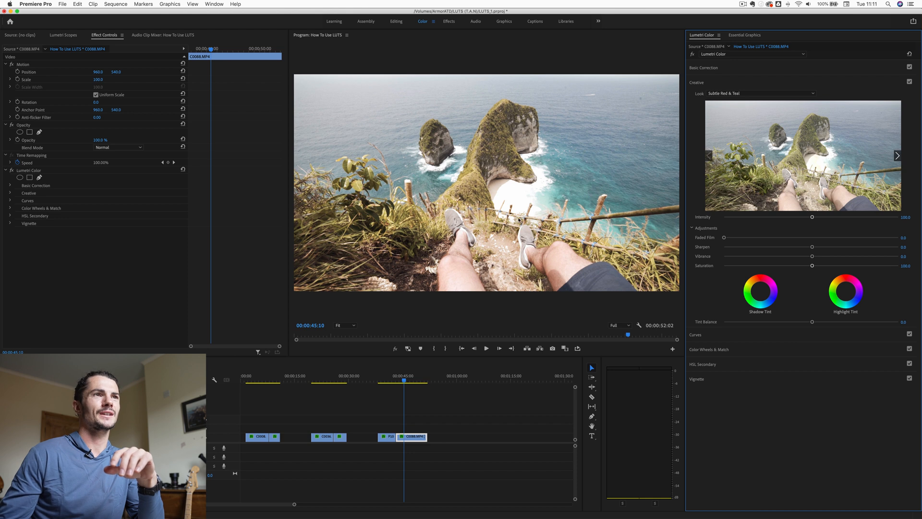
mouse_move(516, 162)
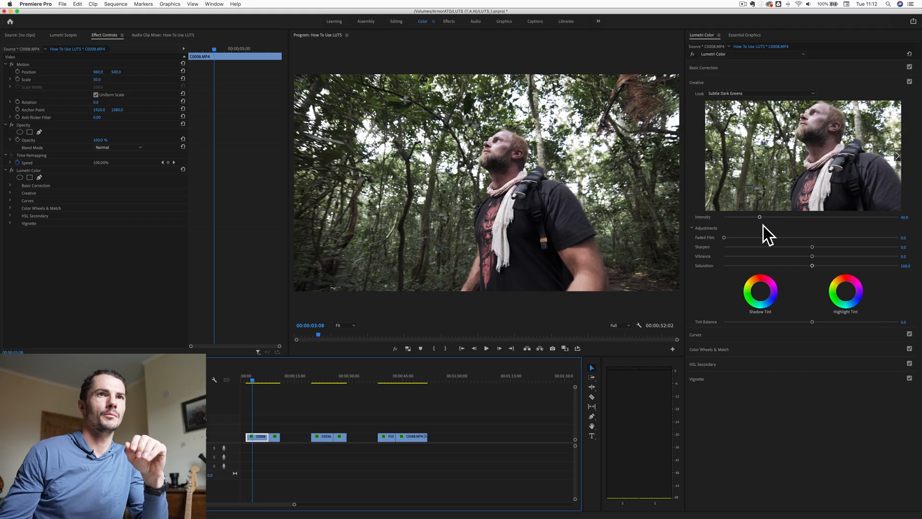
- Drag the forest clip's Creative Intensity up past full to about 107.6
drag(759, 217, 771, 217)
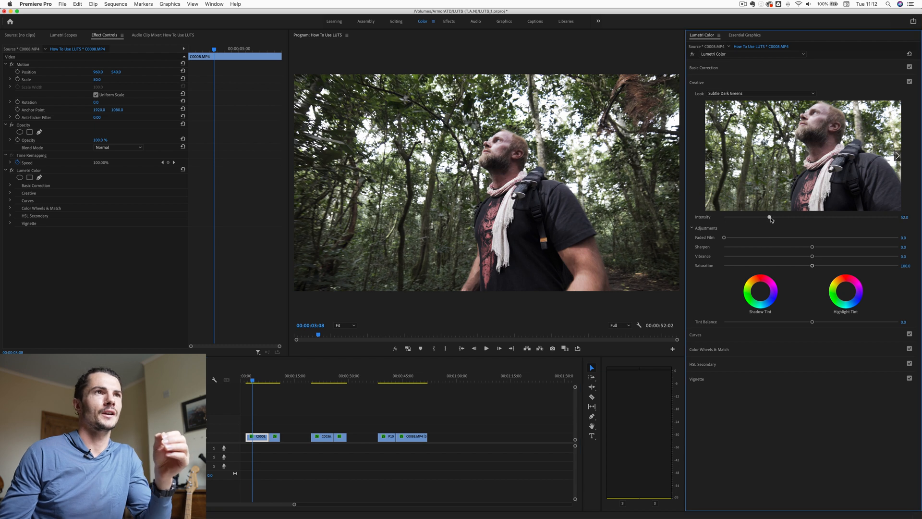
drag(770, 218, 797, 218)
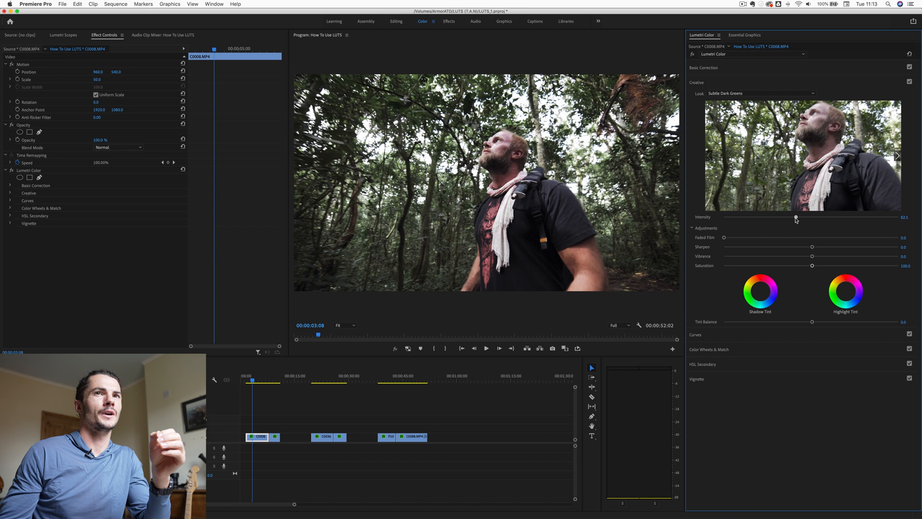
drag(796, 218, 794, 218)
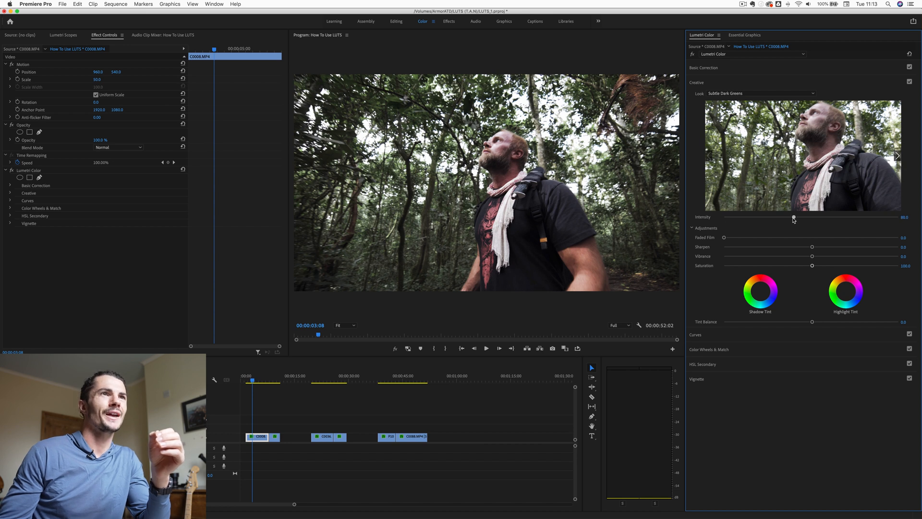
drag(794, 218, 817, 218)
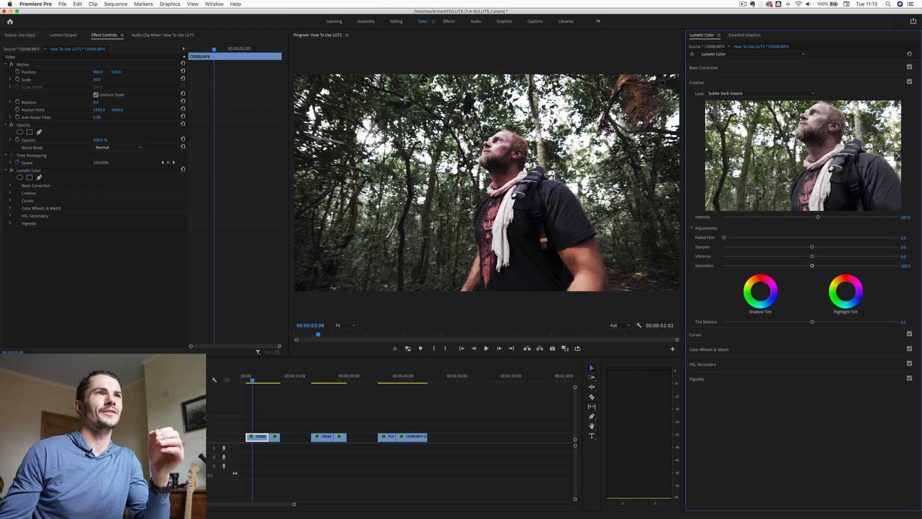
drag(817, 218, 823, 218)
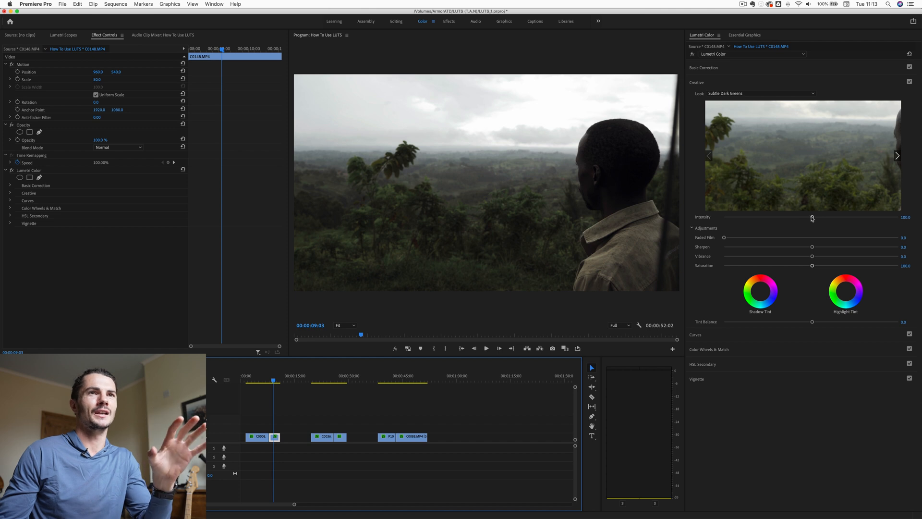
- Drop the hillside clip's look intensity from 100 to zero, then raise it partway
drag(812, 219, 723, 218)
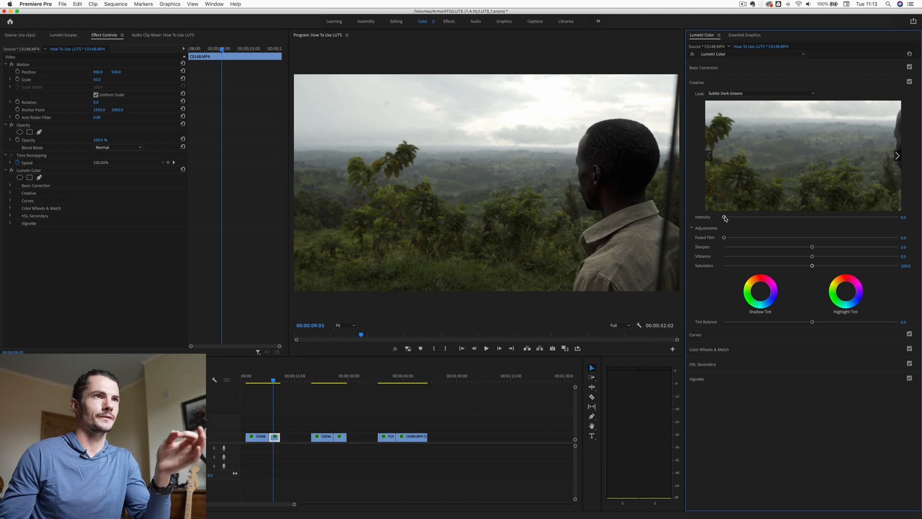
drag(725, 217, 776, 217)
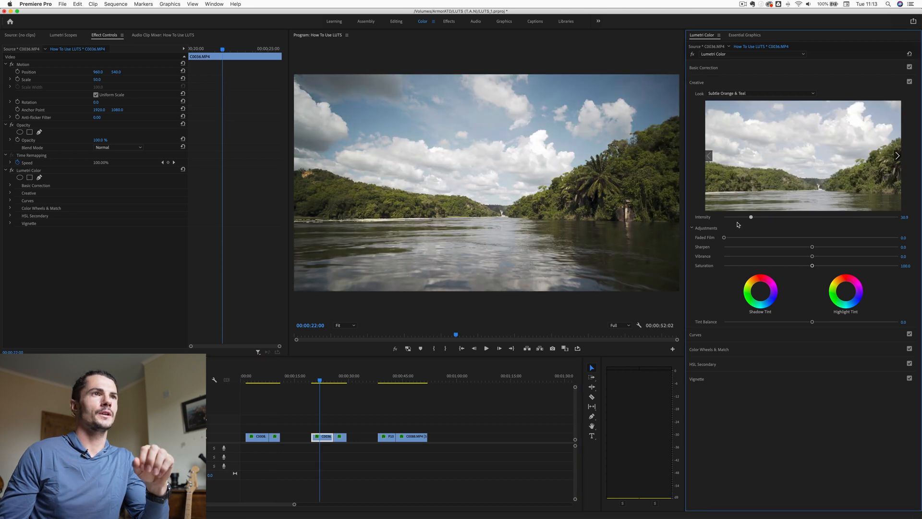
- Set the river clip's look near 99 and give the boat clip a faint look
drag(750, 216, 810, 217)
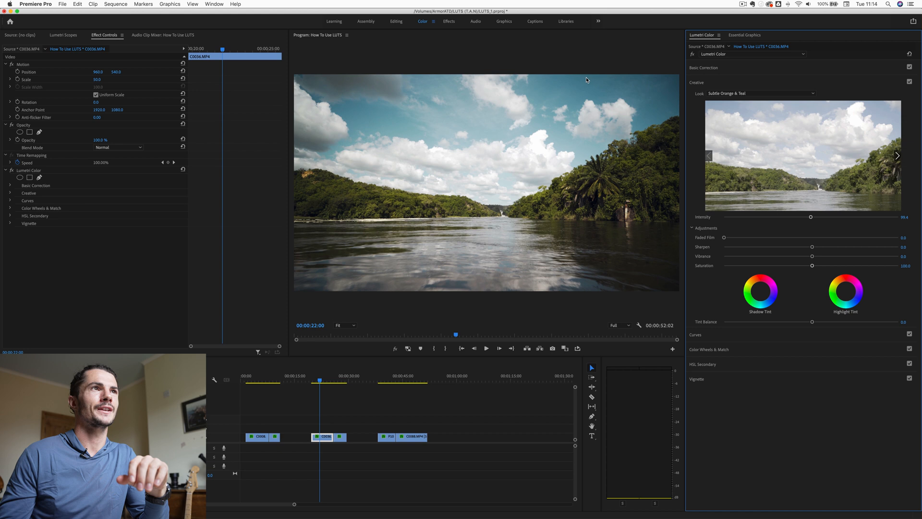
drag(812, 217, 822, 217)
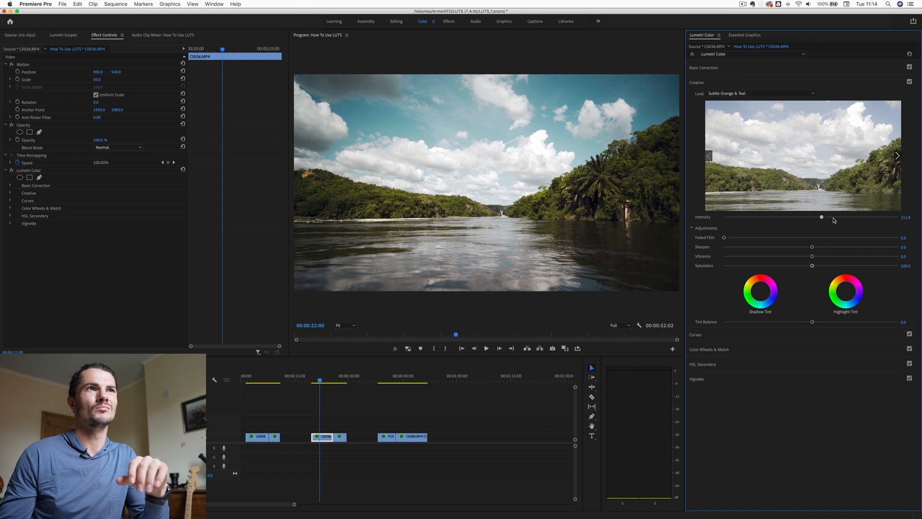
drag(822, 217, 808, 217)
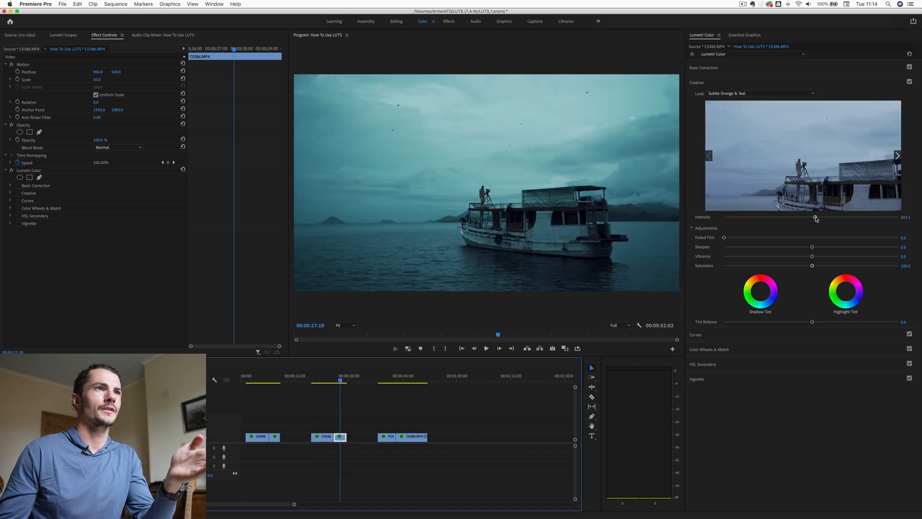
drag(817, 218, 787, 218)
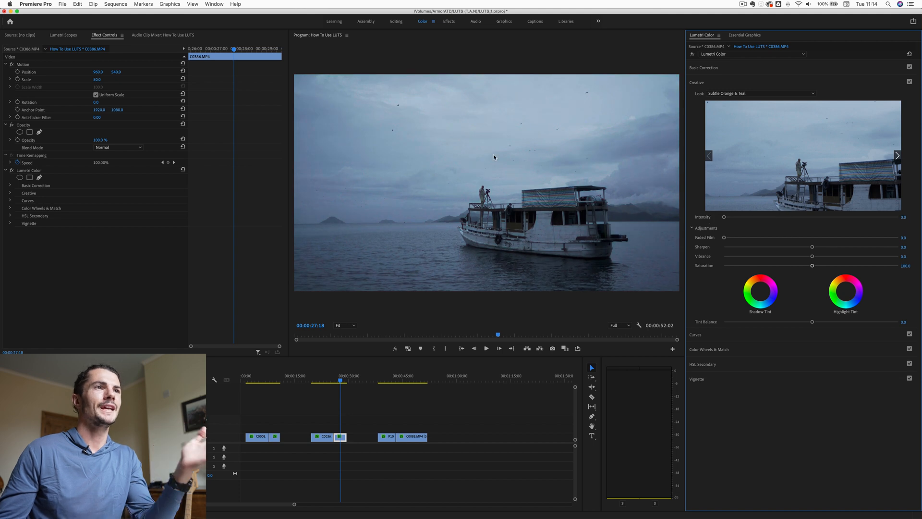
drag(723, 217, 738, 217)
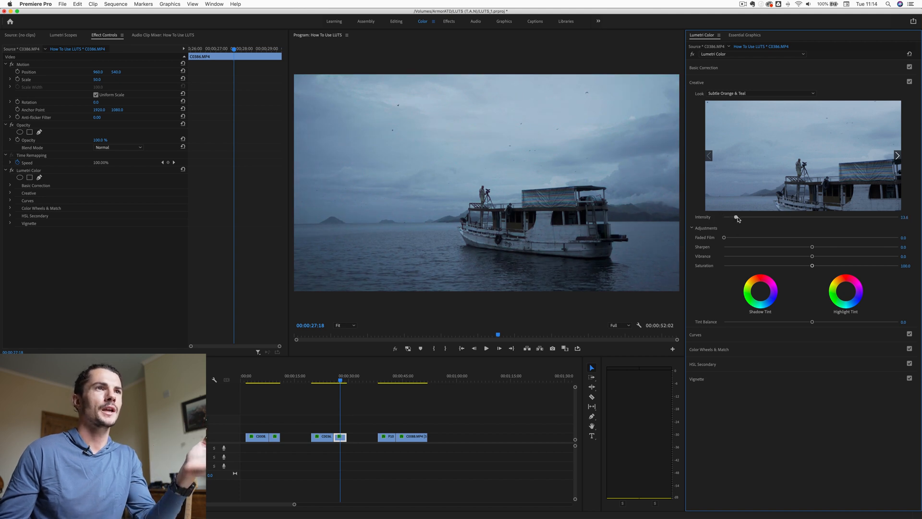
drag(737, 218, 763, 218)
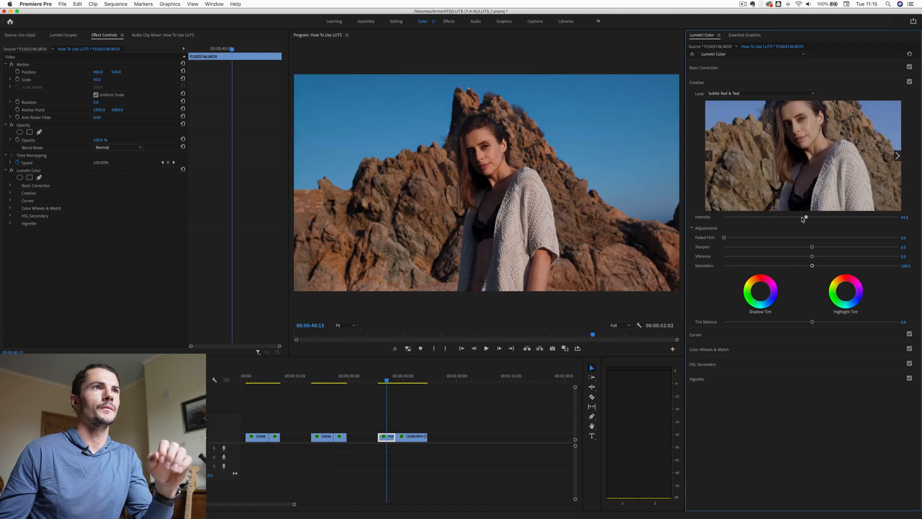
- Tune the woman clip's look intensity from zero upward, and raise the cliff clip's to about 80
drag(805, 217, 724, 217)
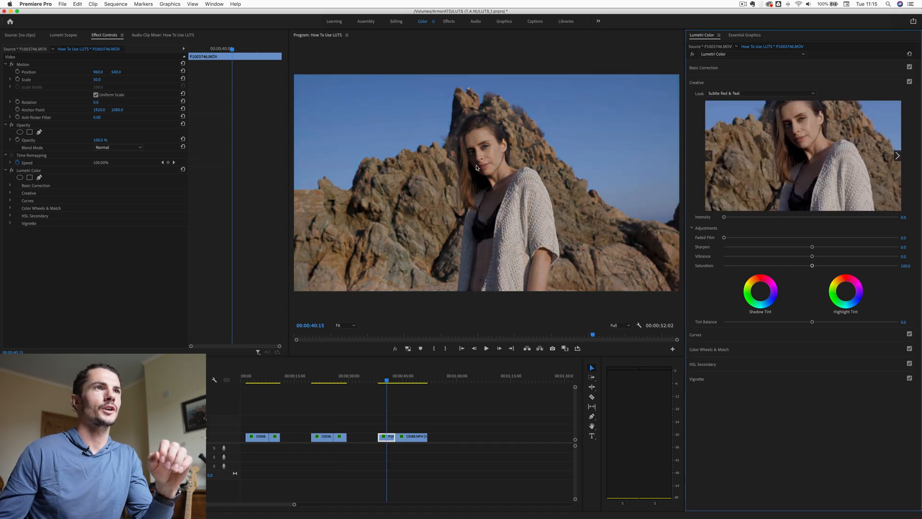
drag(724, 217, 772, 217)
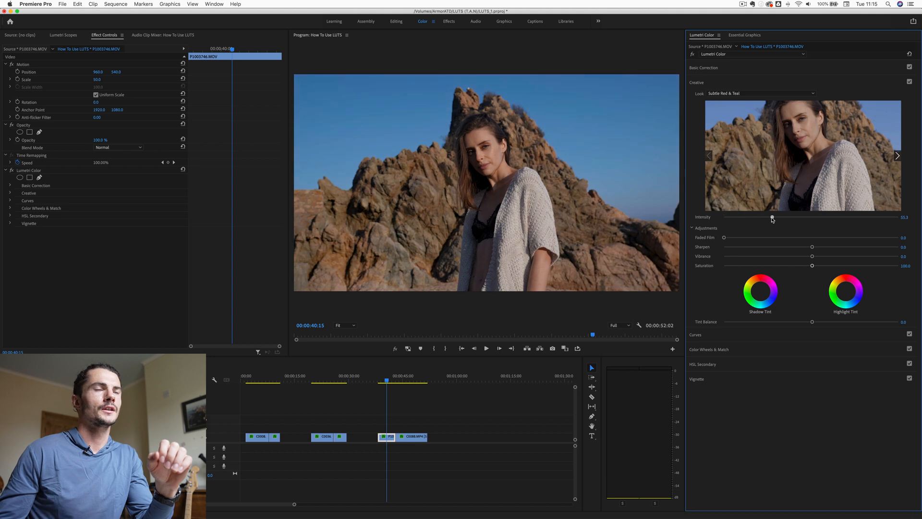
drag(771, 217, 742, 217)
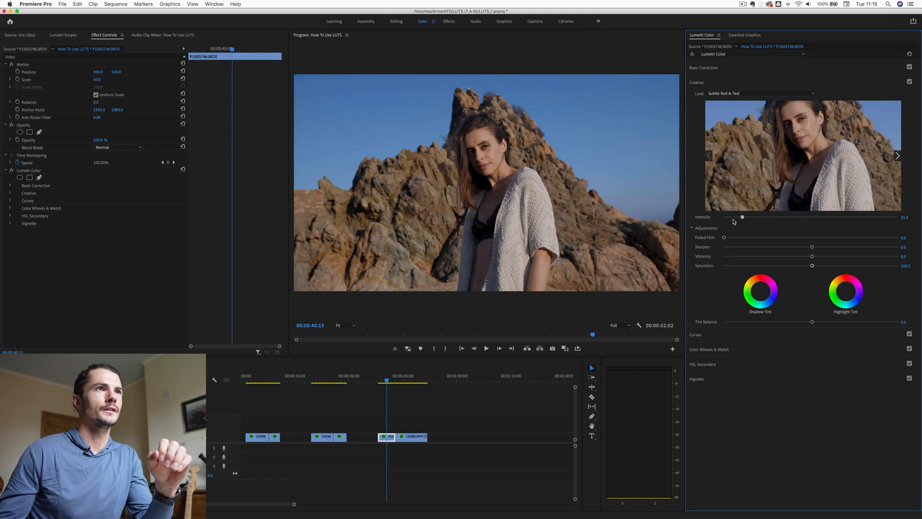
drag(742, 217, 776, 217)
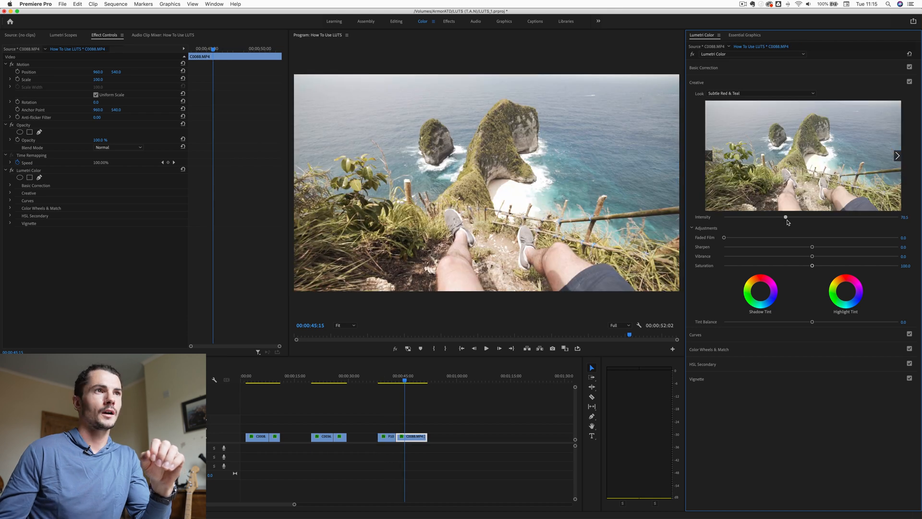
drag(786, 217, 799, 217)
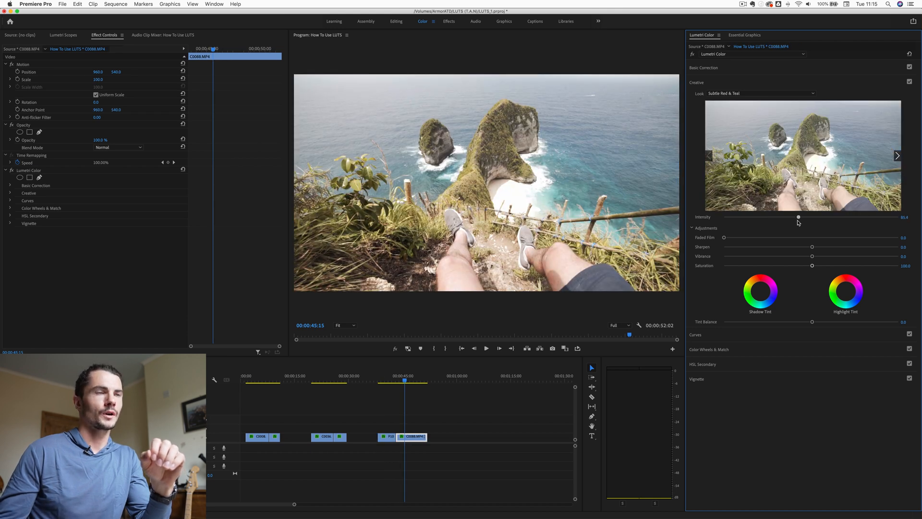
drag(798, 217, 805, 217)
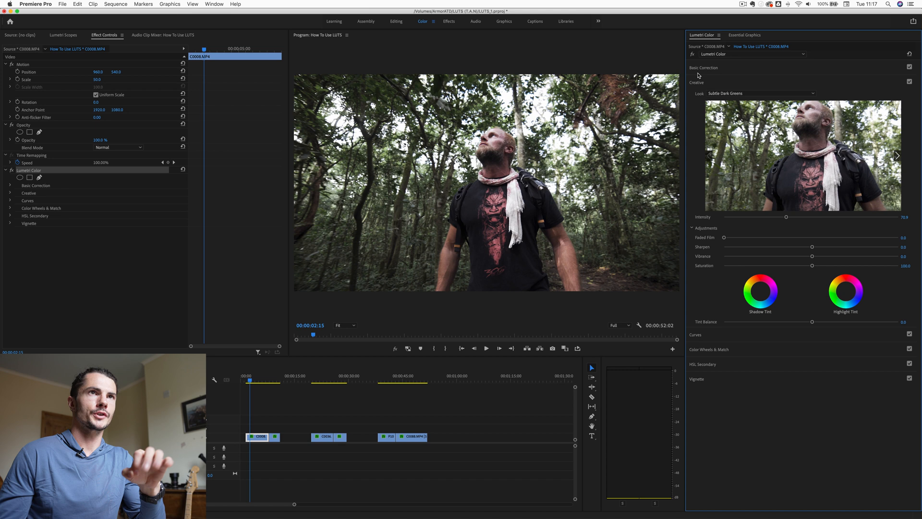
- Rename the clip's first Lumetri Color effect to LUT
click(747, 54)
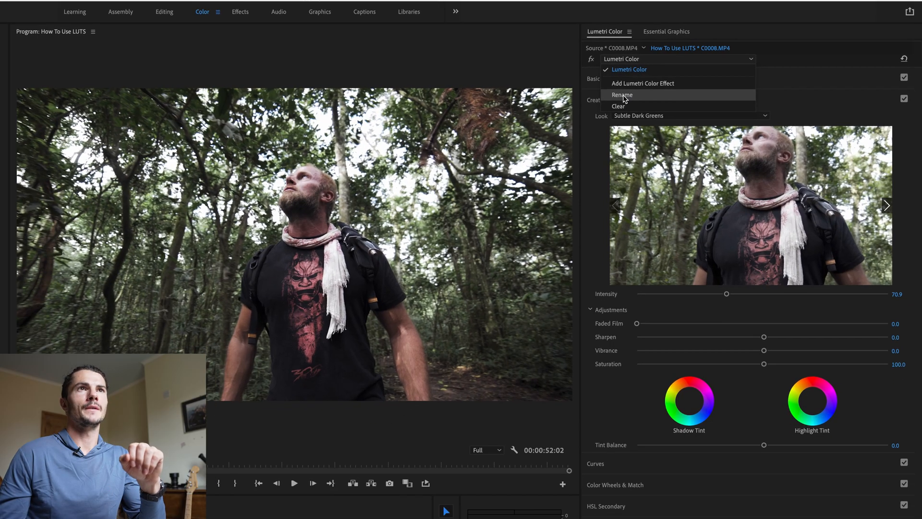
click(623, 95)
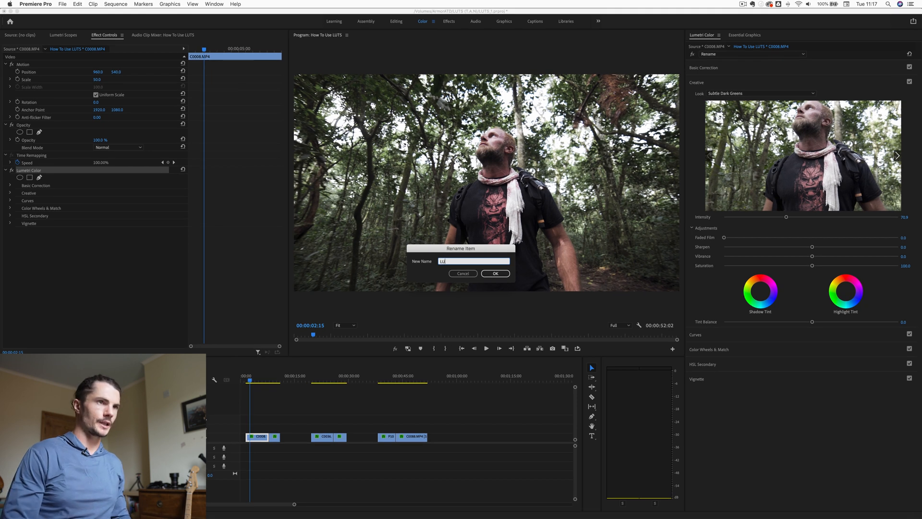
click(495, 272)
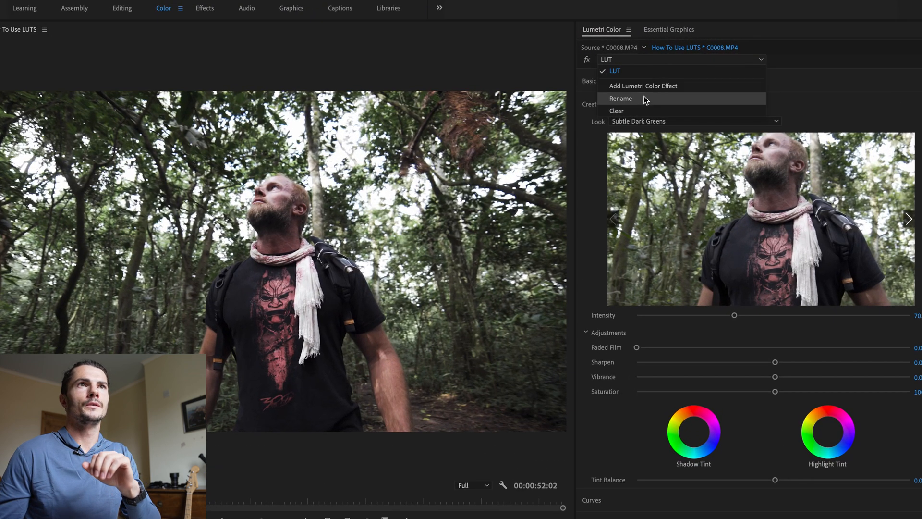
- Rename the second Lumetri Color effect to Exposure and make LUT the active effect
click(616, 111)
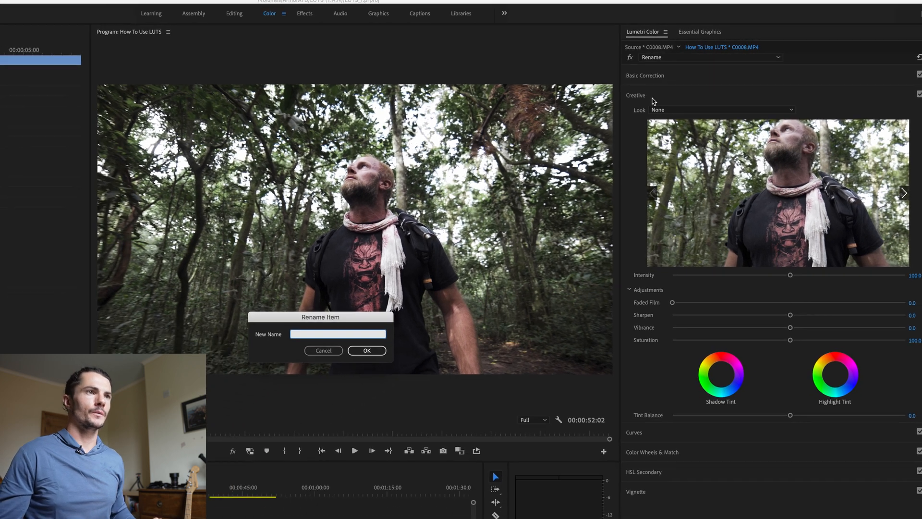
text(Exposure)
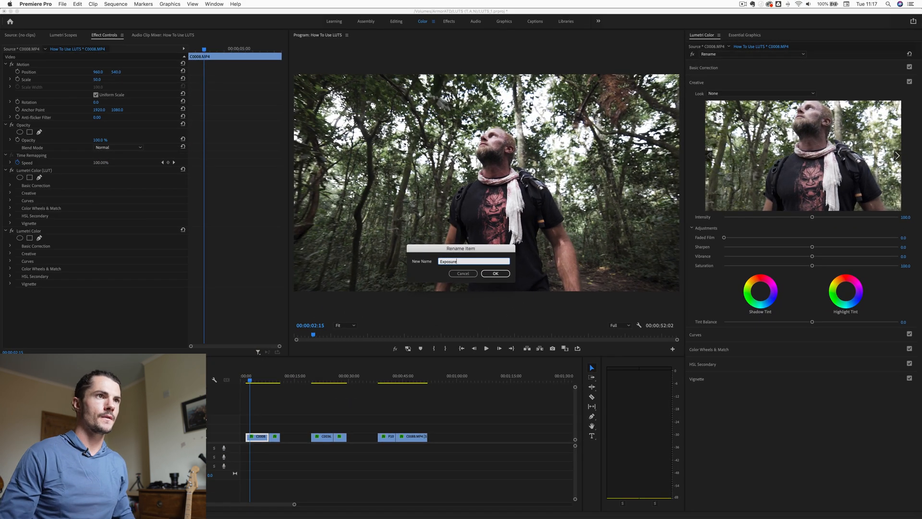
click(495, 273)
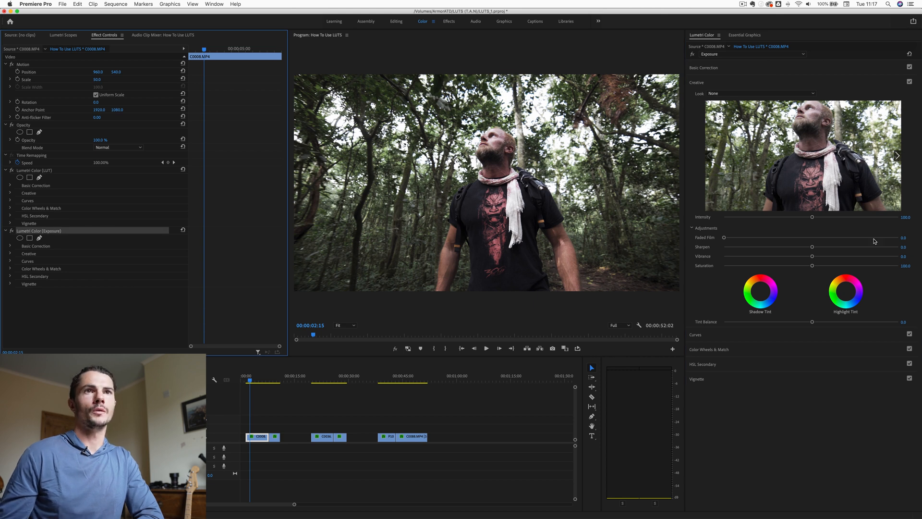
click(696, 82)
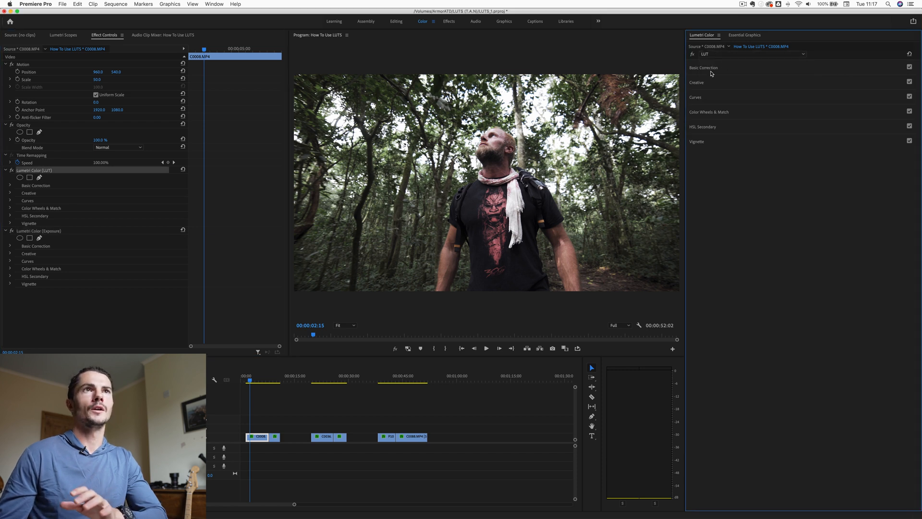
- Order the jungle clip's Exposure effect before its LUT, then select the cliff-top clip
click(695, 83)
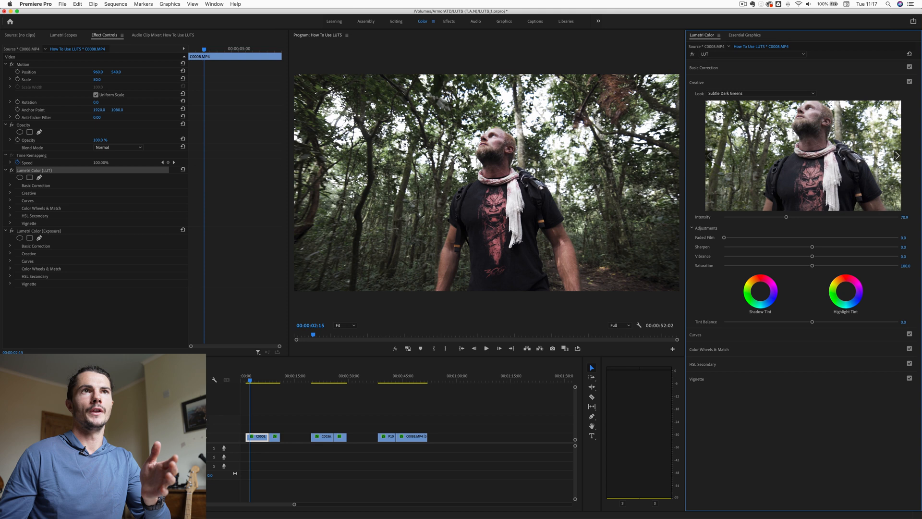
click(35, 230)
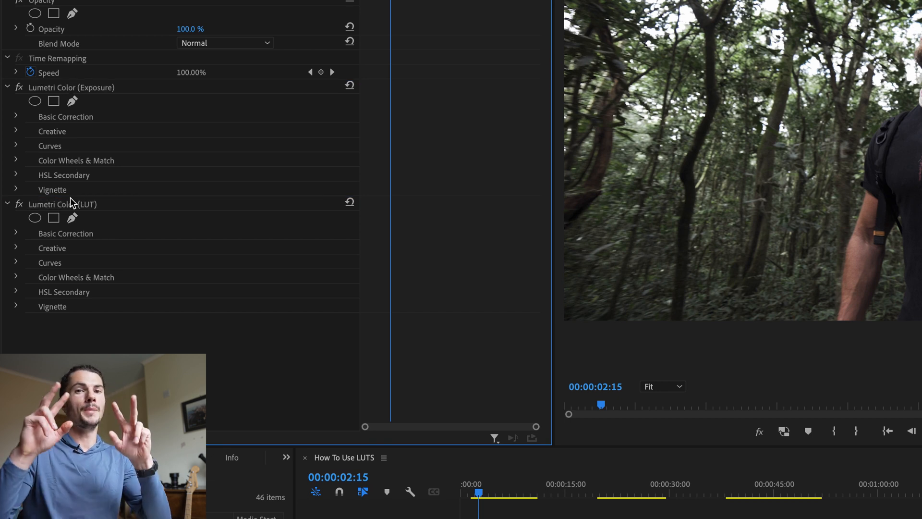
click(63, 204)
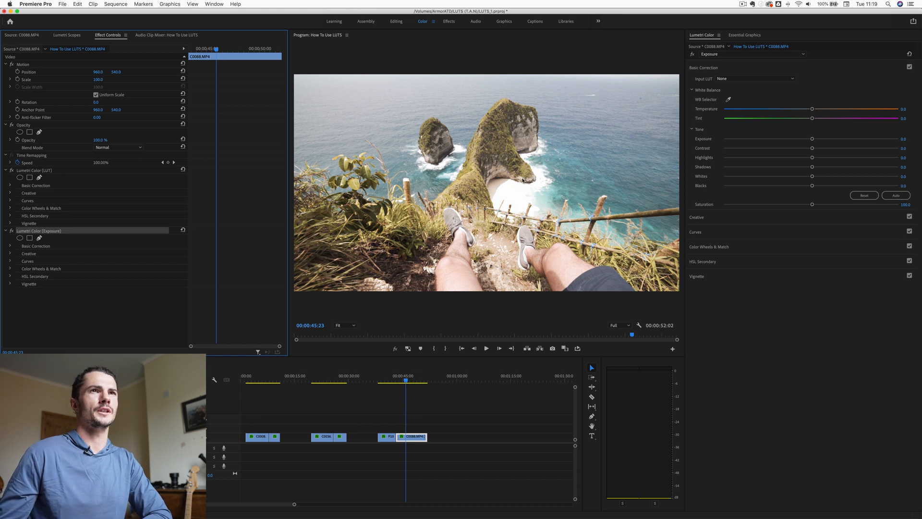
mouse_move(857, 167)
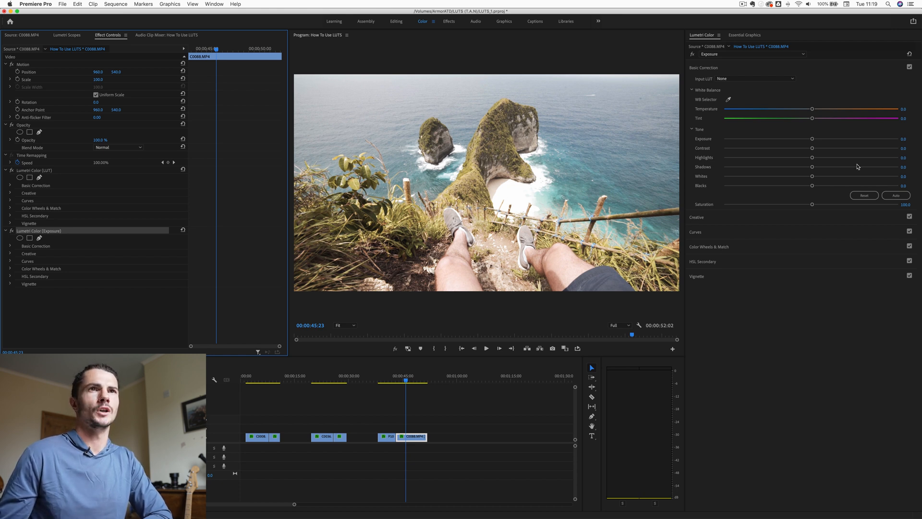
- Watch the waveform while lowering the cliff-top clip's Whites, settling around -30
click(66, 34)
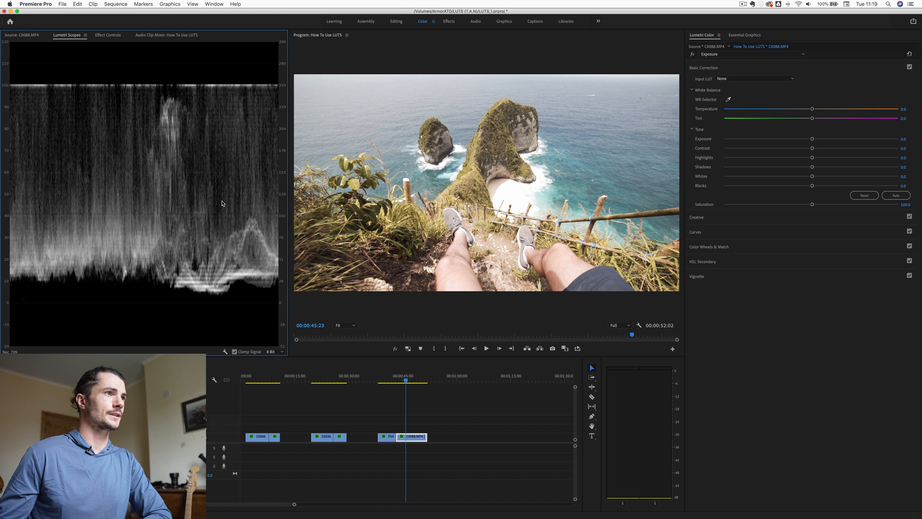
drag(811, 177, 794, 177)
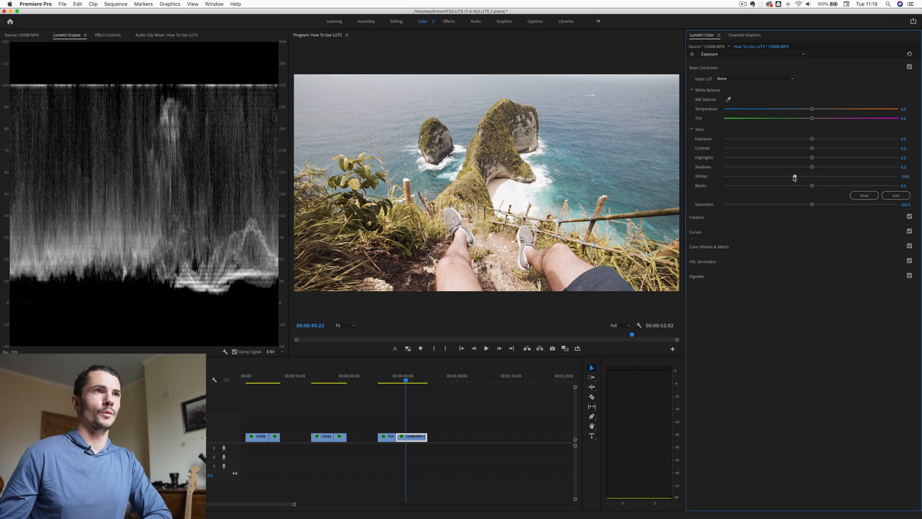
drag(793, 177, 760, 176)
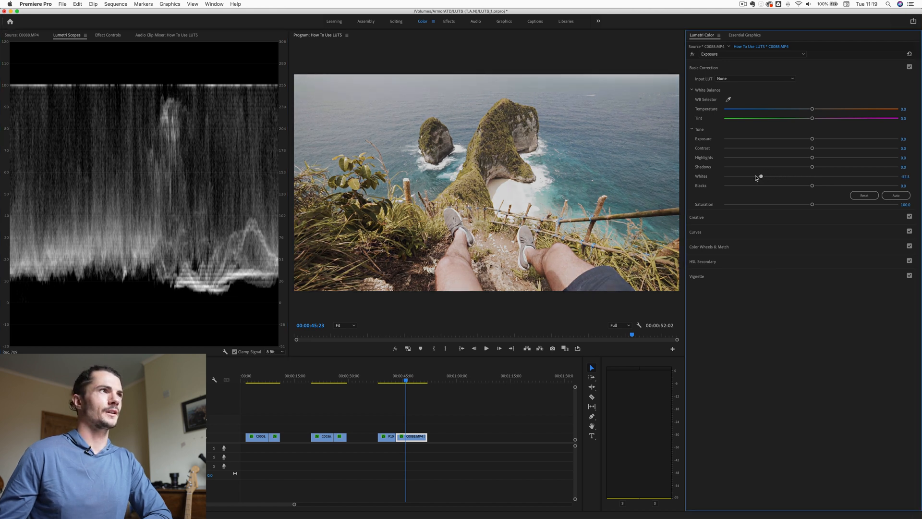
drag(760, 176, 753, 176)
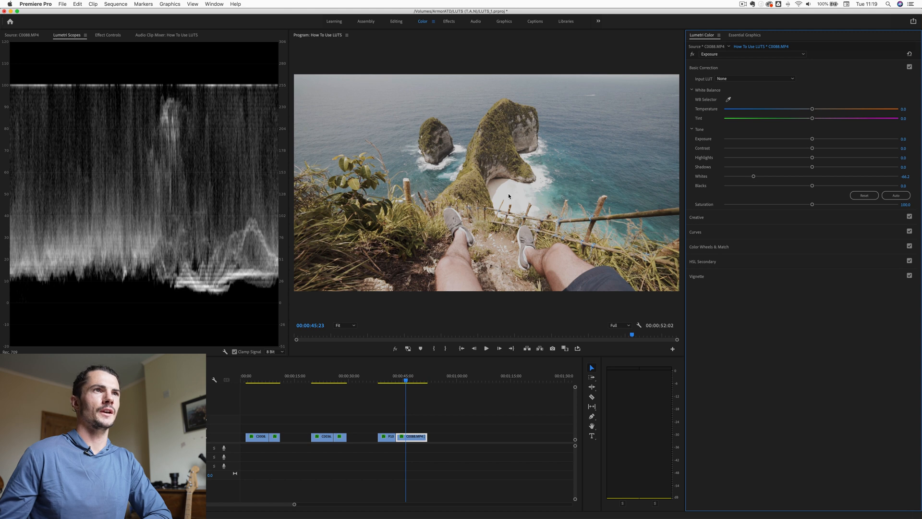
mouse_move(506, 196)
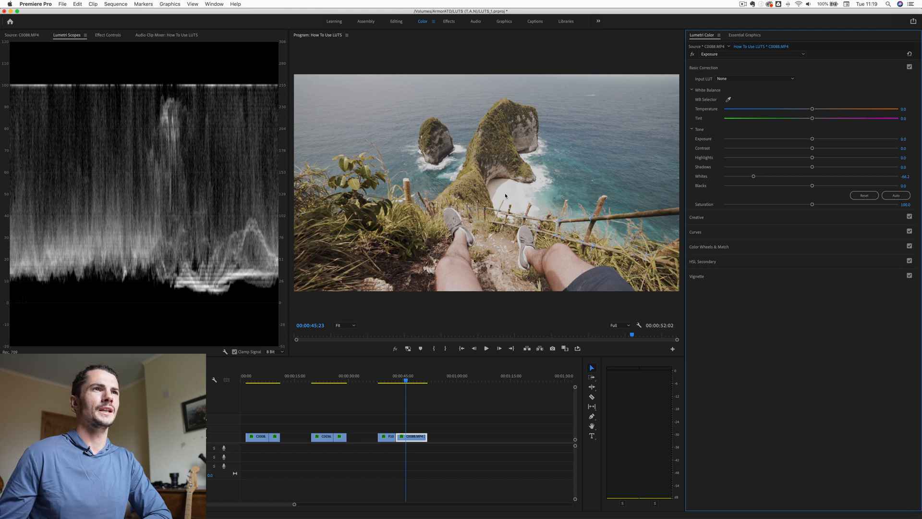
drag(753, 175, 729, 176)
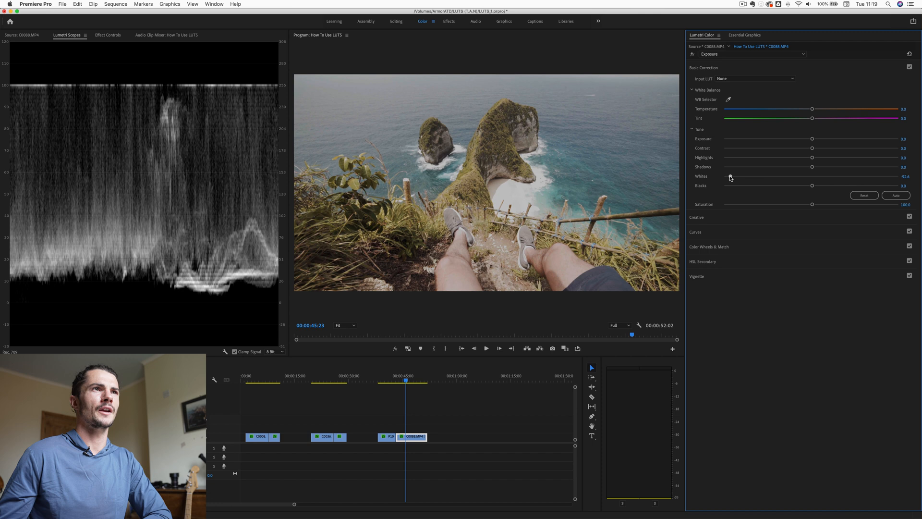
drag(731, 177, 750, 176)
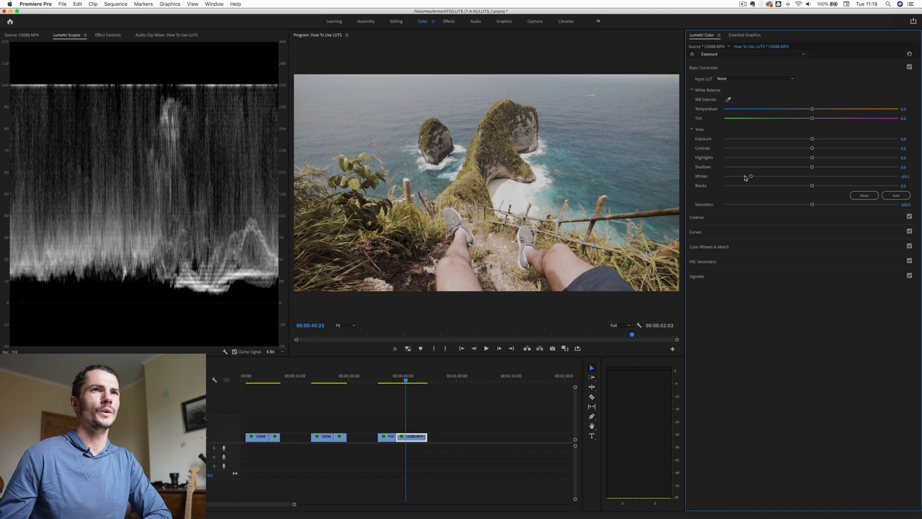
drag(750, 176, 768, 175)
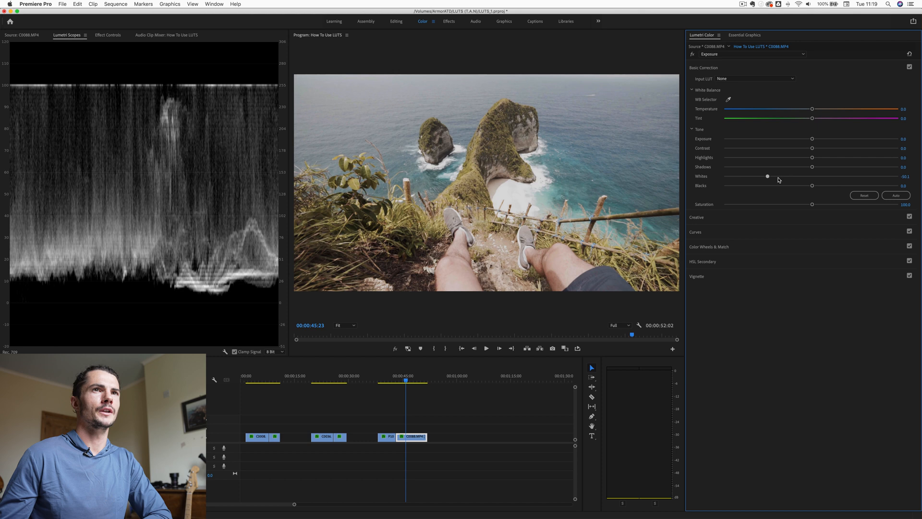
click(108, 35)
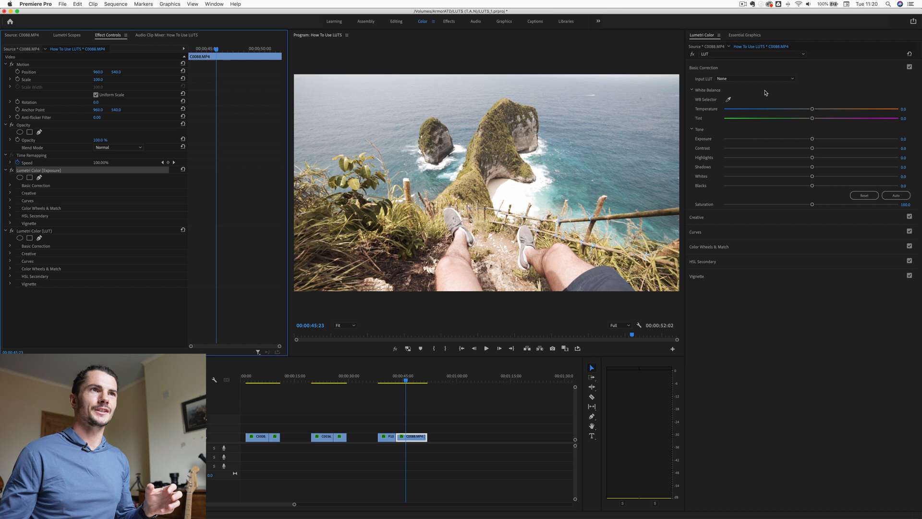
mouse_move(606, 171)
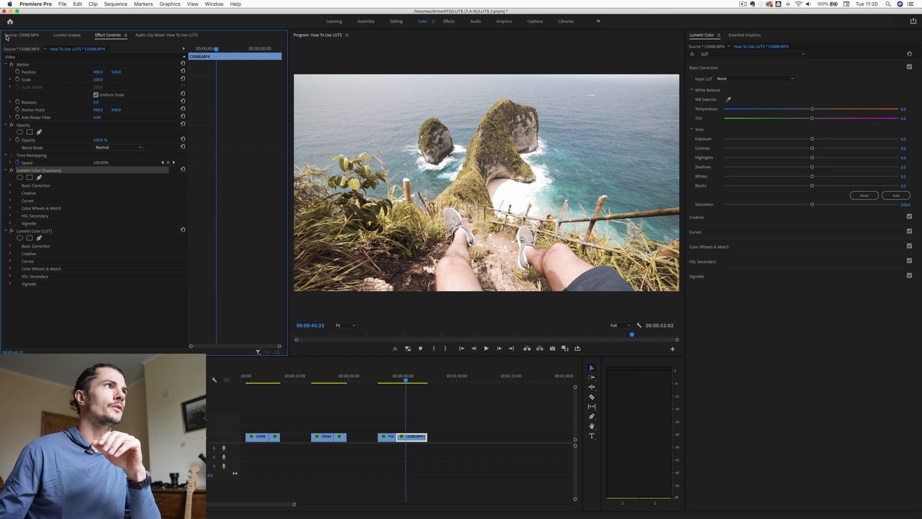
- Watch the waveform while lowering the cliffside clip's Whites to about -55
click(66, 35)
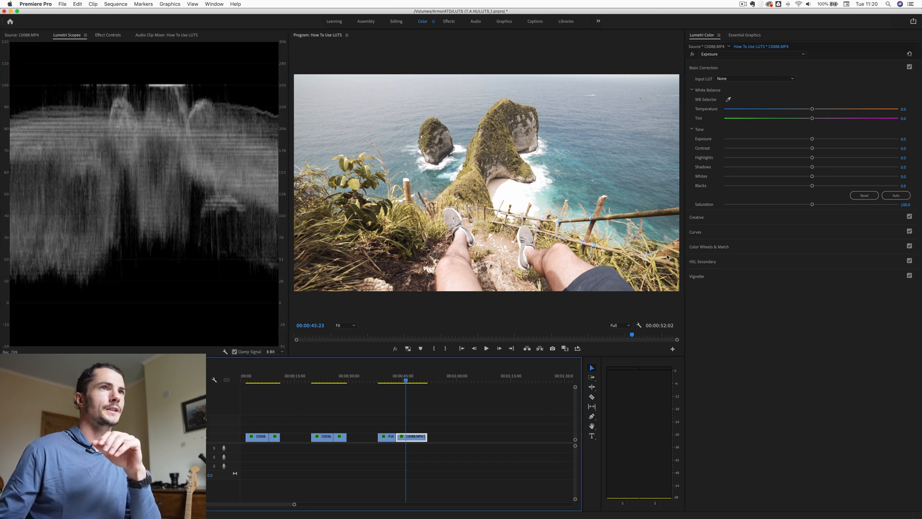
drag(813, 177, 796, 176)
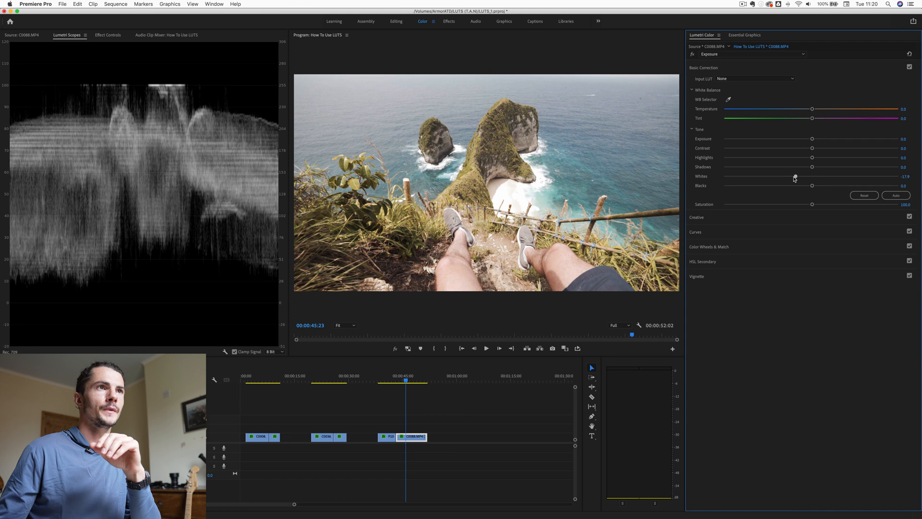
drag(813, 176, 783, 176)
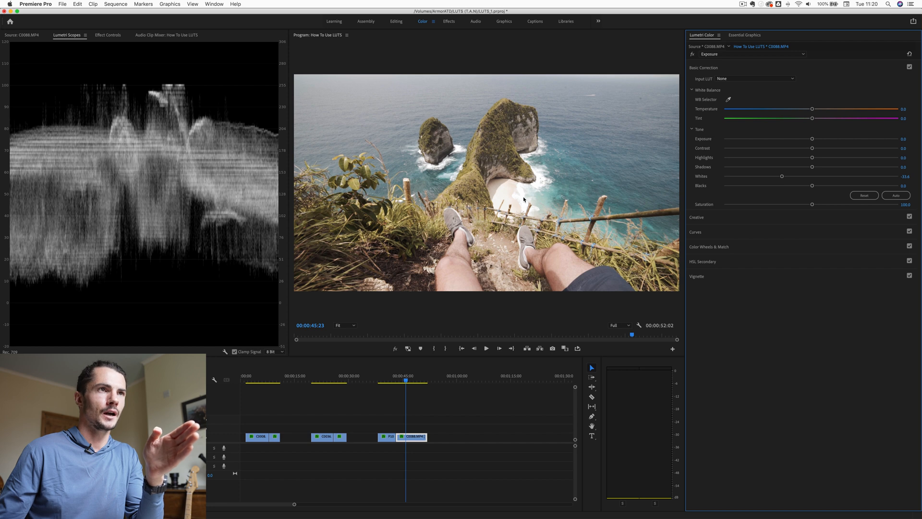
drag(783, 176, 772, 176)
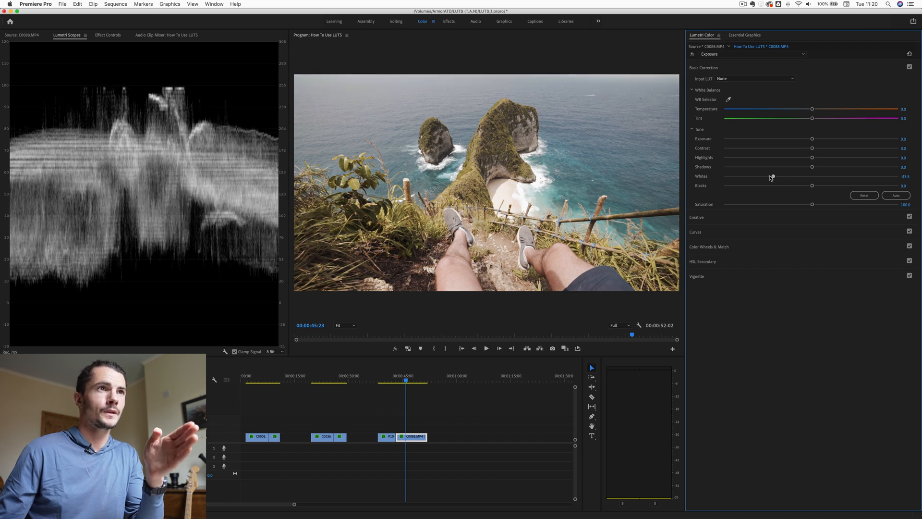
drag(773, 176, 745, 176)
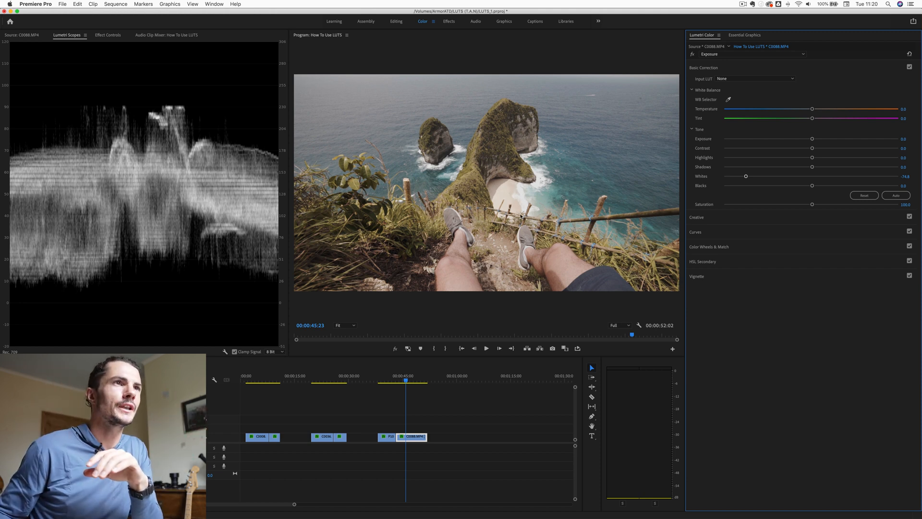
mouse_move(517, 214)
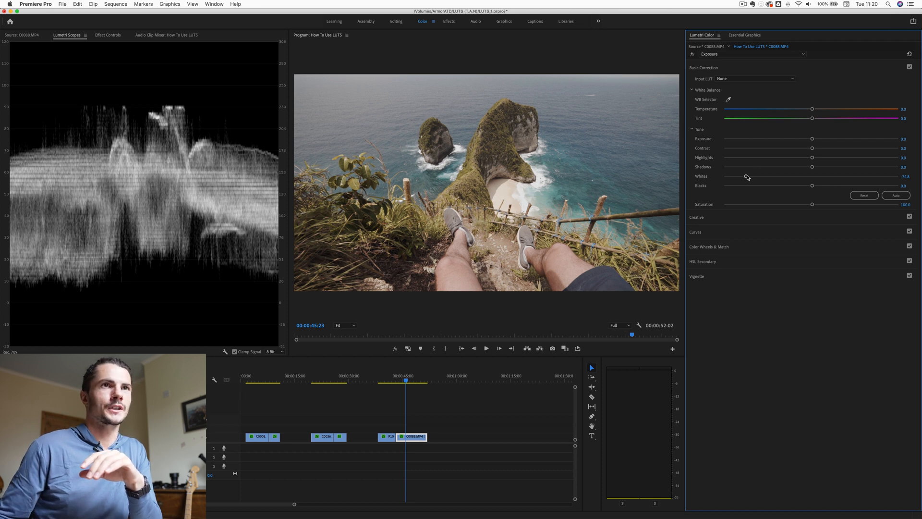
drag(746, 178, 762, 178)
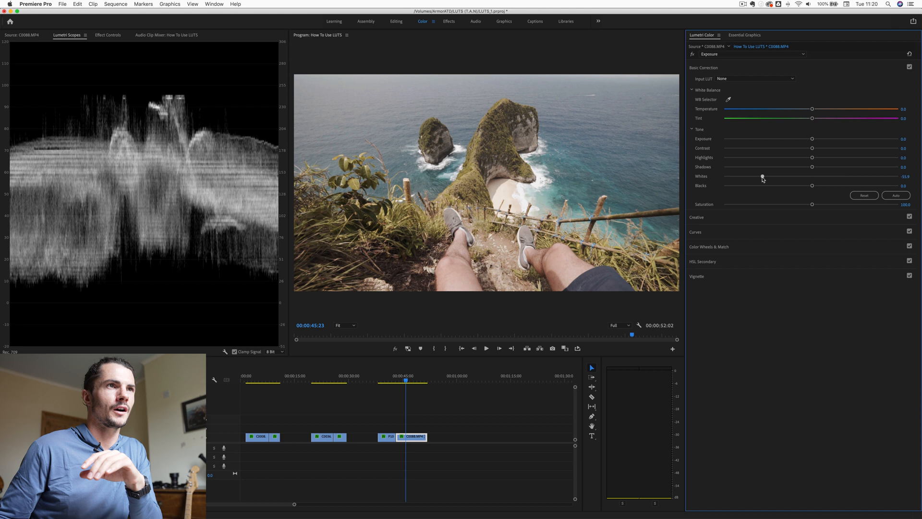
drag(763, 176, 765, 176)
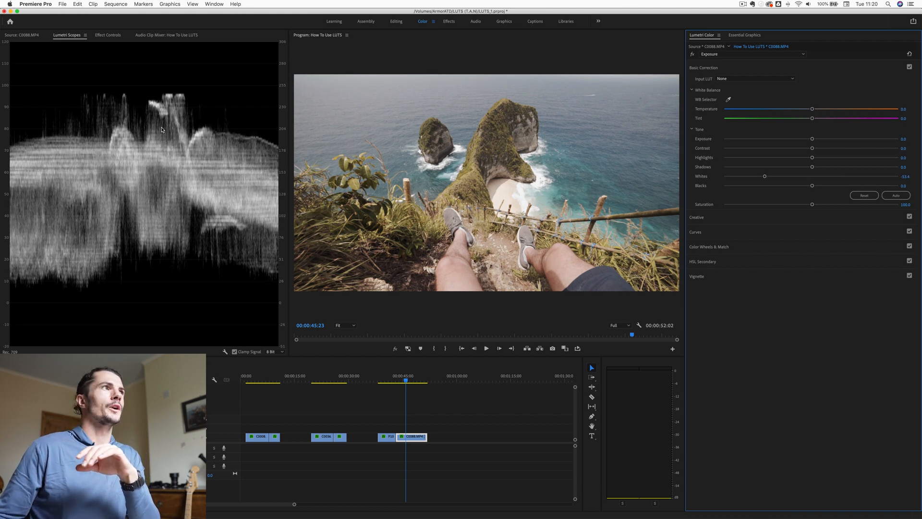
- Move the Exposure effect ahead of the LUT effect in Effect Controls
click(107, 34)
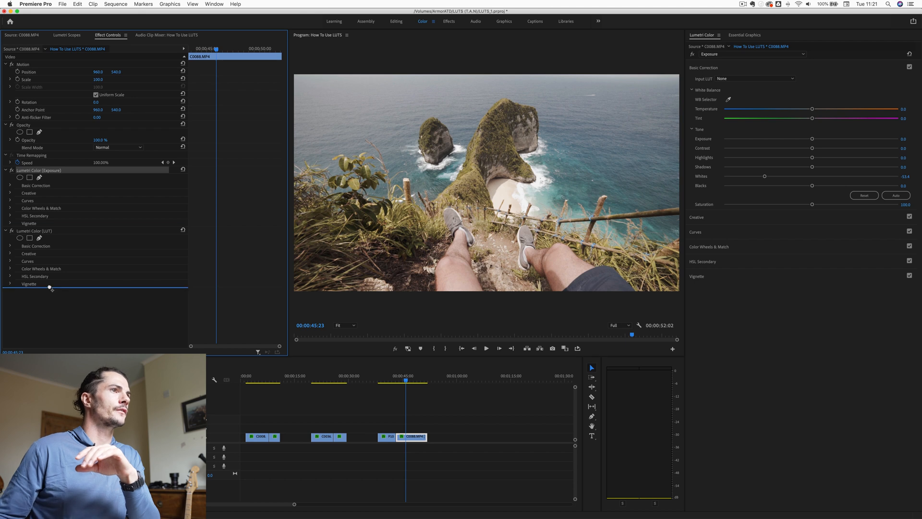
drag(765, 176, 797, 178)
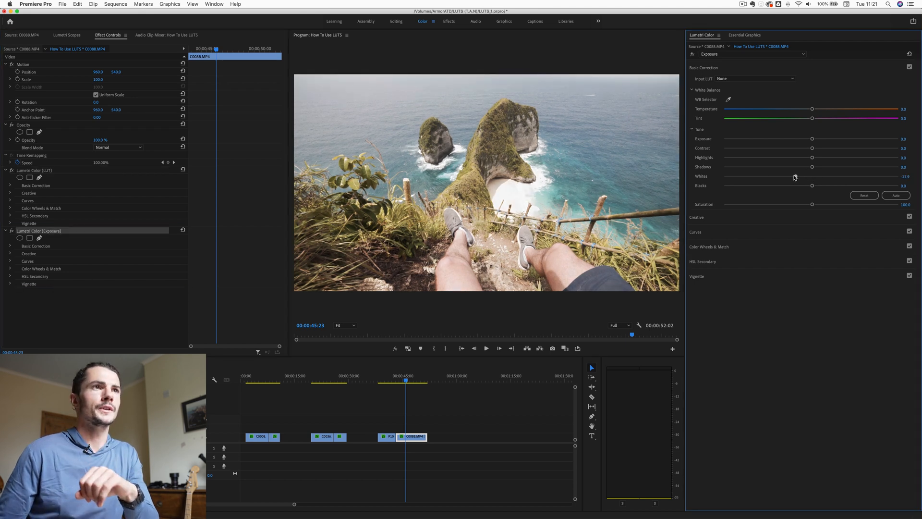
drag(794, 177, 744, 177)
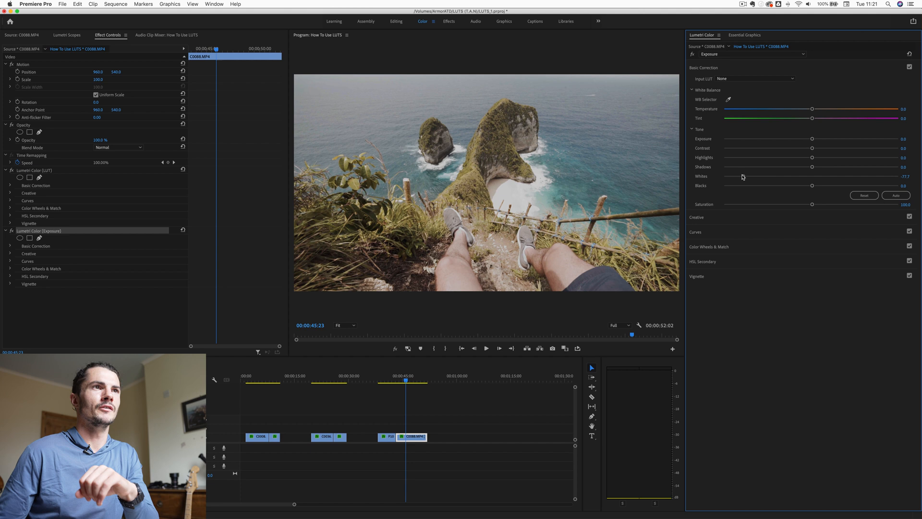
drag(747, 176, 735, 177)
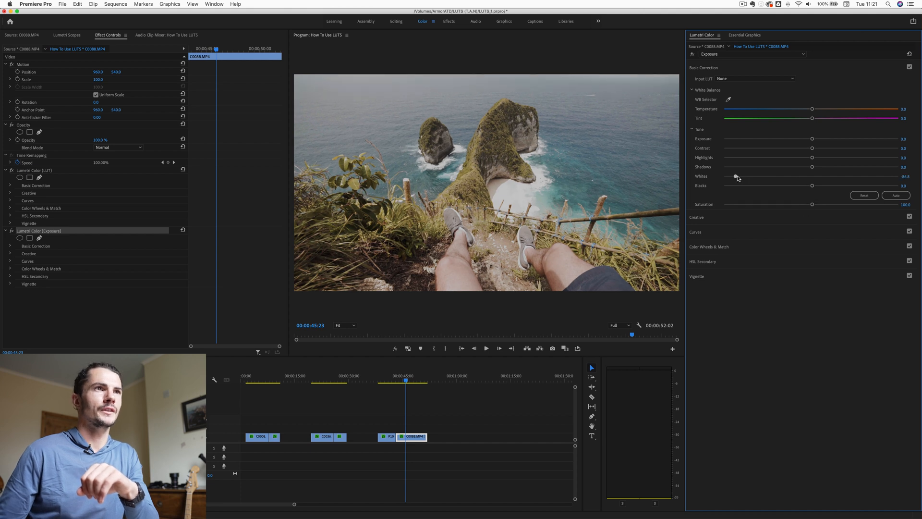
drag(737, 176, 796, 176)
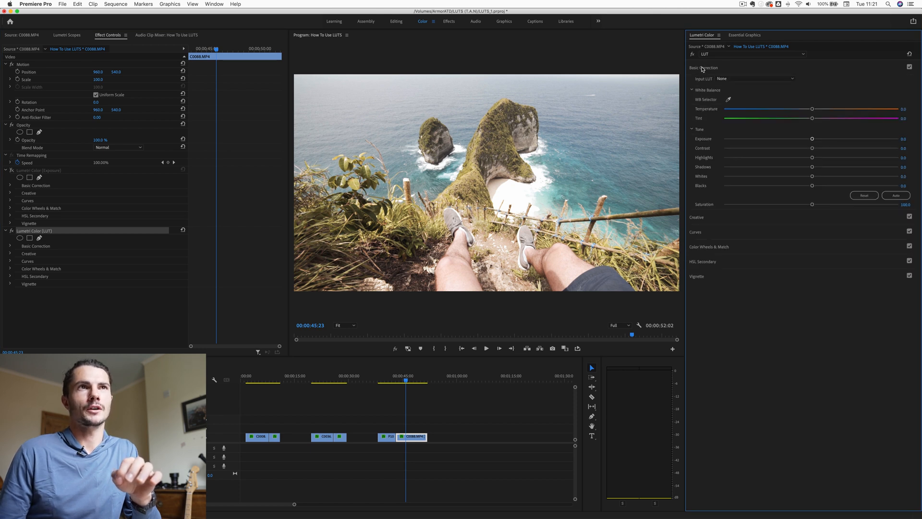
- Lower the Whites again in the Exposure effect's Basic Correction
click(696, 82)
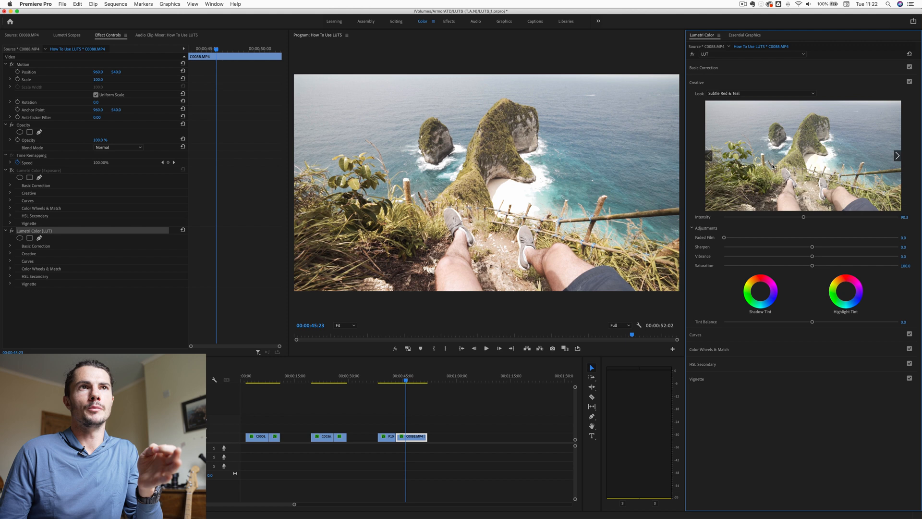
click(703, 67)
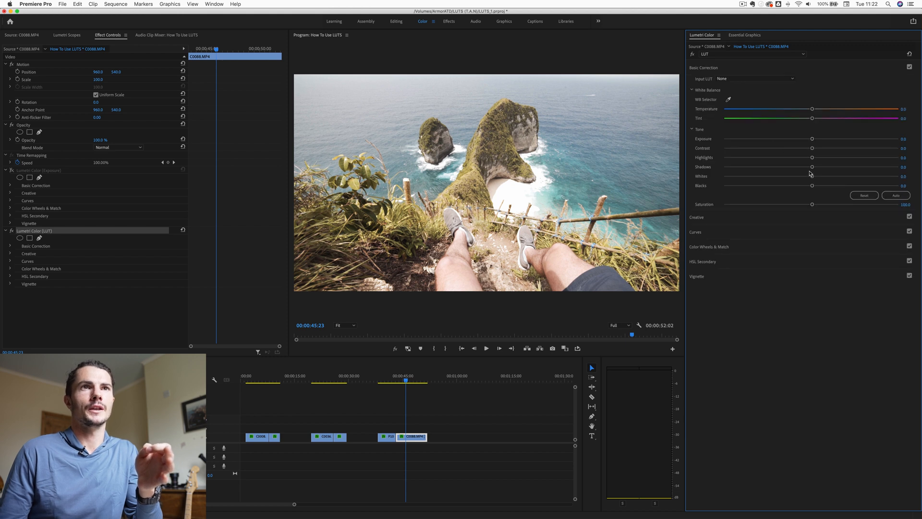
drag(812, 176, 781, 176)
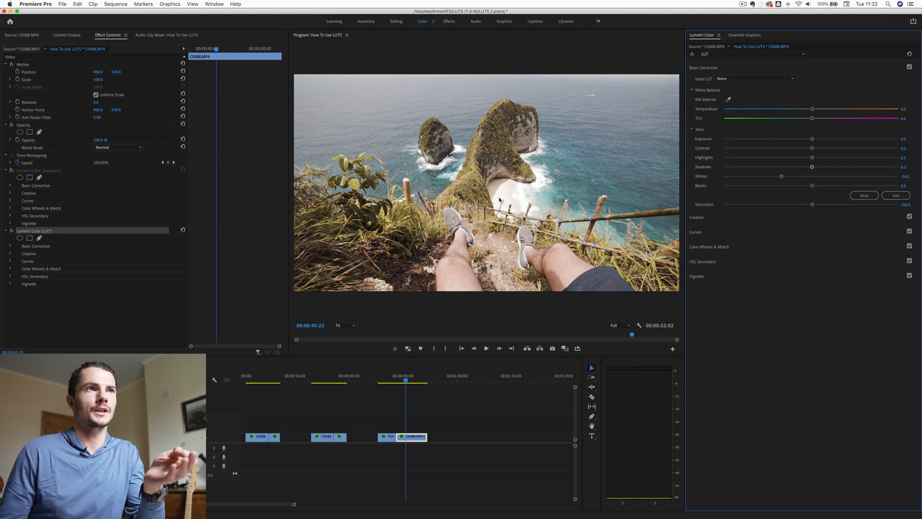
drag(781, 176, 766, 176)
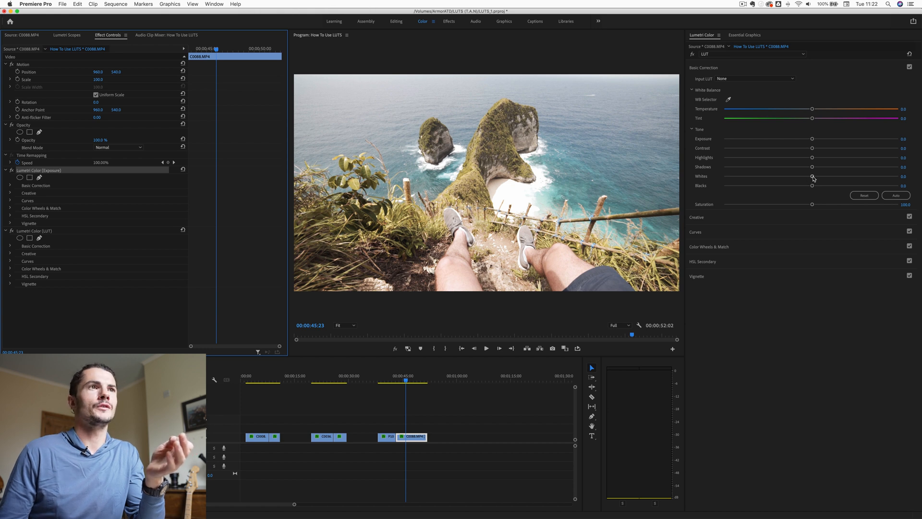
drag(813, 175, 777, 175)
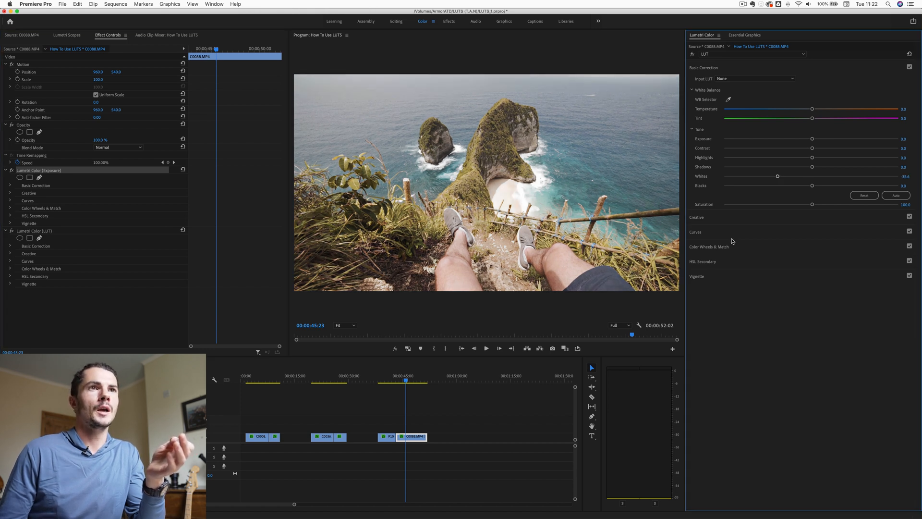
click(695, 97)
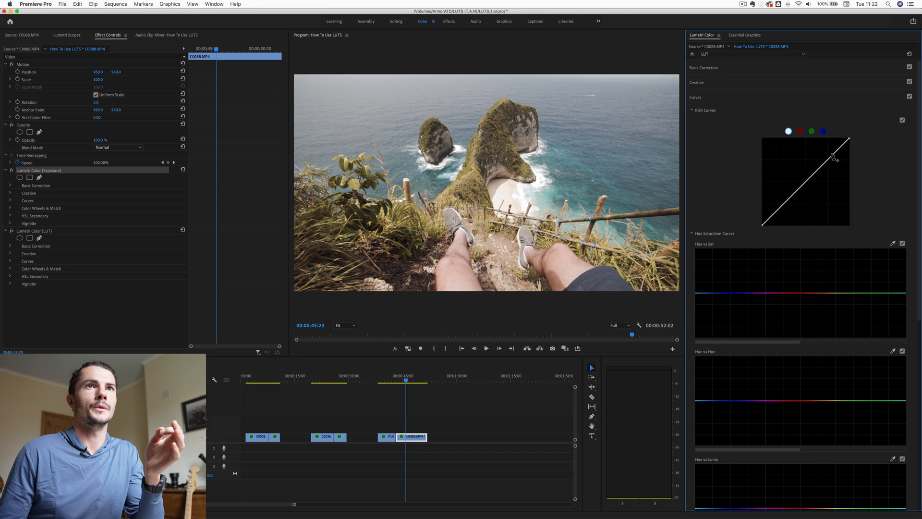
- Add an S-curve to the cliffside Exposure RGB curve: darker shadows, brighter highlights
click(695, 97)
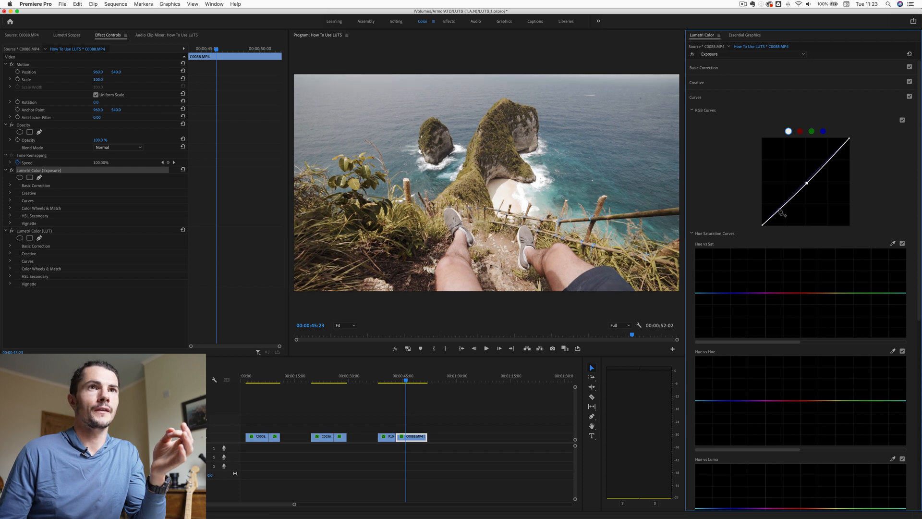
drag(782, 212, 784, 213)
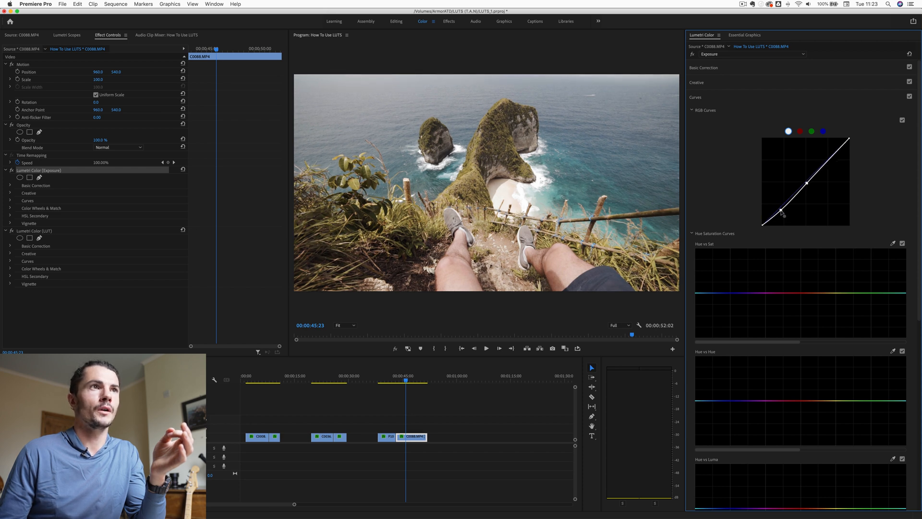
drag(783, 213, 829, 160)
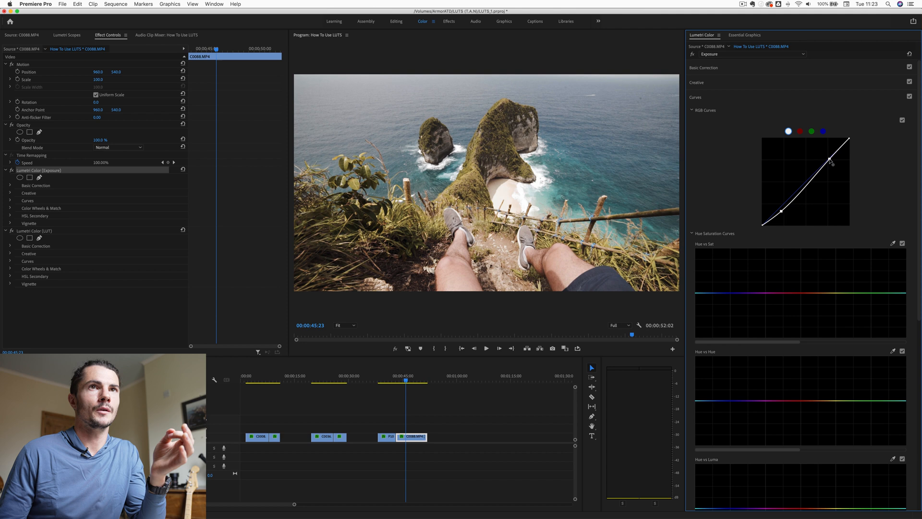
drag(831, 161, 833, 165)
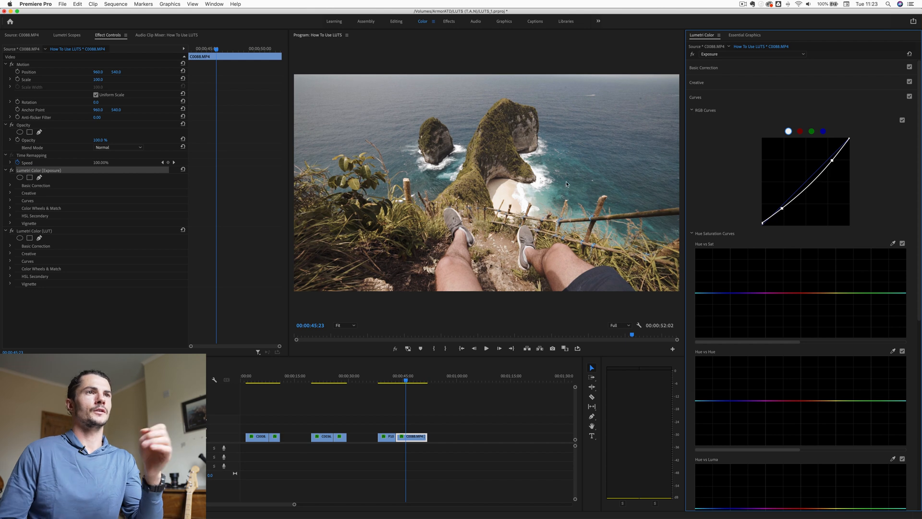
click(695, 97)
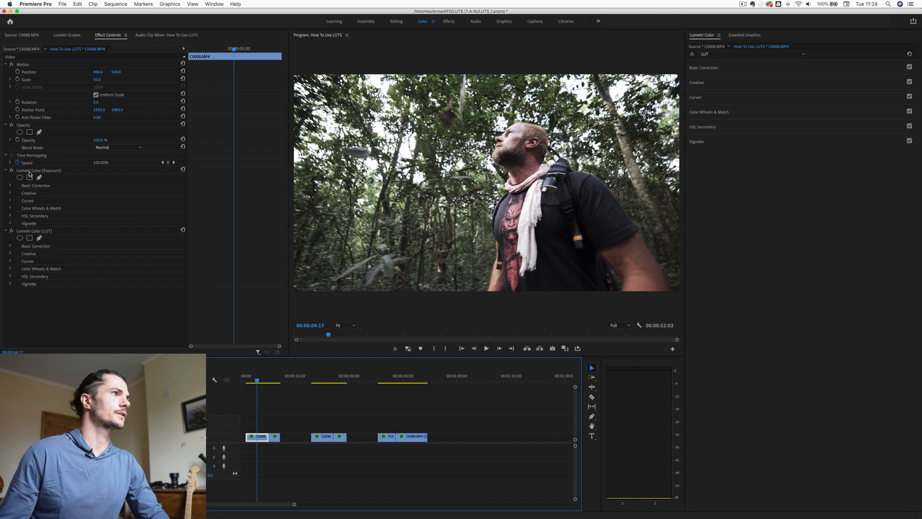
- Select the jungle clip's Exposure effect and lower its Whites using the waveform
click(39, 170)
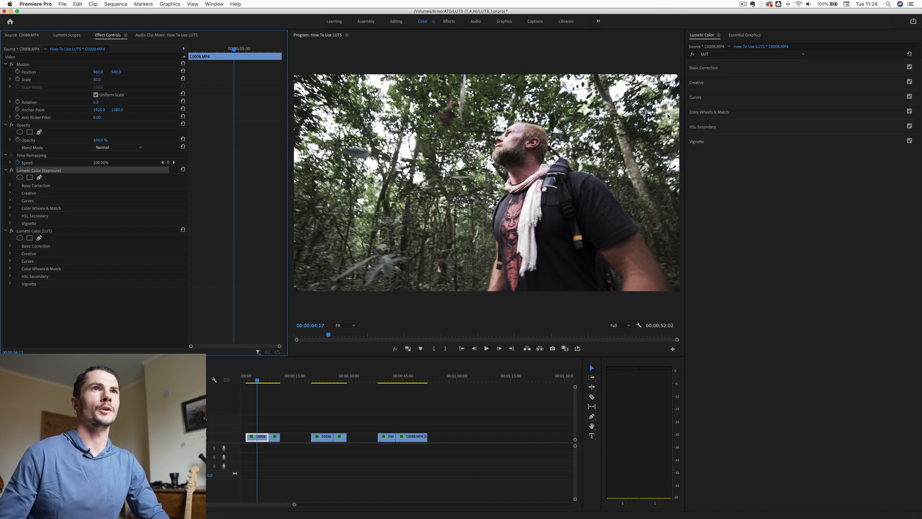
click(66, 35)
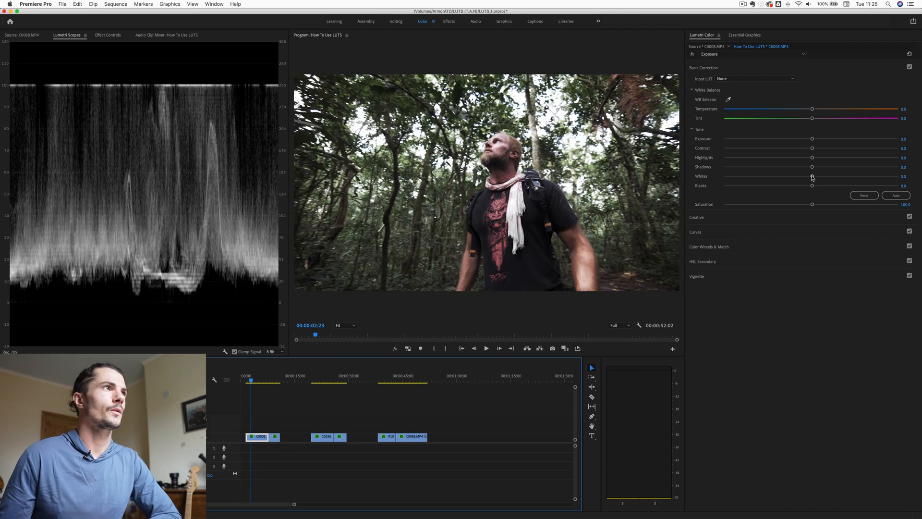
drag(812, 176, 774, 177)
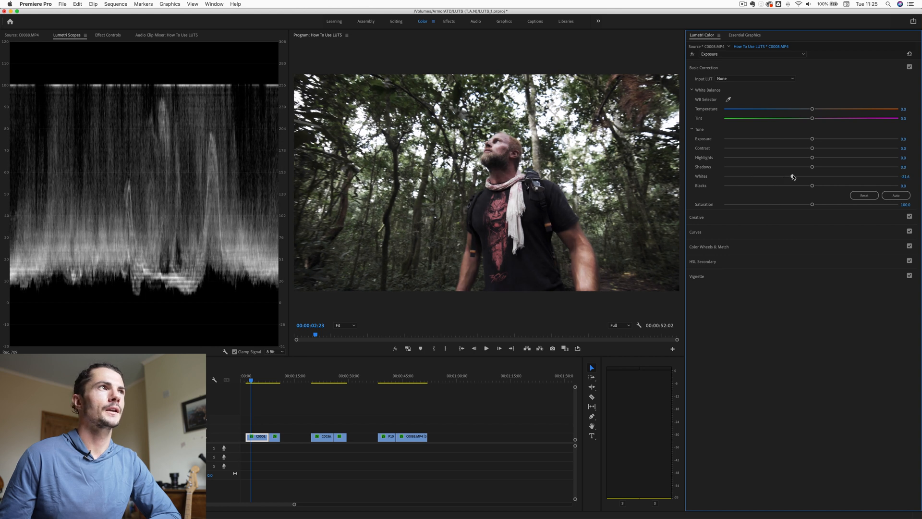
drag(791, 176, 814, 176)
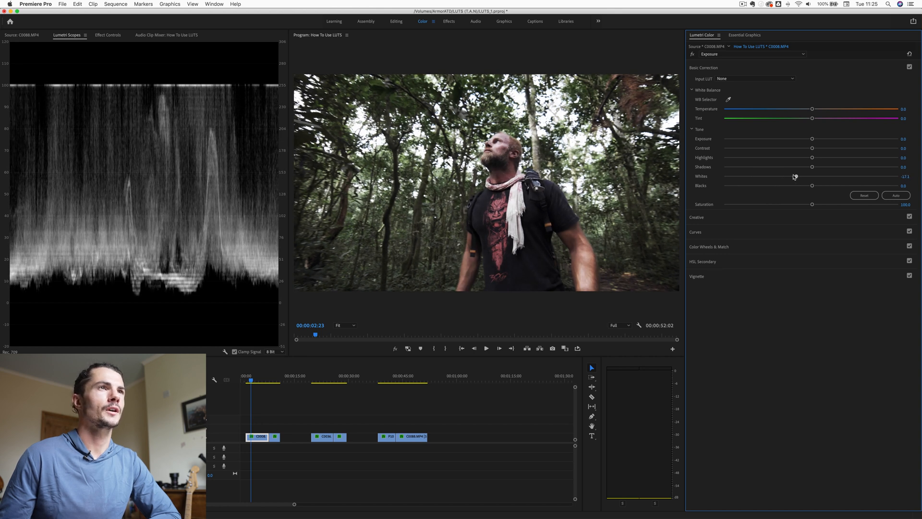
drag(813, 176, 792, 177)
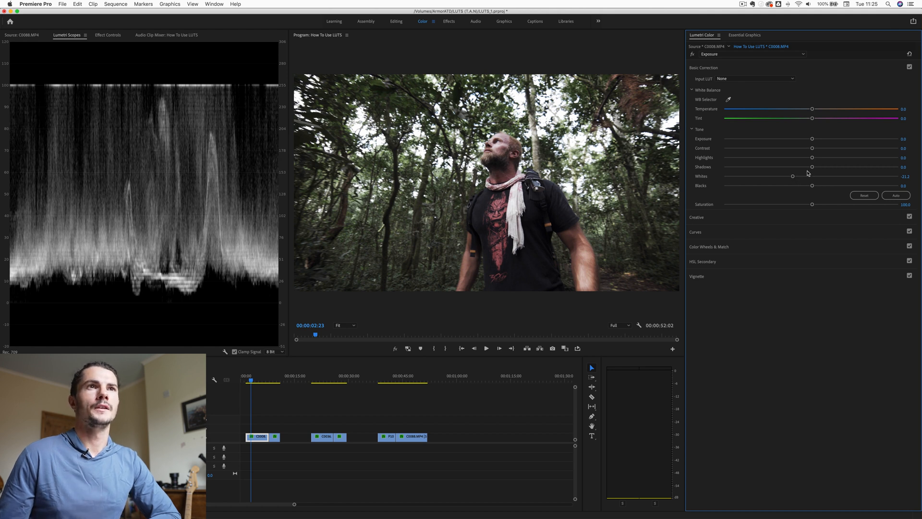
- Lift the Shadows and boost the Saturation on the jungle clip's Exposure grade
drag(812, 167, 818, 167)
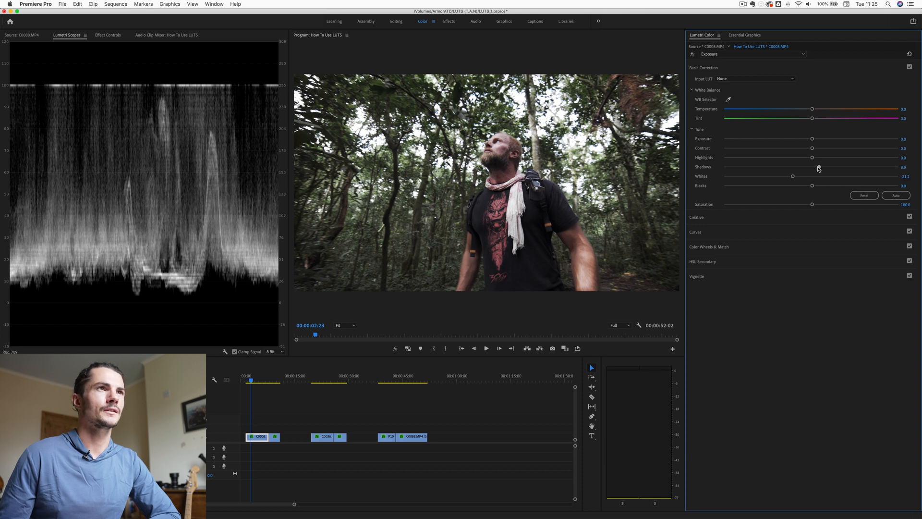
drag(823, 167, 817, 166)
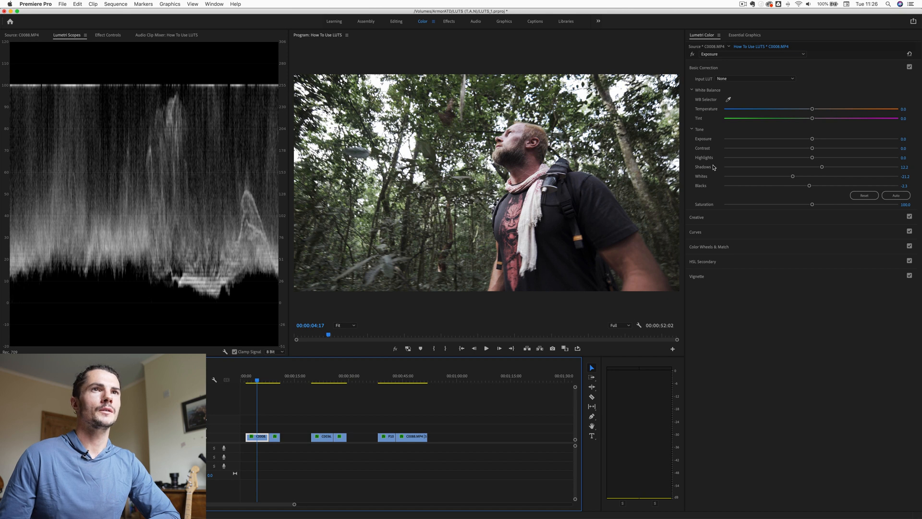
drag(812, 204, 834, 204)
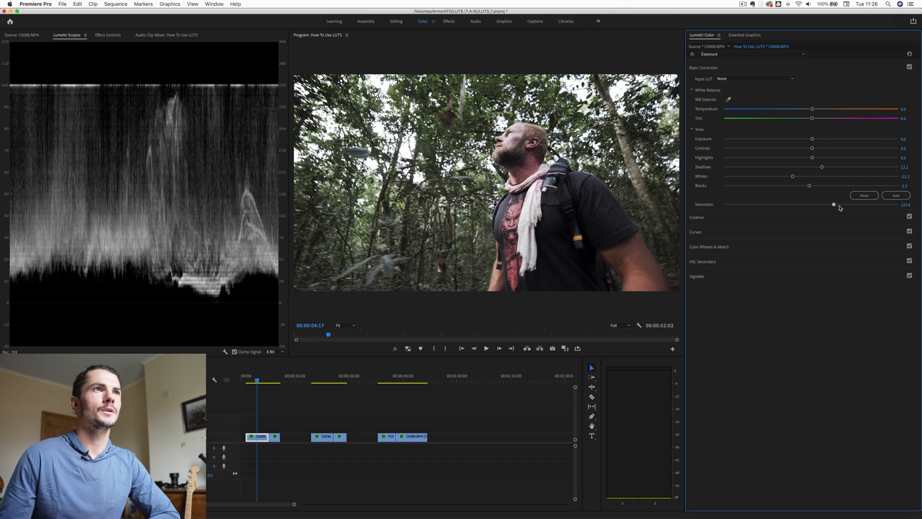
drag(834, 204, 872, 204)
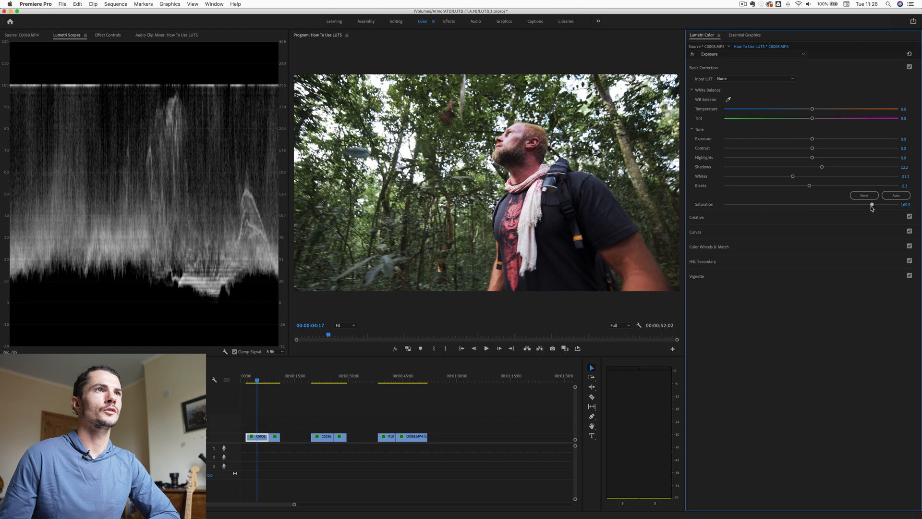
drag(872, 204, 820, 205)
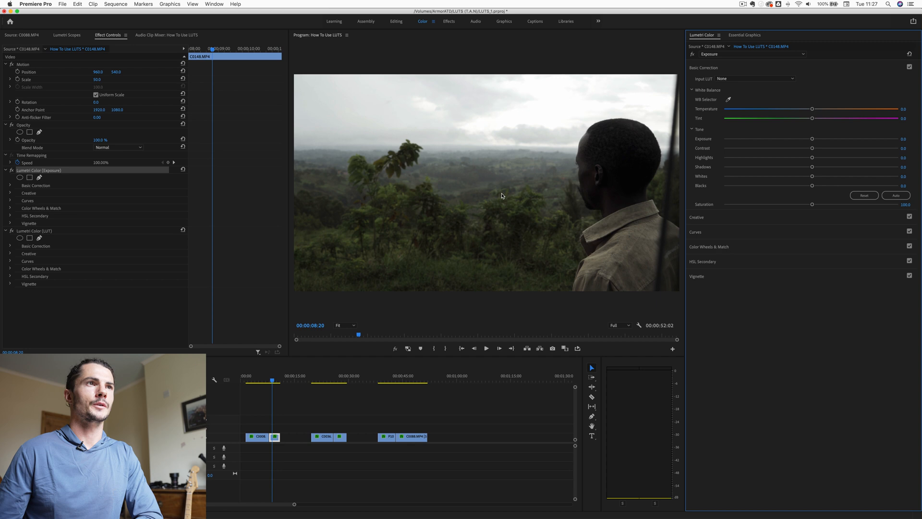
- Lift the Shadows and raise the Highlights of the hillside clip's Exposure grade
drag(812, 167, 833, 168)
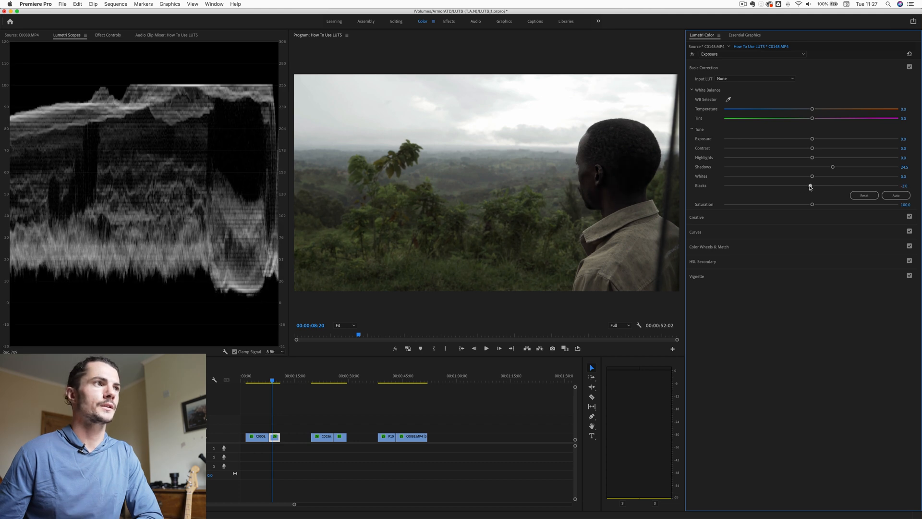
drag(813, 157, 832, 157)
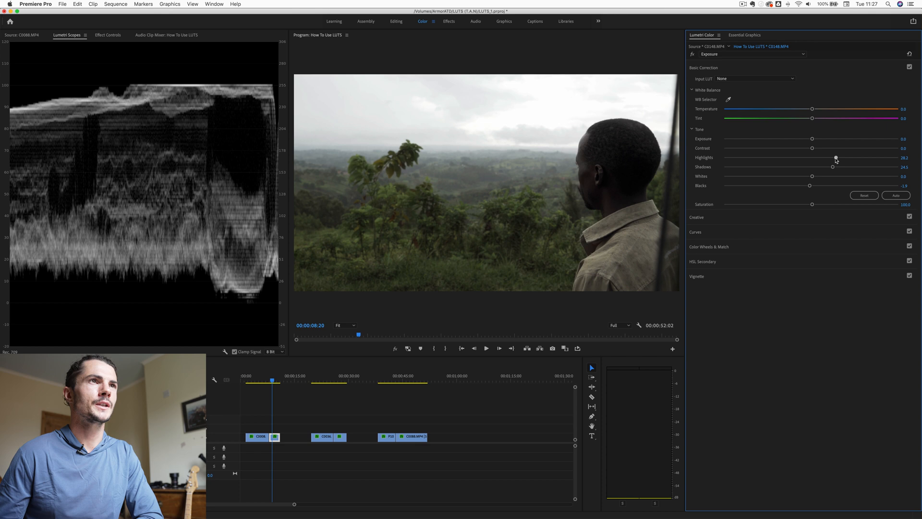
drag(833, 157, 836, 157)
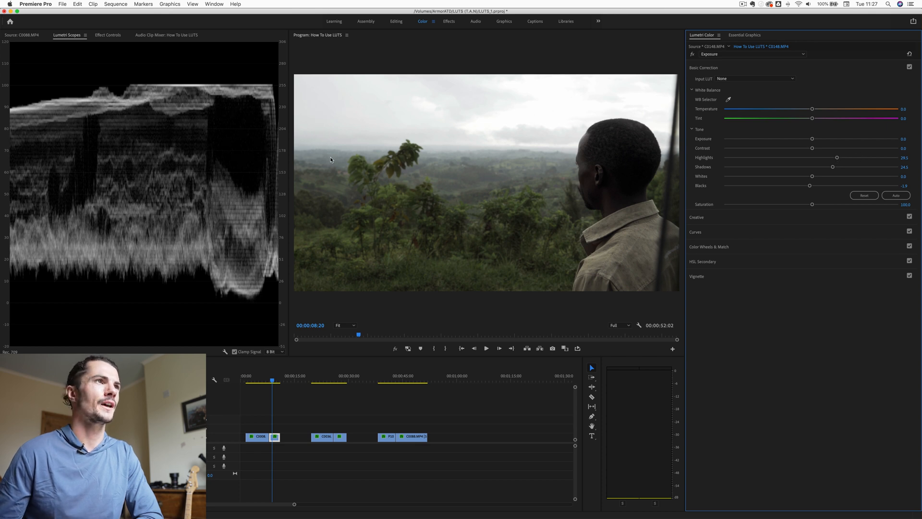
mouse_move(563, 142)
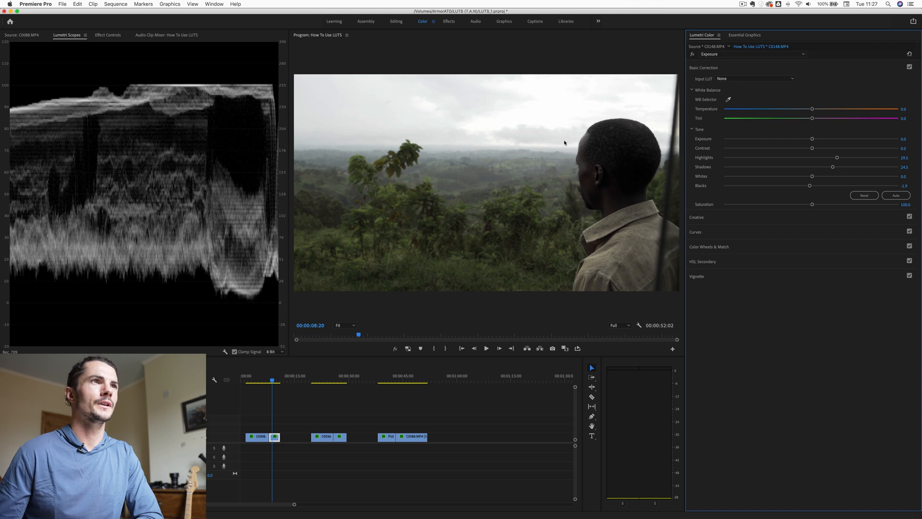
mouse_move(458, 120)
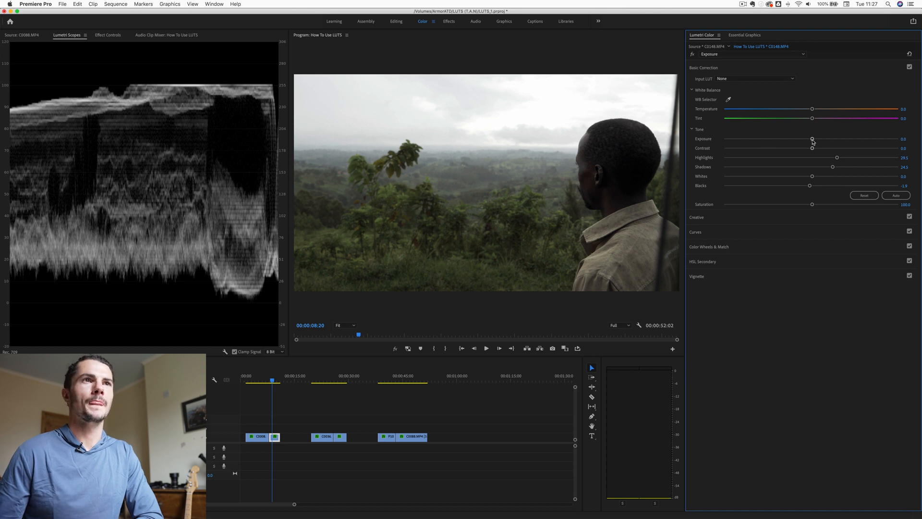
- Raise C0148's Exposure to 0.2, lower Whites, and toggle Basic Correction to compare
drag(813, 140, 815, 139)
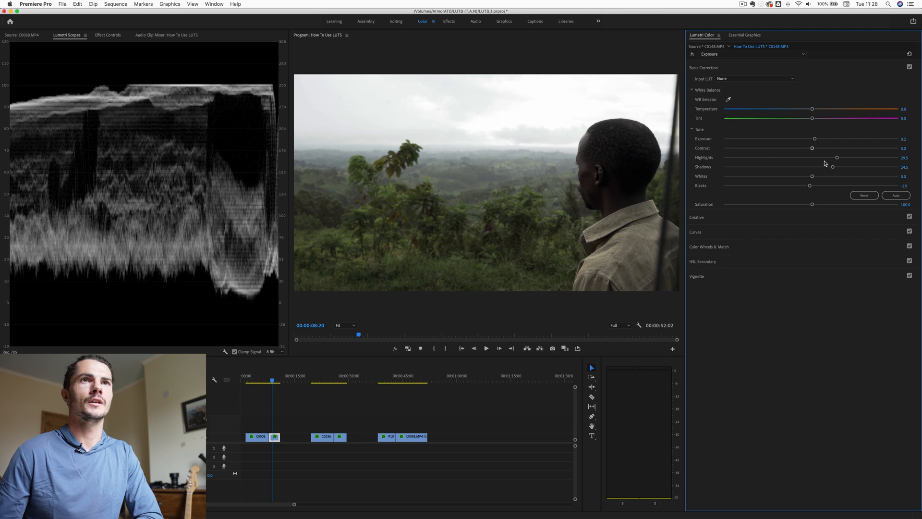
drag(811, 176, 804, 177)
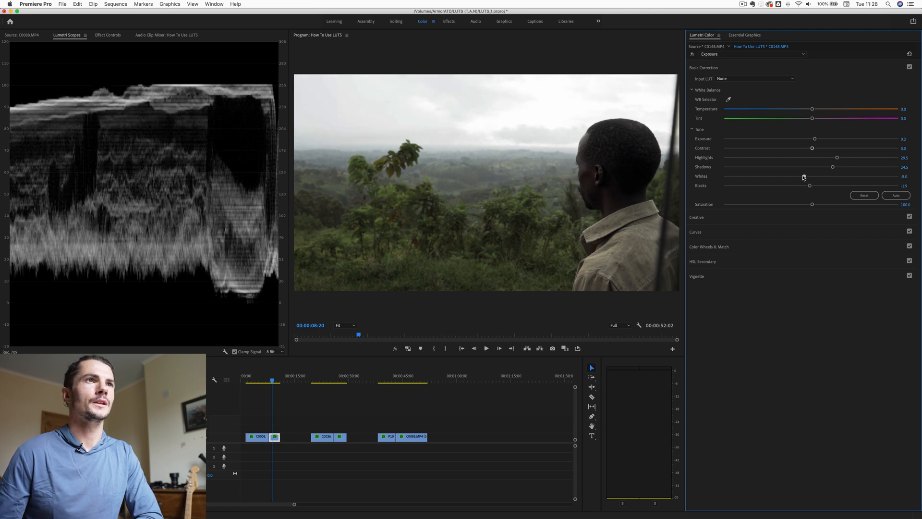
drag(808, 177, 801, 176)
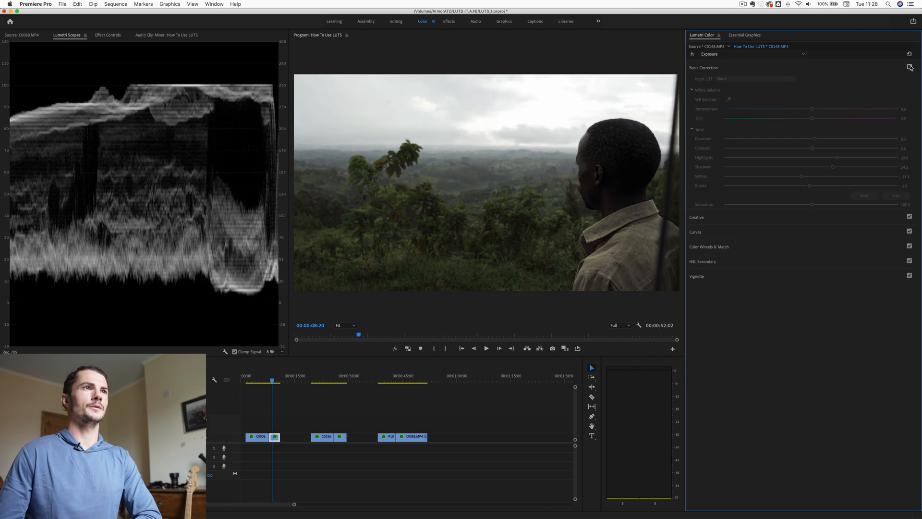
click(910, 67)
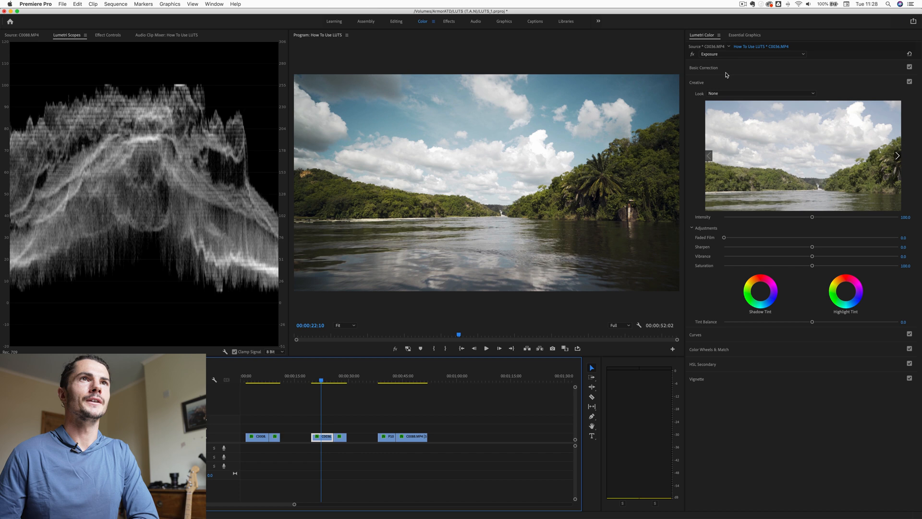
mouse_move(714, 71)
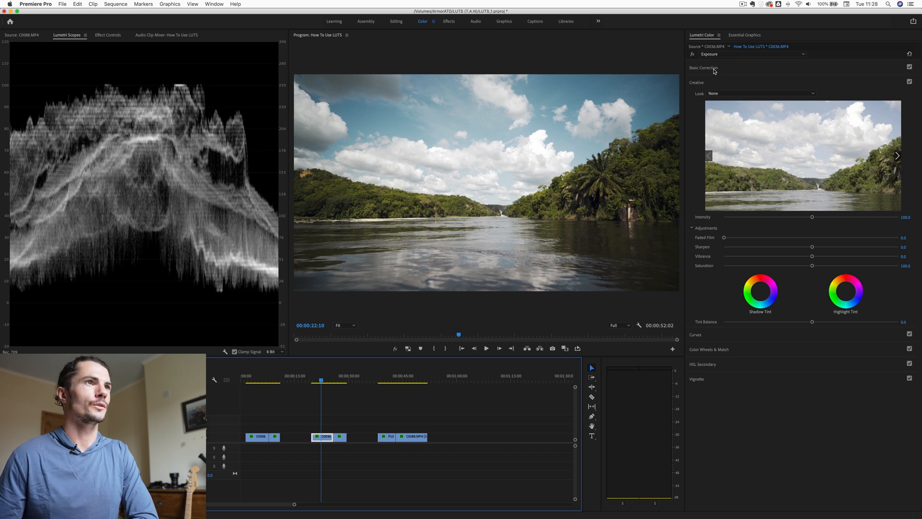
- Add points to the river clip's RGB curve to form a gentle contrast S-curve
click(703, 68)
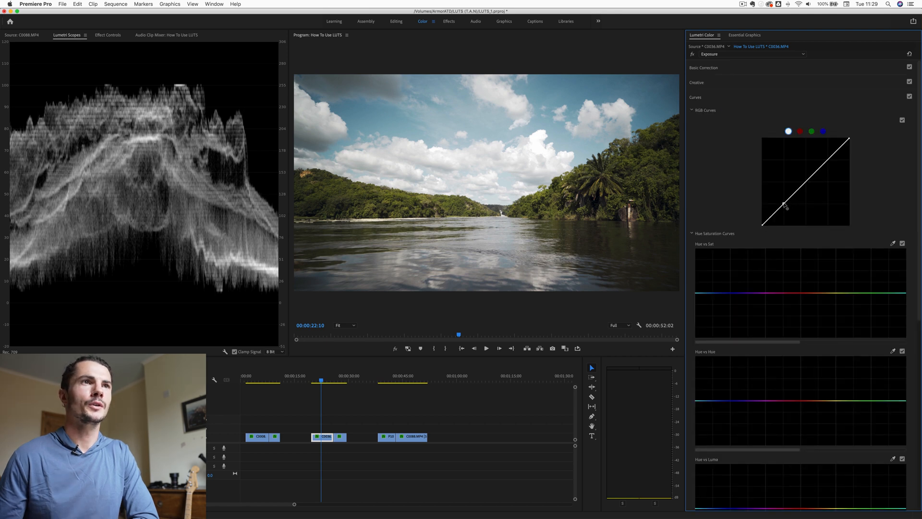
drag(785, 205, 785, 200)
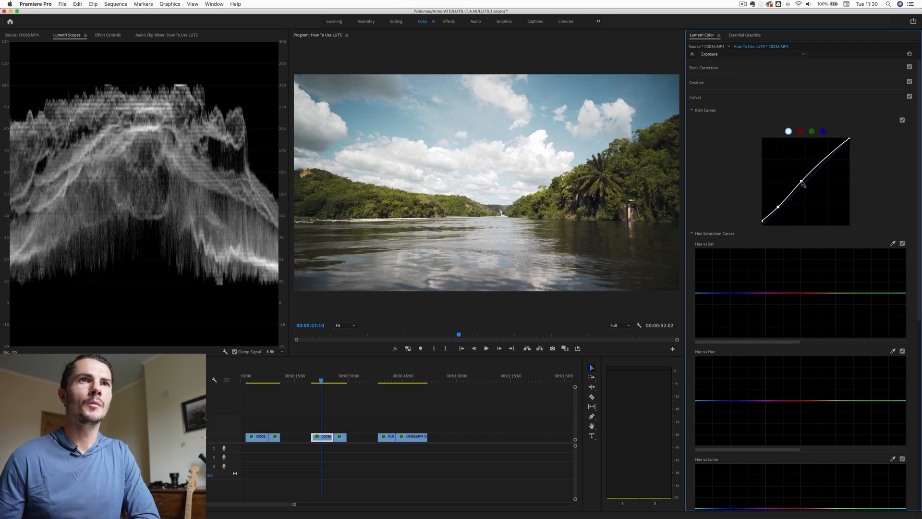
drag(804, 183, 805, 186)
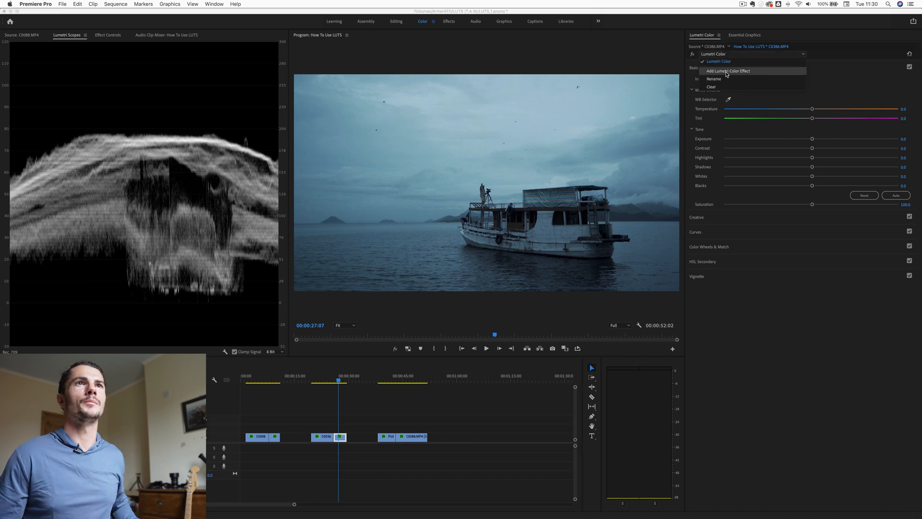
- Rename the boat clip's Lumetri effect to 'LUT' and add a new one named 'Exposure'
click(713, 79)
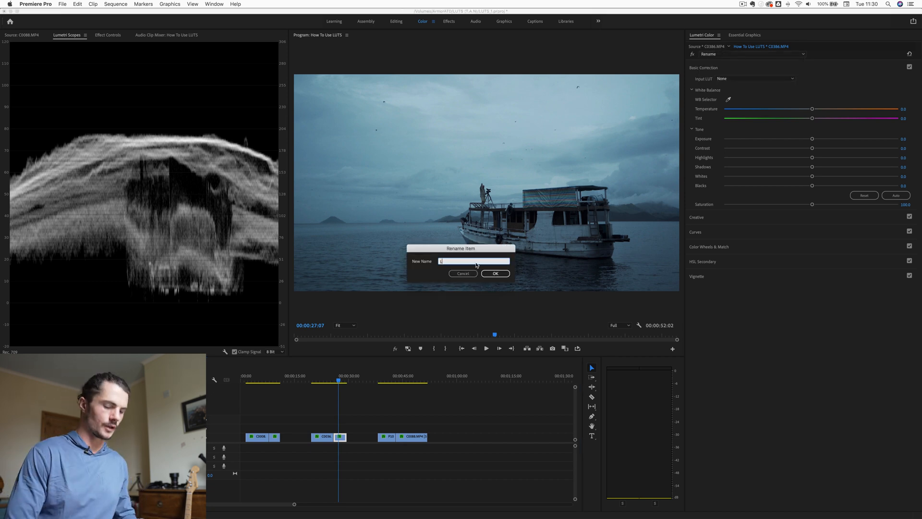
click(495, 273)
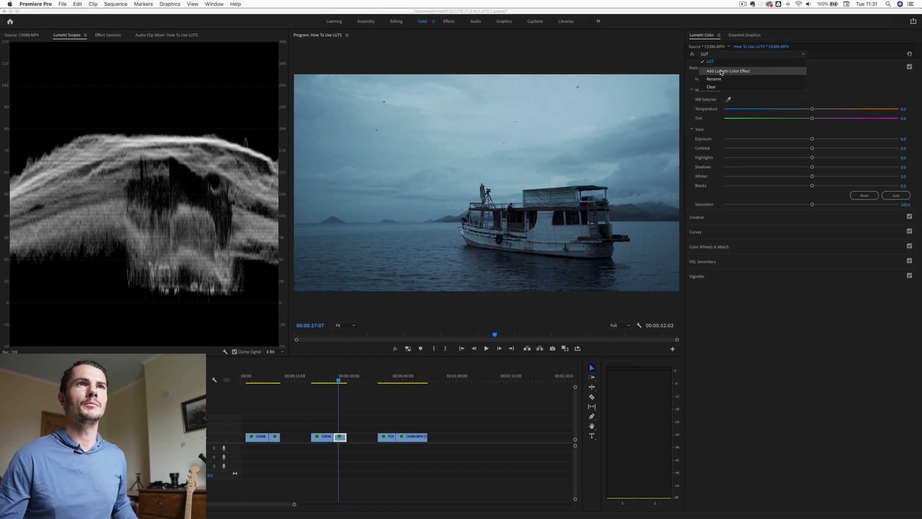
click(713, 79)
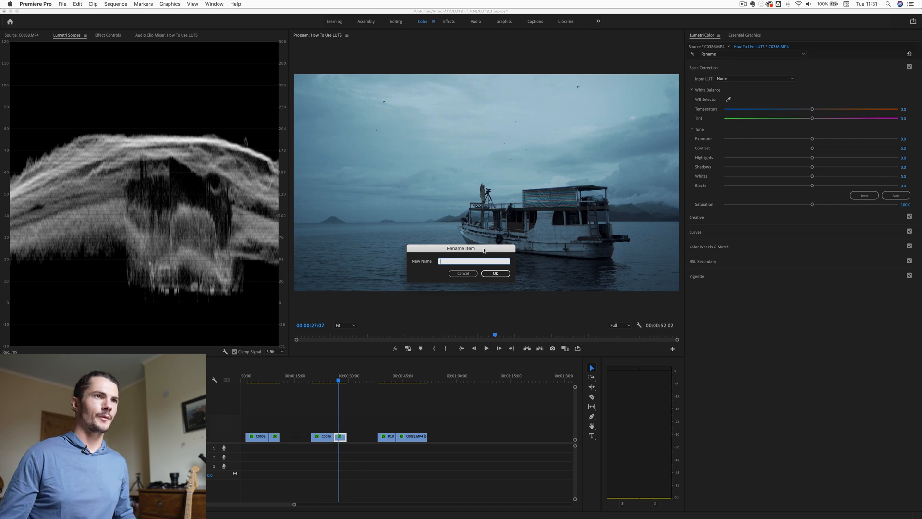
text(Exposure)
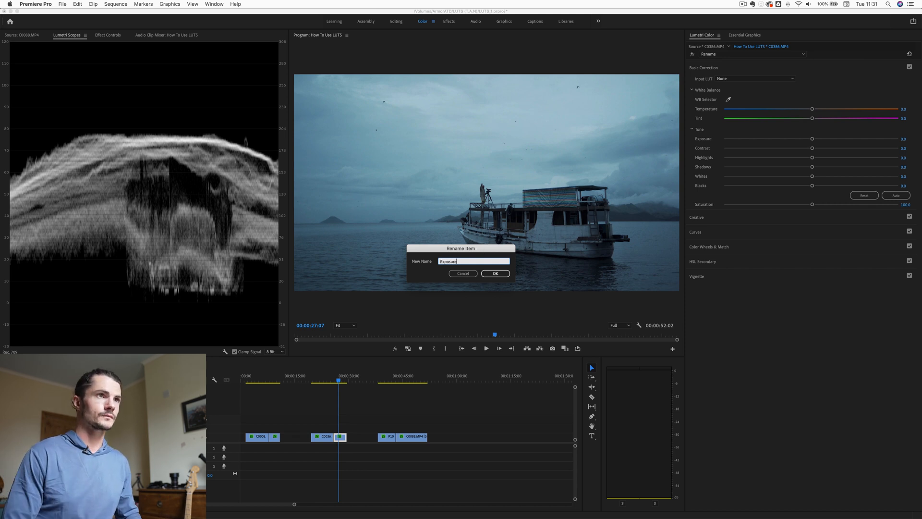
click(495, 273)
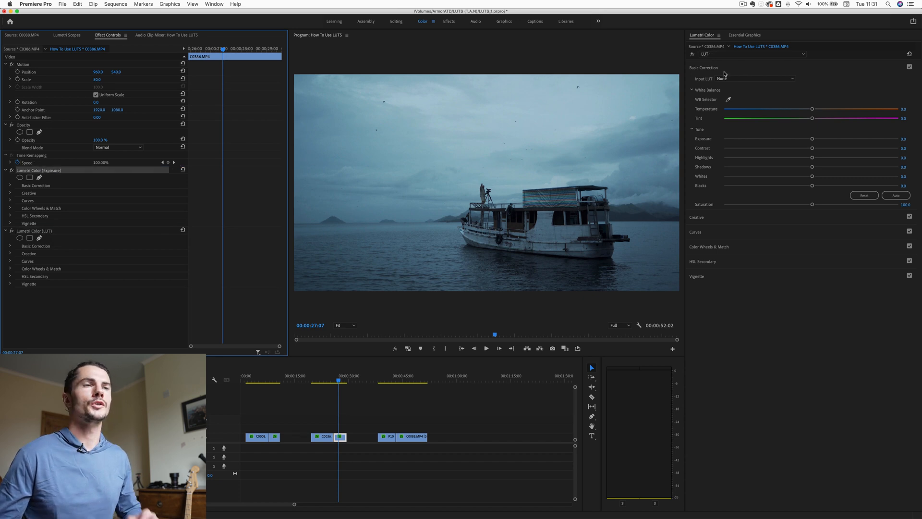
- Raise the Whites, Highlights and Shadows on the Exposure effect, then toggle to compare
click(66, 34)
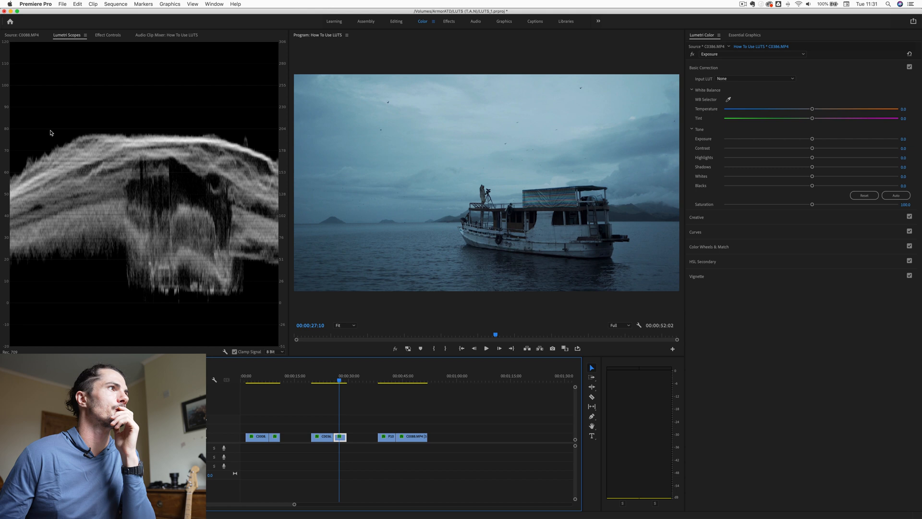
mouse_move(74, 99)
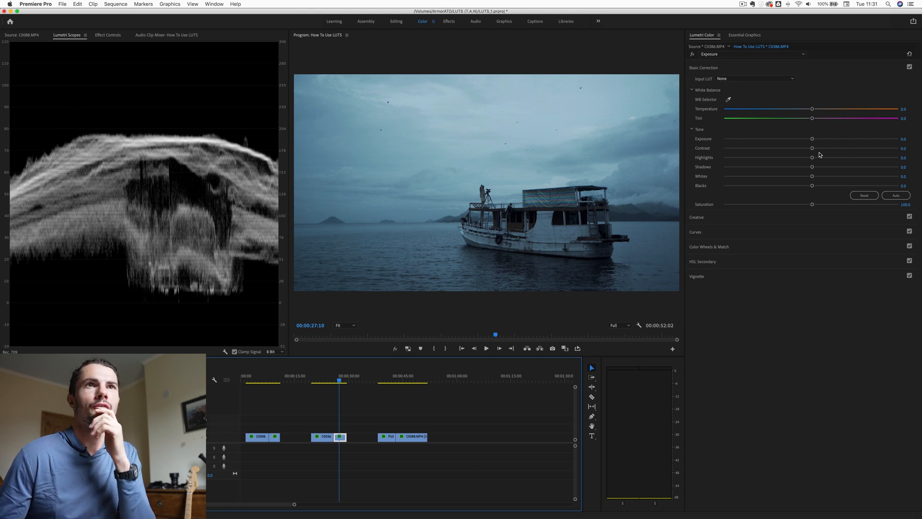
drag(812, 176, 824, 176)
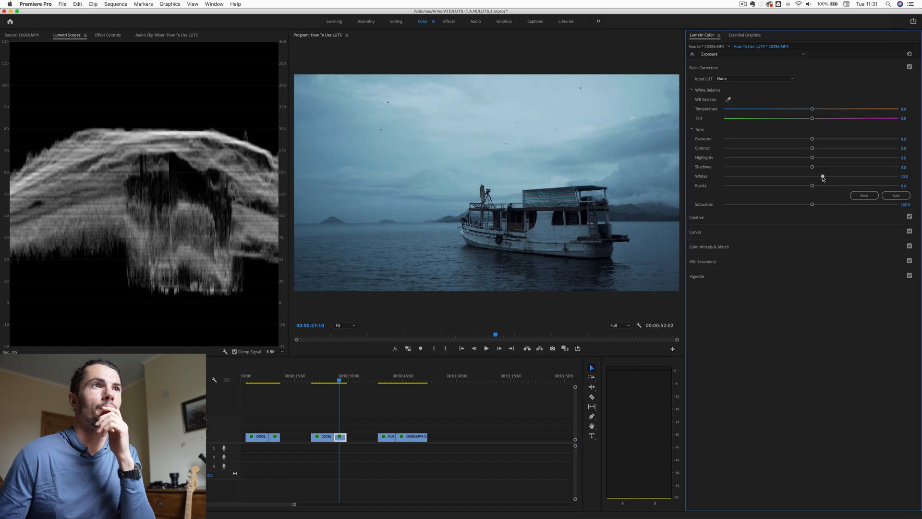
drag(824, 176, 845, 175)
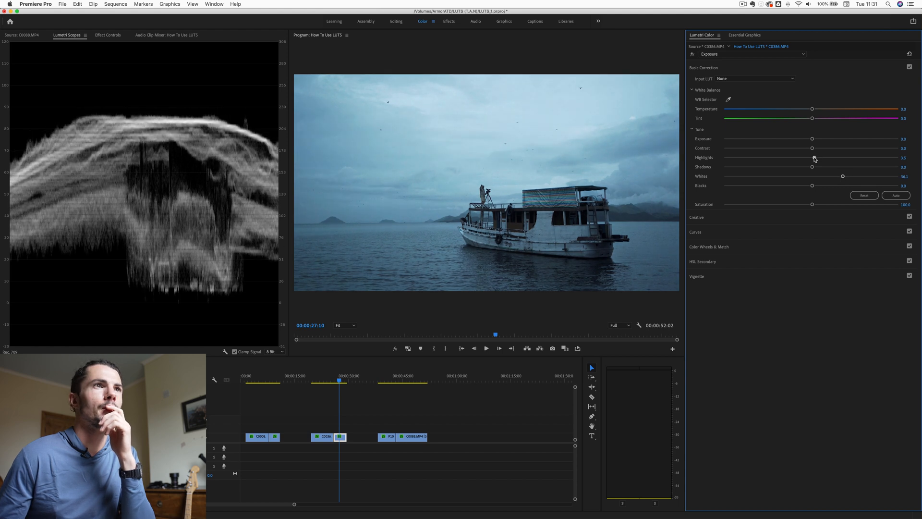
drag(815, 157, 842, 157)
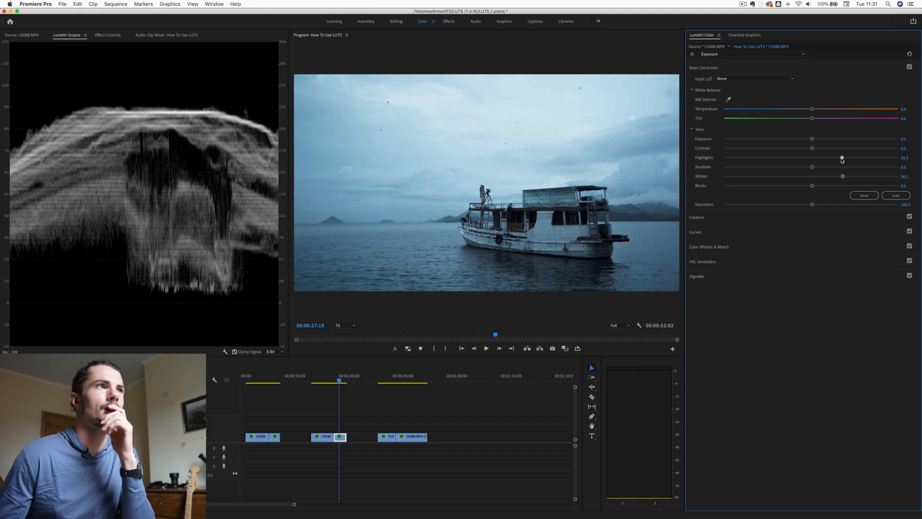
drag(841, 157, 823, 157)
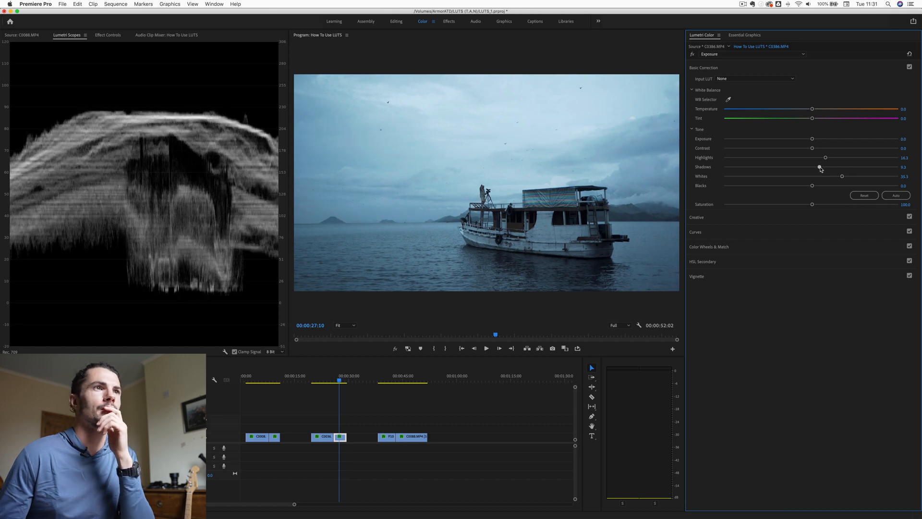
drag(821, 166, 824, 167)
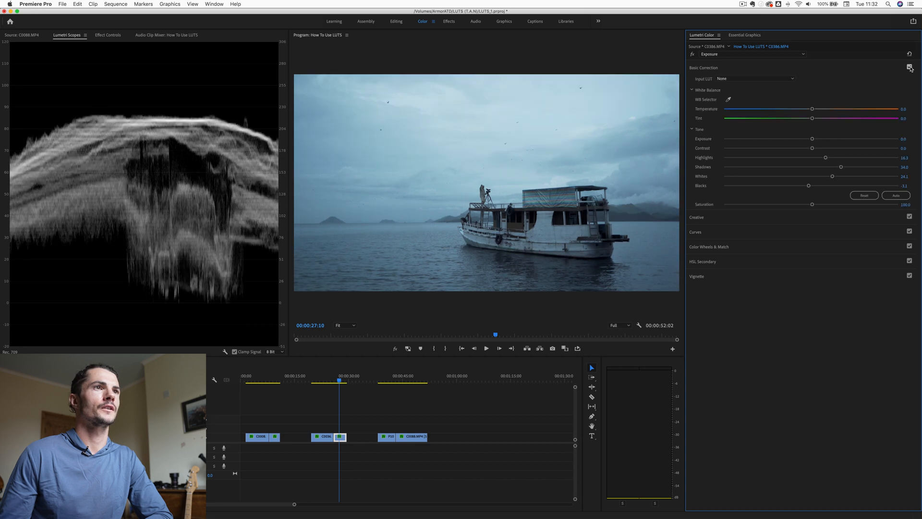
click(910, 66)
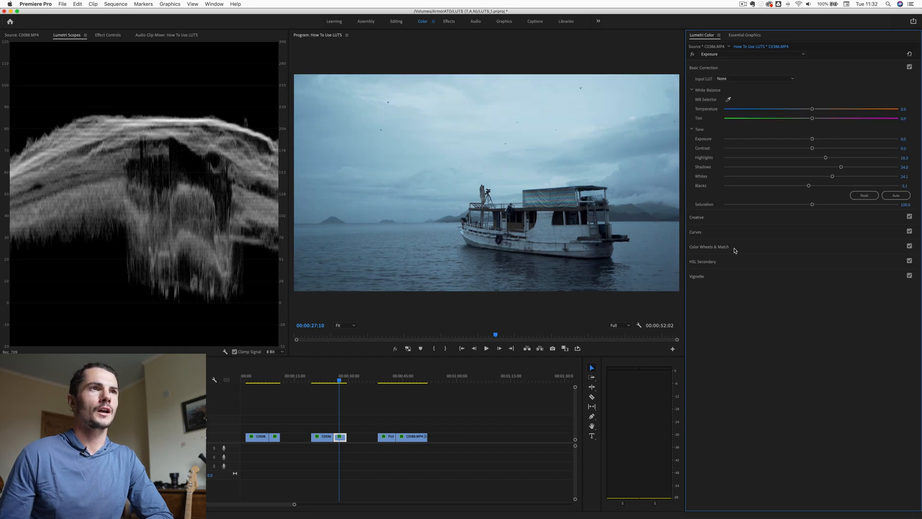
- Warm the boat clip's Exposure grade to a Temperature of 15
drag(813, 109, 814, 109)
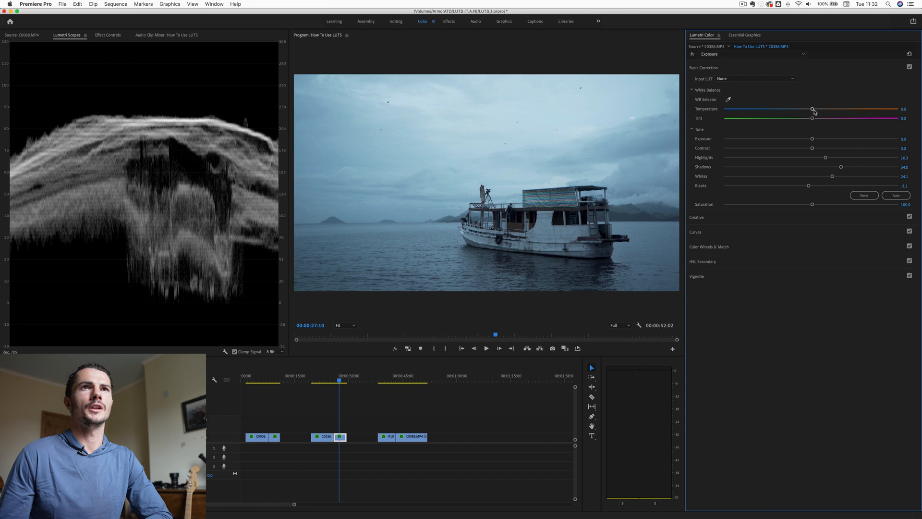
drag(811, 110, 815, 110)
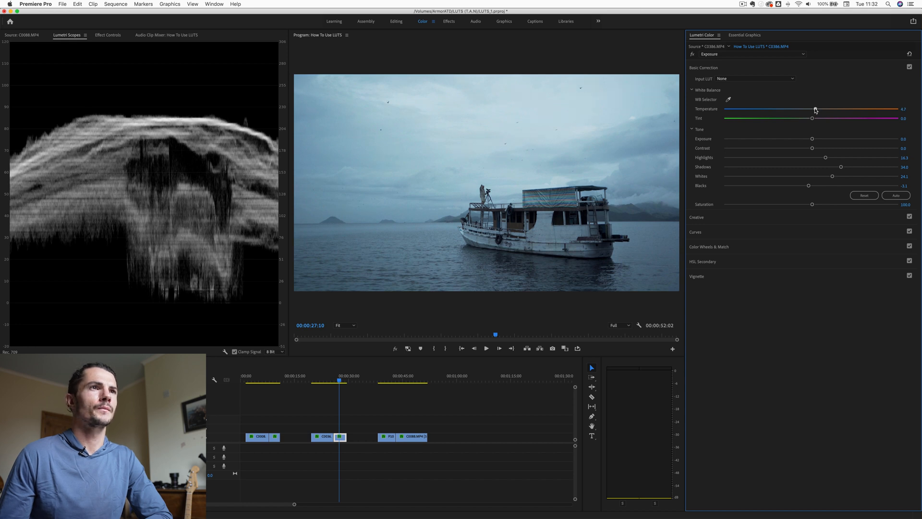
drag(814, 109, 817, 109)
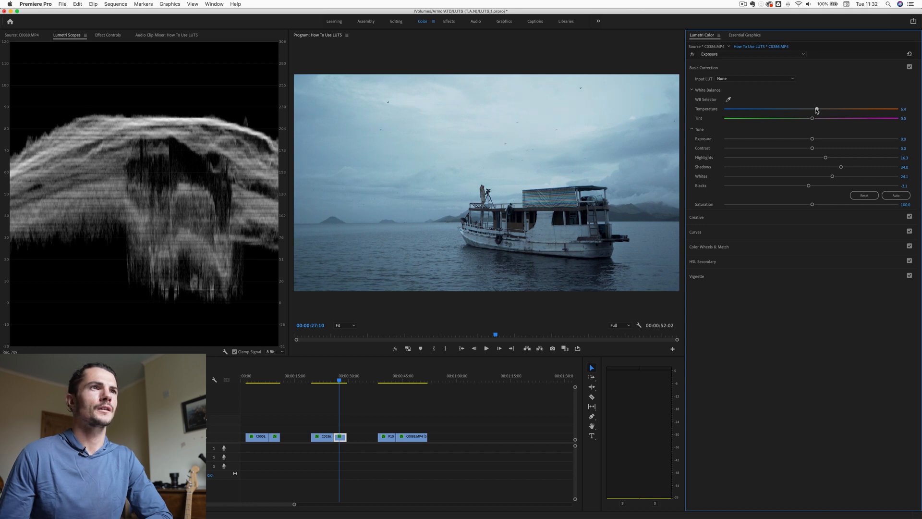
drag(817, 109, 812, 109)
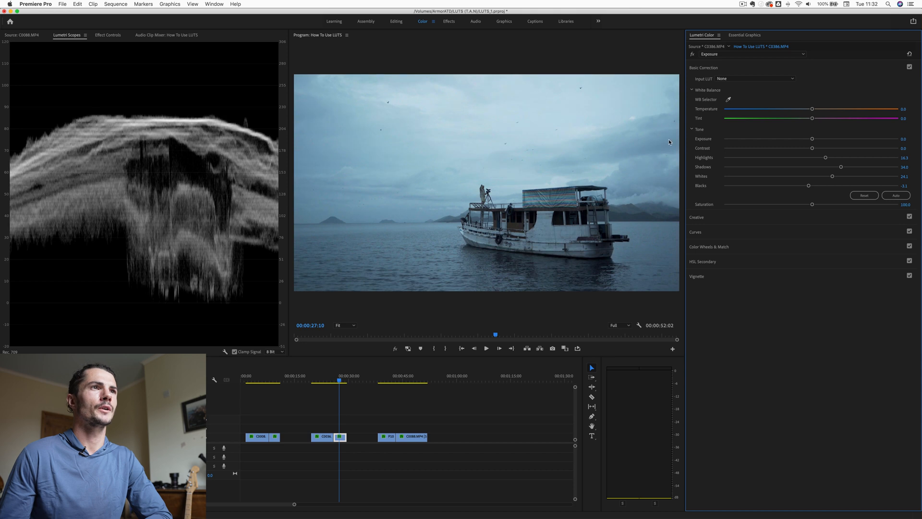
mouse_move(817, 110)
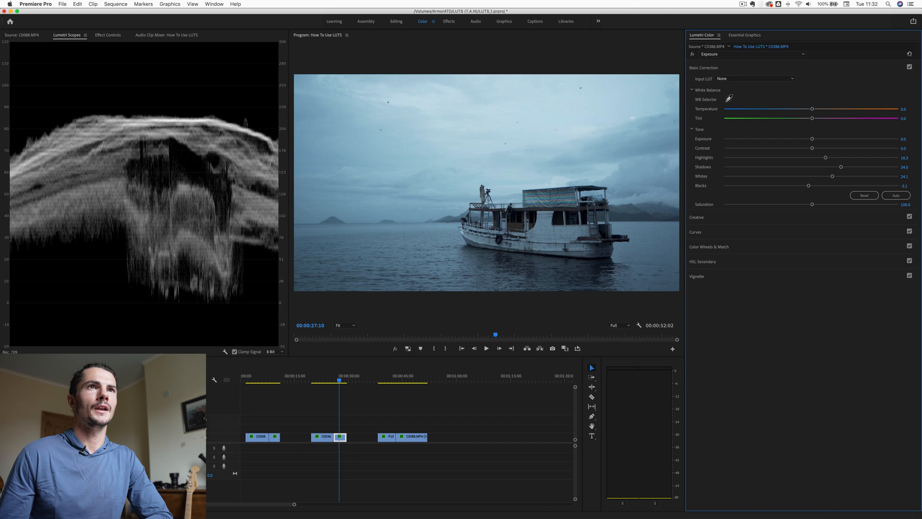
drag(813, 109, 854, 109)
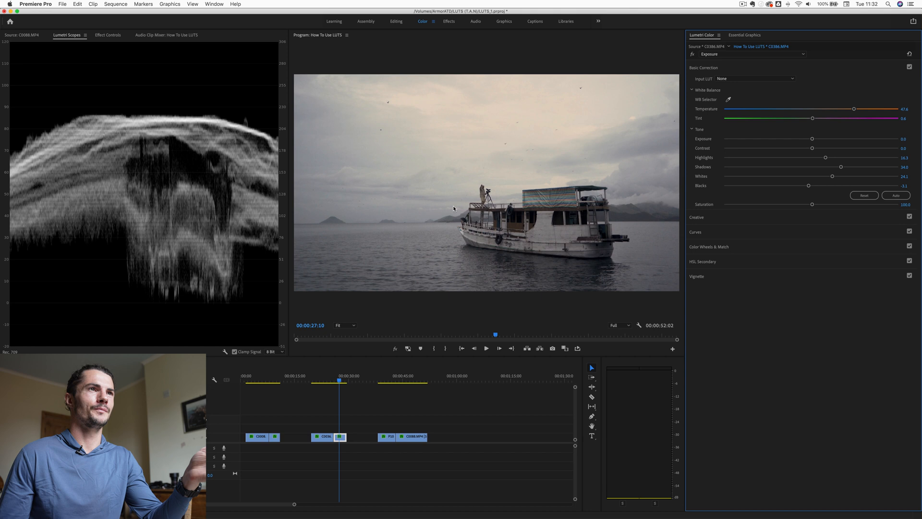
mouse_move(854, 111)
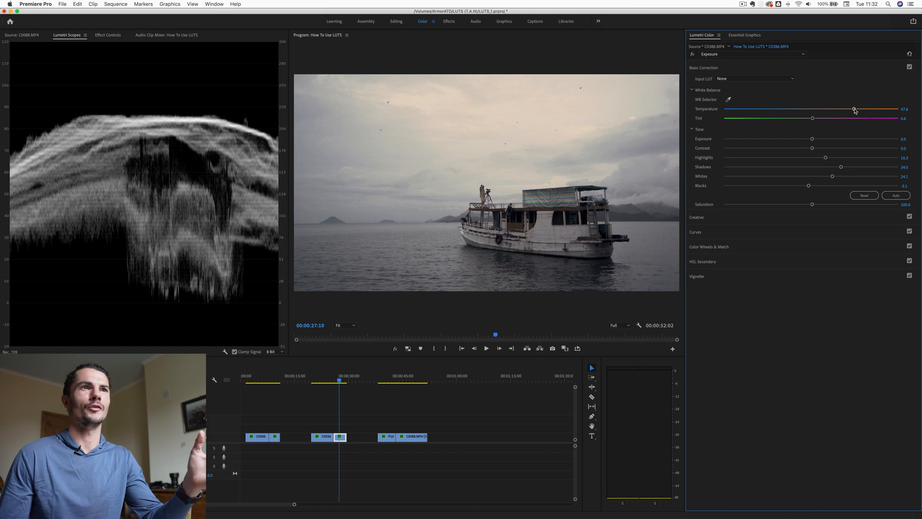
drag(854, 109, 813, 109)
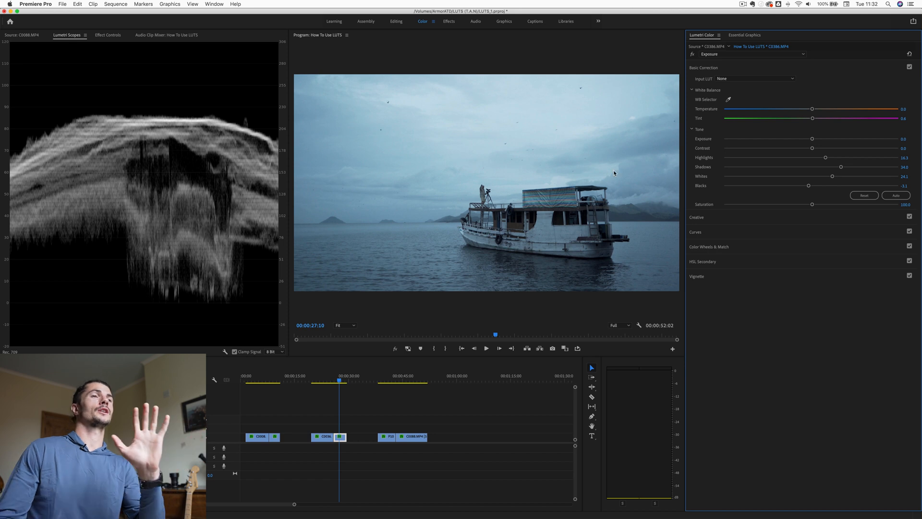
drag(813, 108, 823, 108)
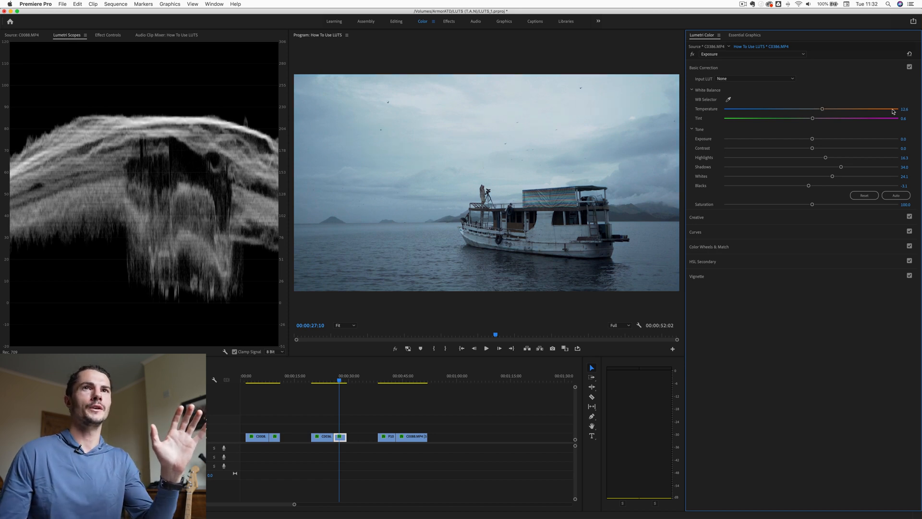
drag(892, 109, 824, 109)
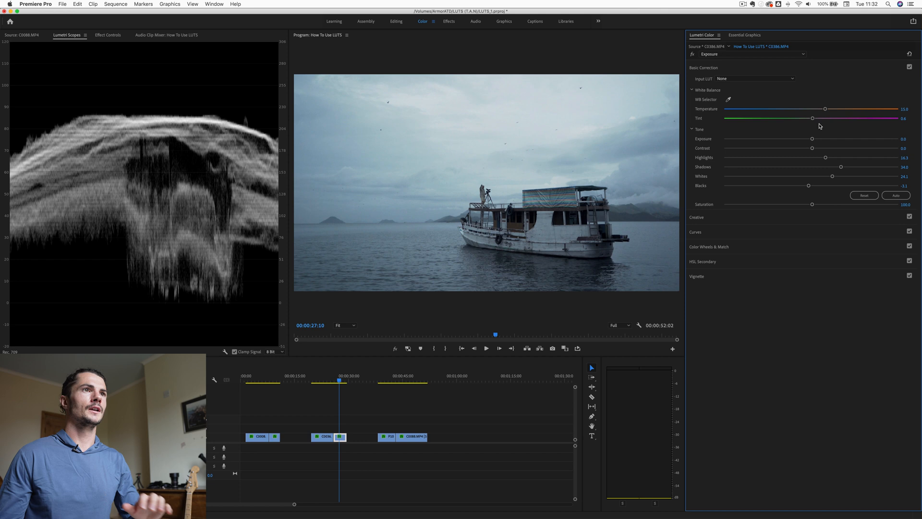
- Toggle Basic Correction off and on to compare, then lower the Shadows to about 22
click(910, 68)
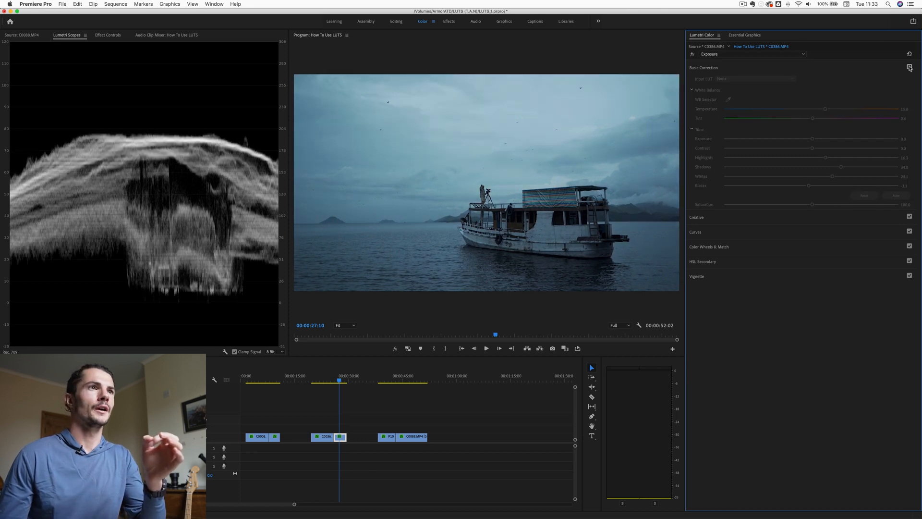
click(910, 68)
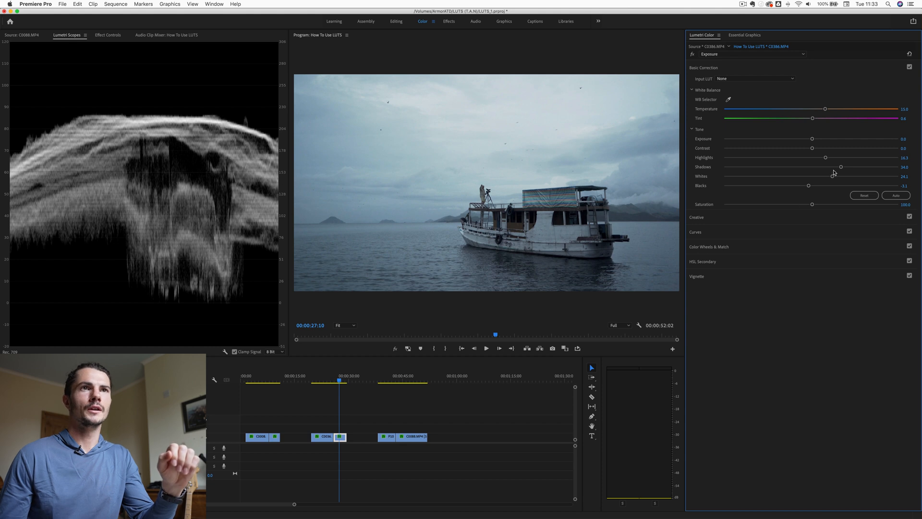
drag(839, 167, 831, 167)
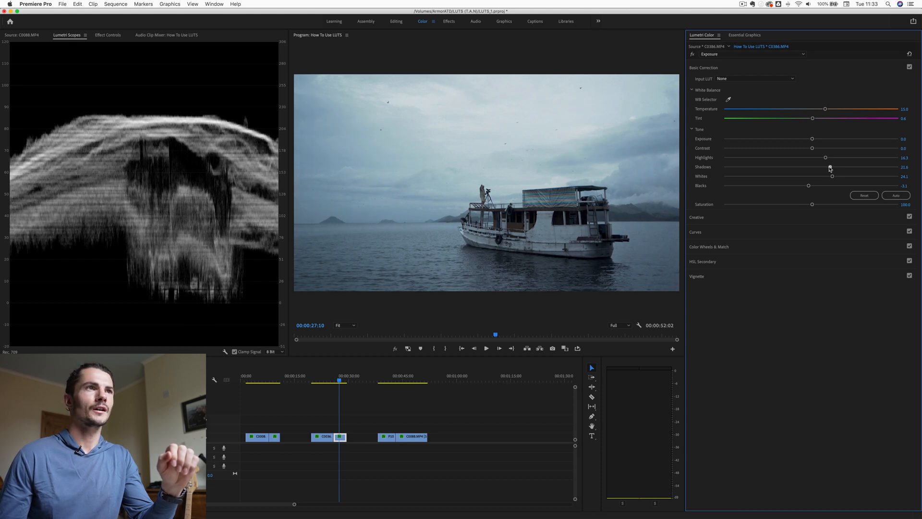
drag(831, 166, 815, 166)
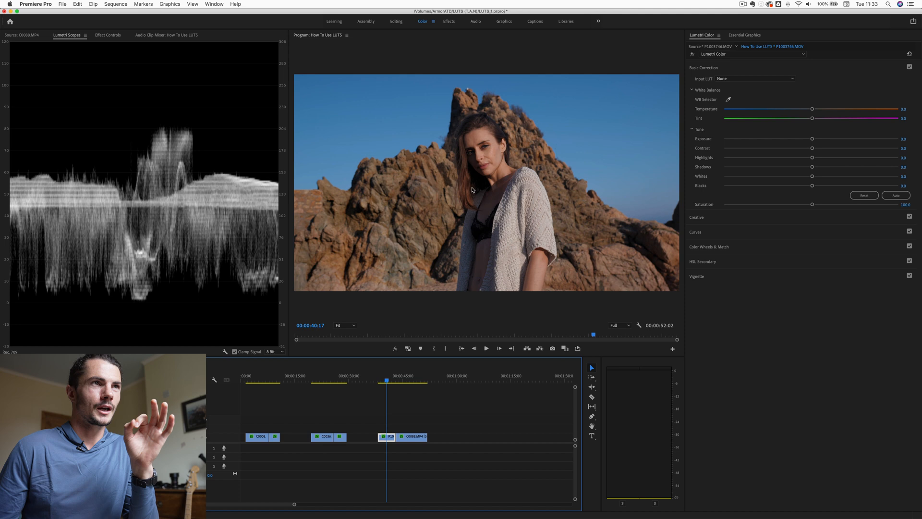
mouse_move(474, 176)
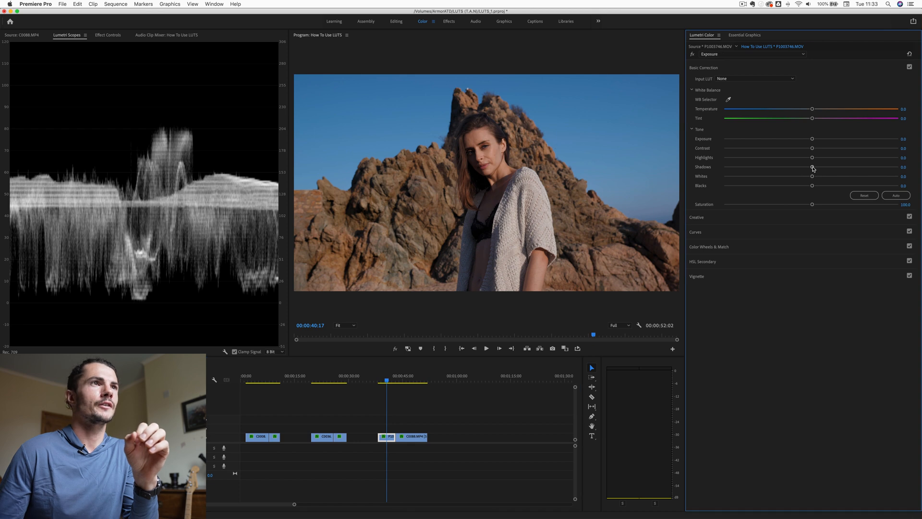
- Lift the rocky portrait clip's Shadows to about 22
drag(812, 170, 873, 170)
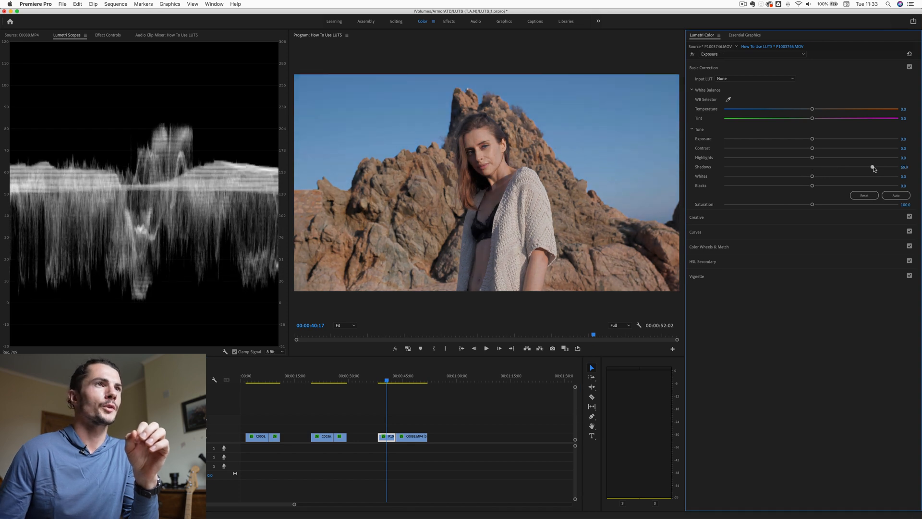
drag(873, 168, 874, 168)
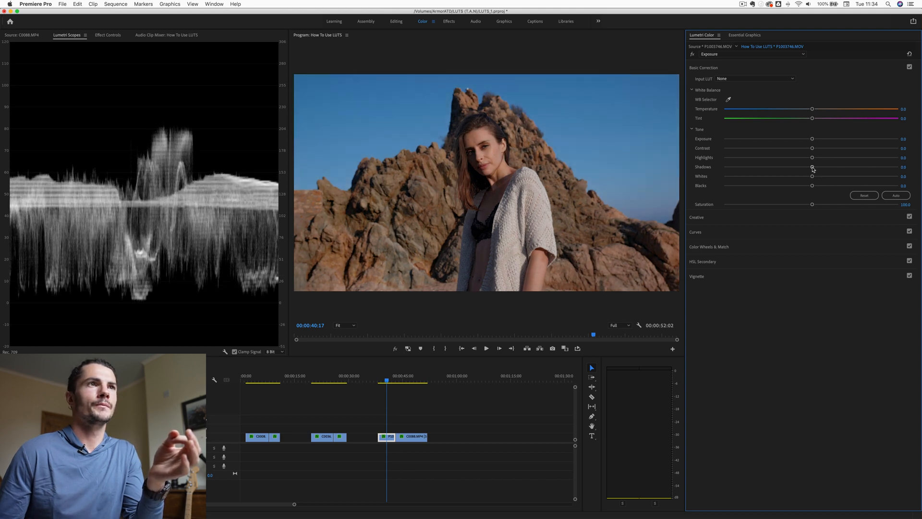
drag(812, 167, 839, 166)
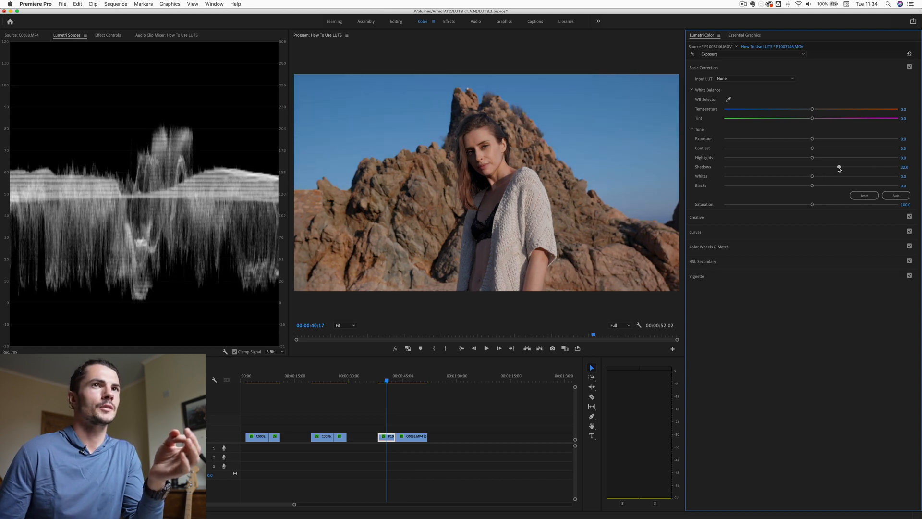
drag(838, 168, 830, 167)
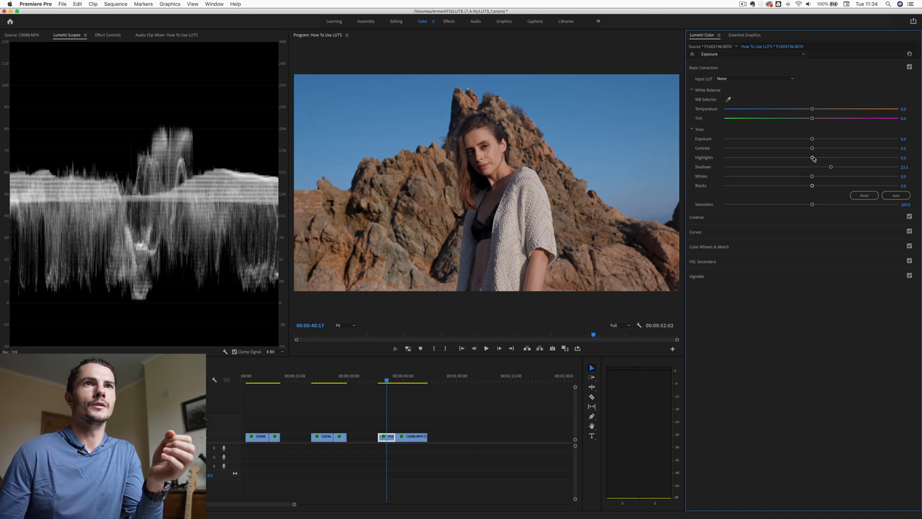
- Raise the portrait's Highlights to about 48 and drop Contrast slightly below zero
drag(812, 157, 847, 157)
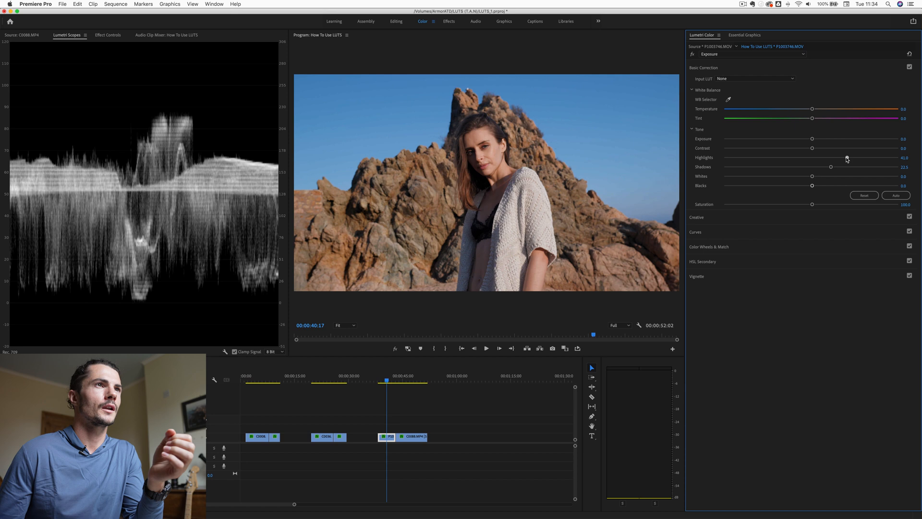
drag(847, 158, 852, 158)
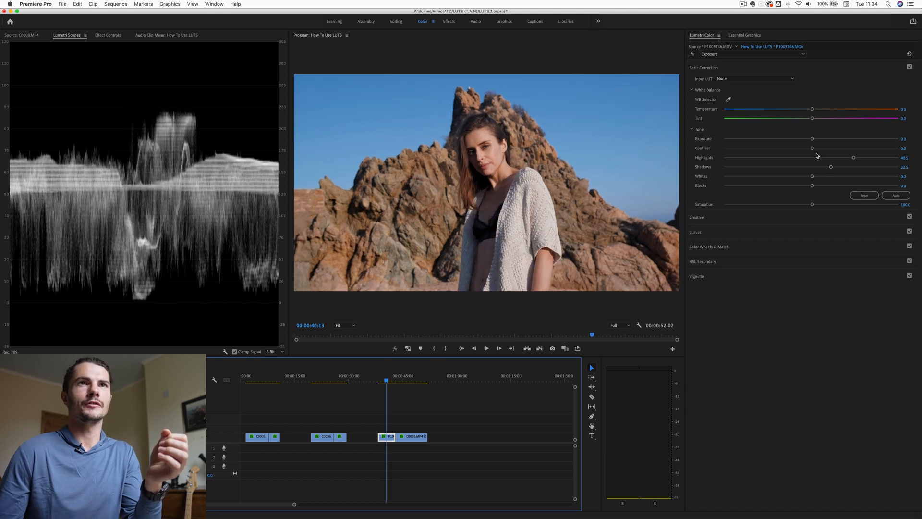
drag(814, 148, 814, 148)
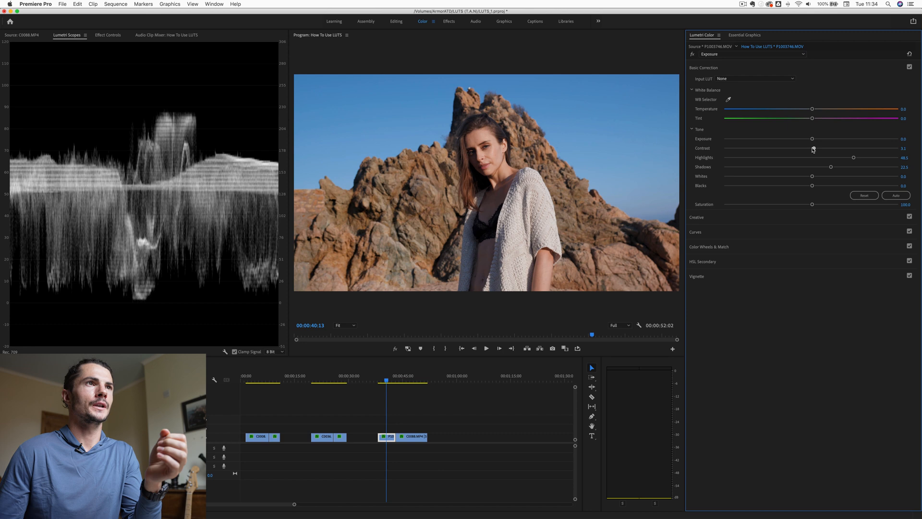
drag(813, 149, 805, 149)
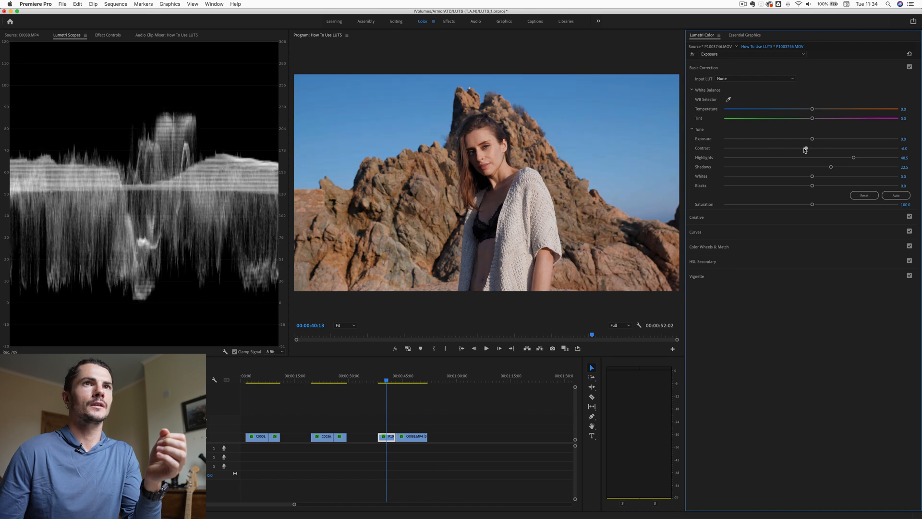
drag(805, 150, 803, 150)
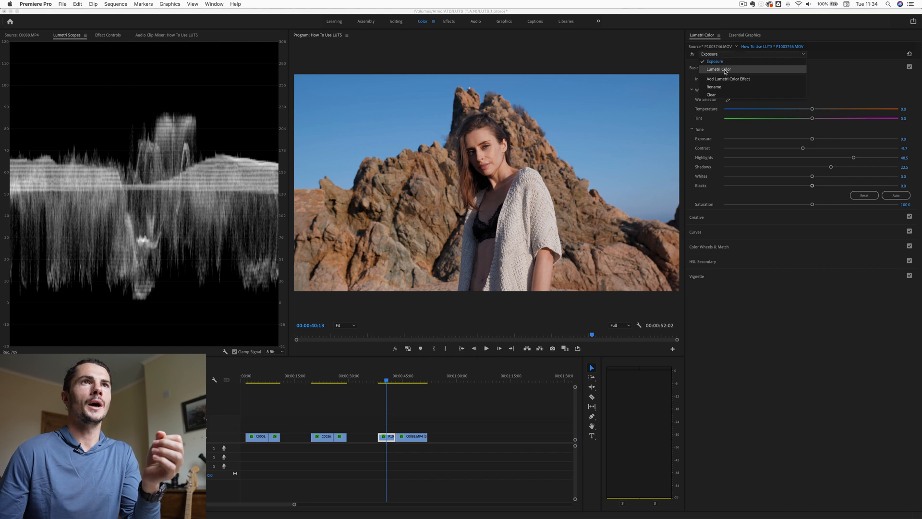
- In Lumetri Color, raise the portrait clip's Subtle Red & Teal Creative Intensity to about 84
click(718, 68)
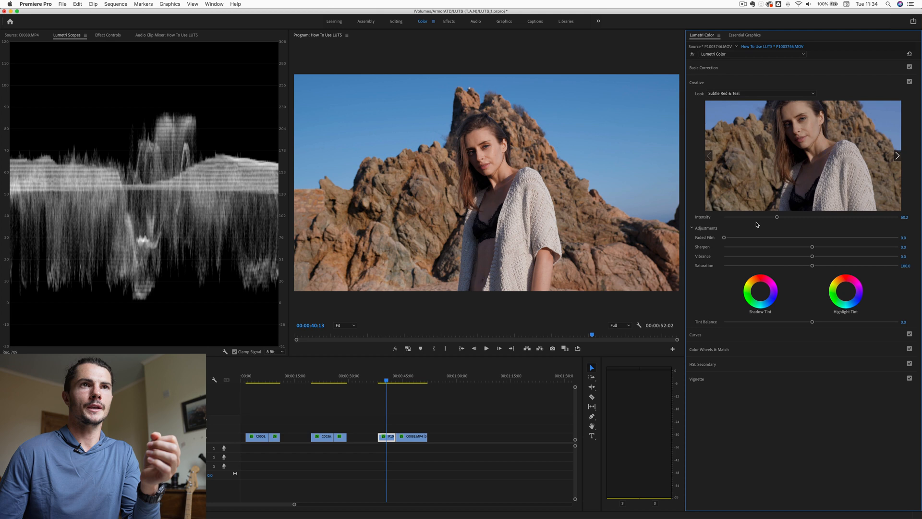
mouse_move(777, 219)
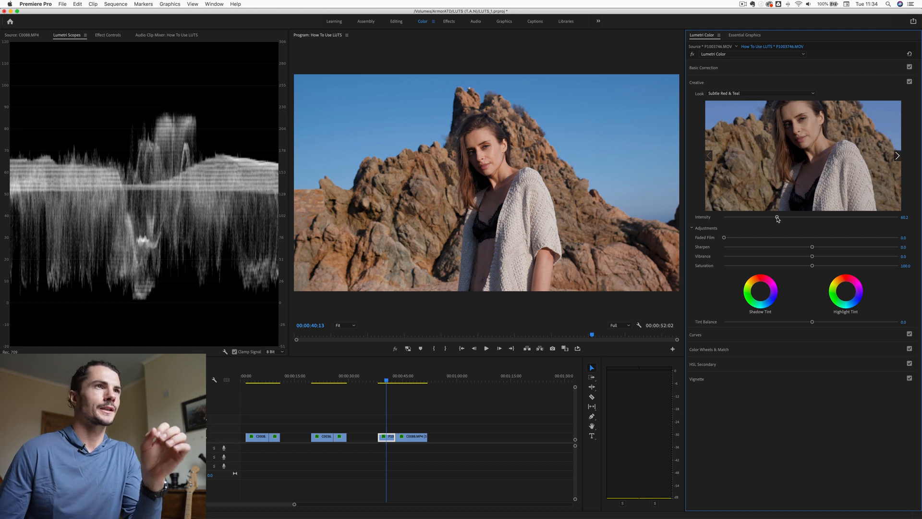
drag(777, 219, 795, 219)
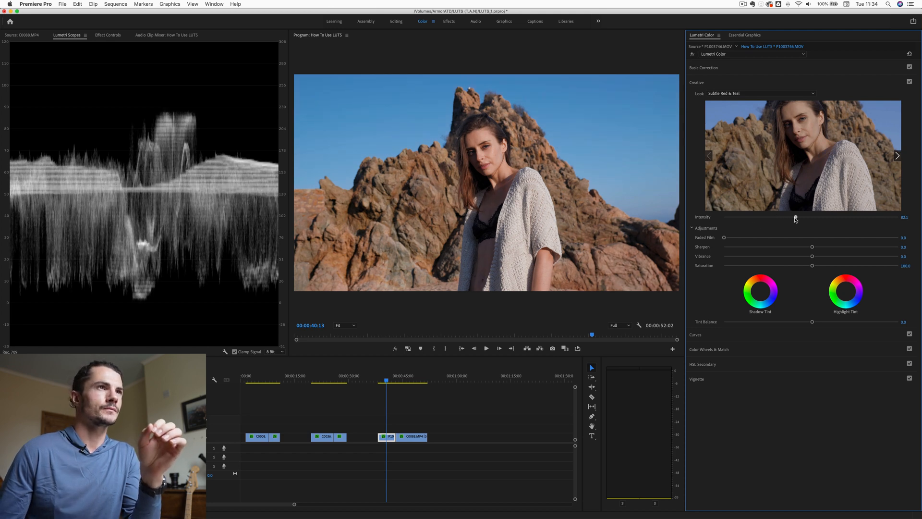
drag(795, 217, 796, 217)
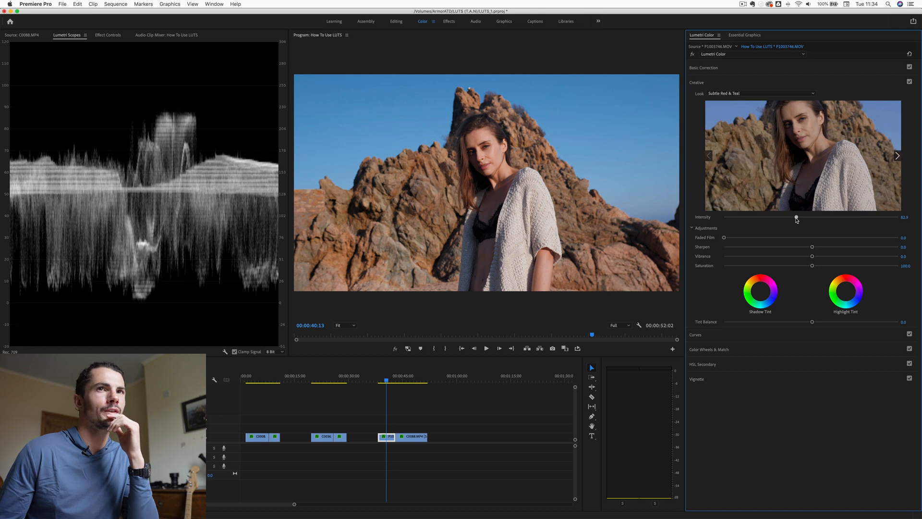
drag(795, 219, 798, 219)
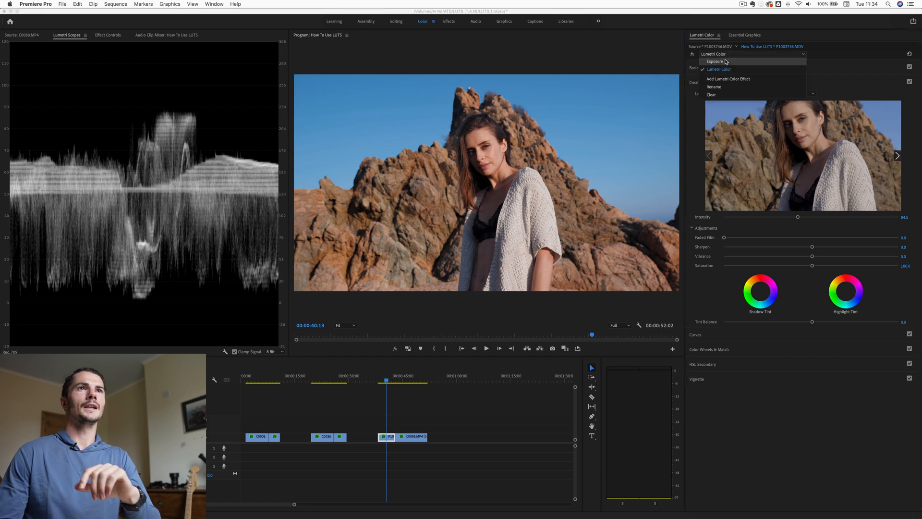
click(715, 61)
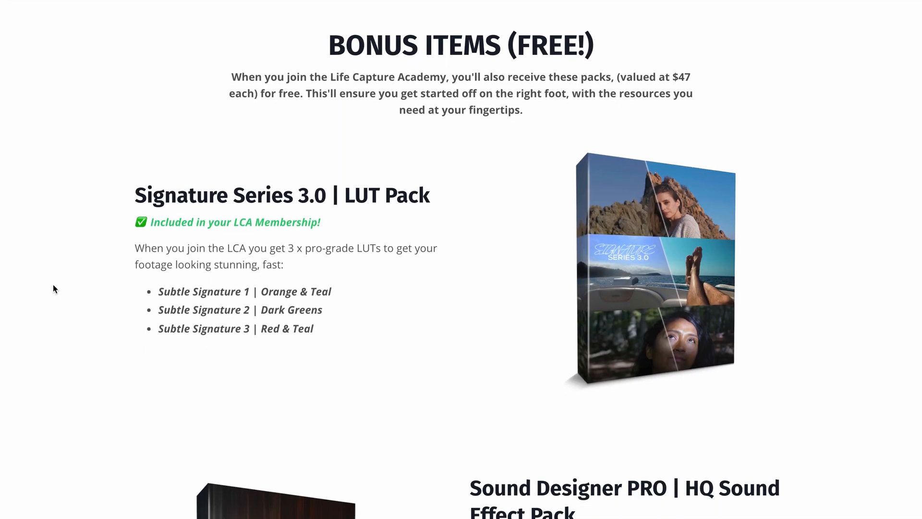
- Scroll the Life Capture Academy page down to the Bonus Items with the Signature Series 3.0 LUT Pack
scroll(down, 3)
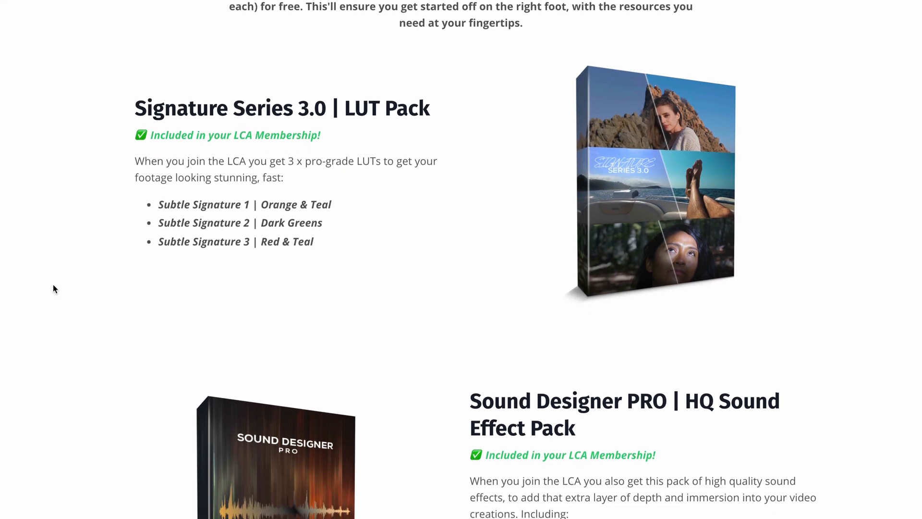